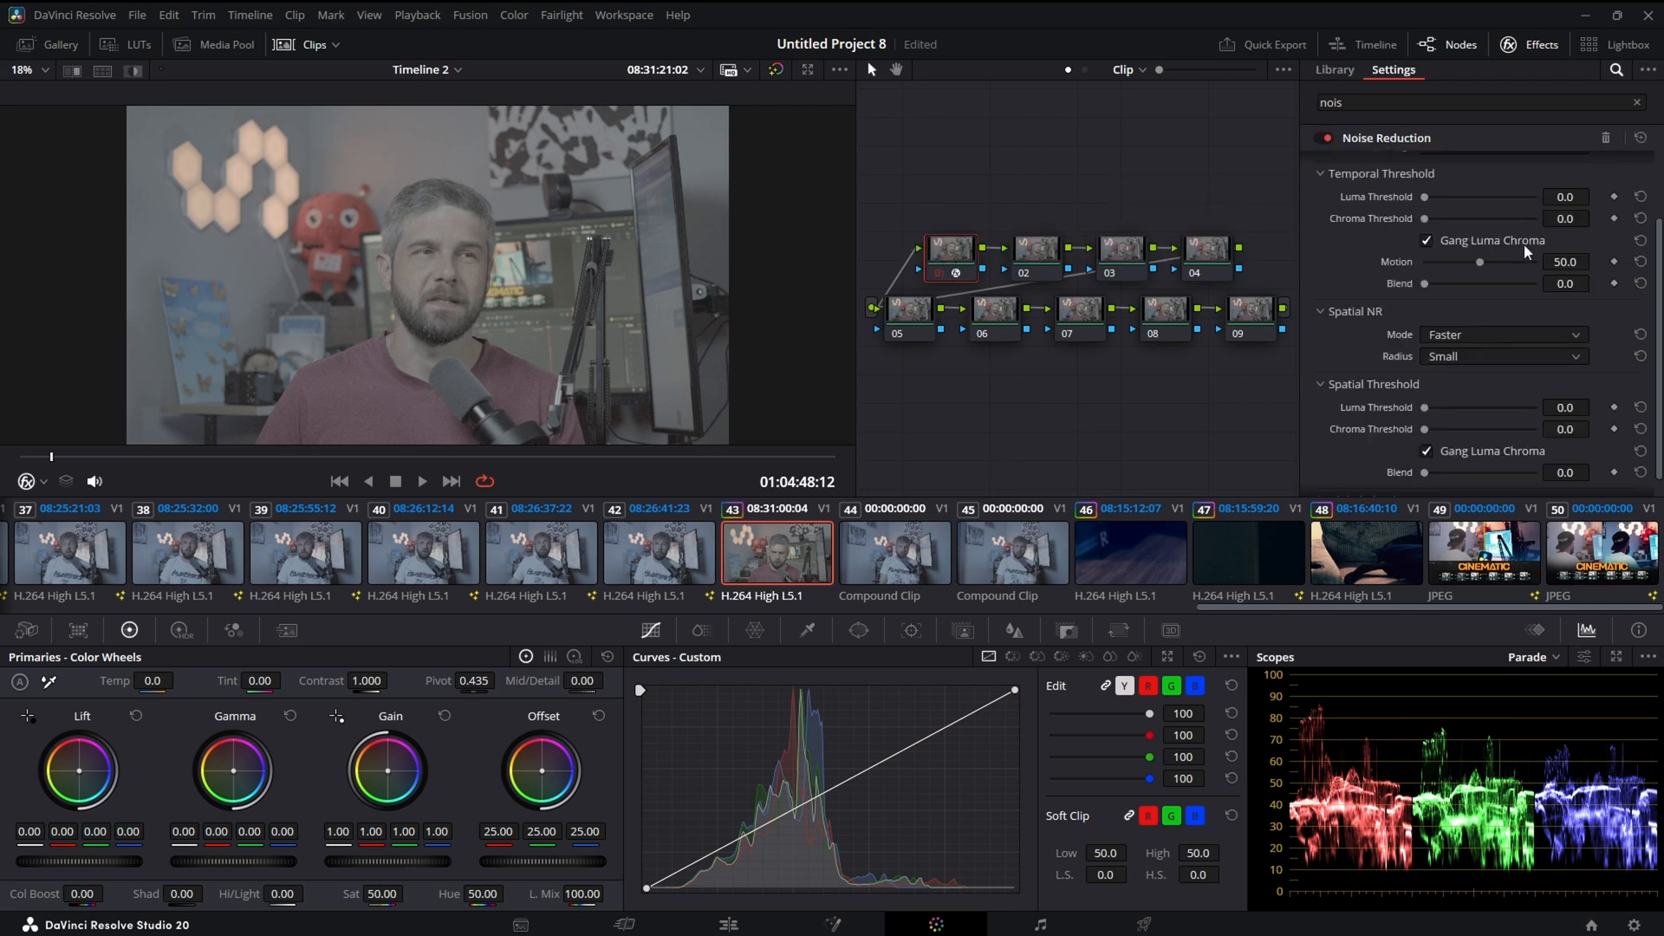
# - Set Spatial NR Mode to AI UltraNR and analyse the clip's noise profile
pyautogui.scroll(-3)
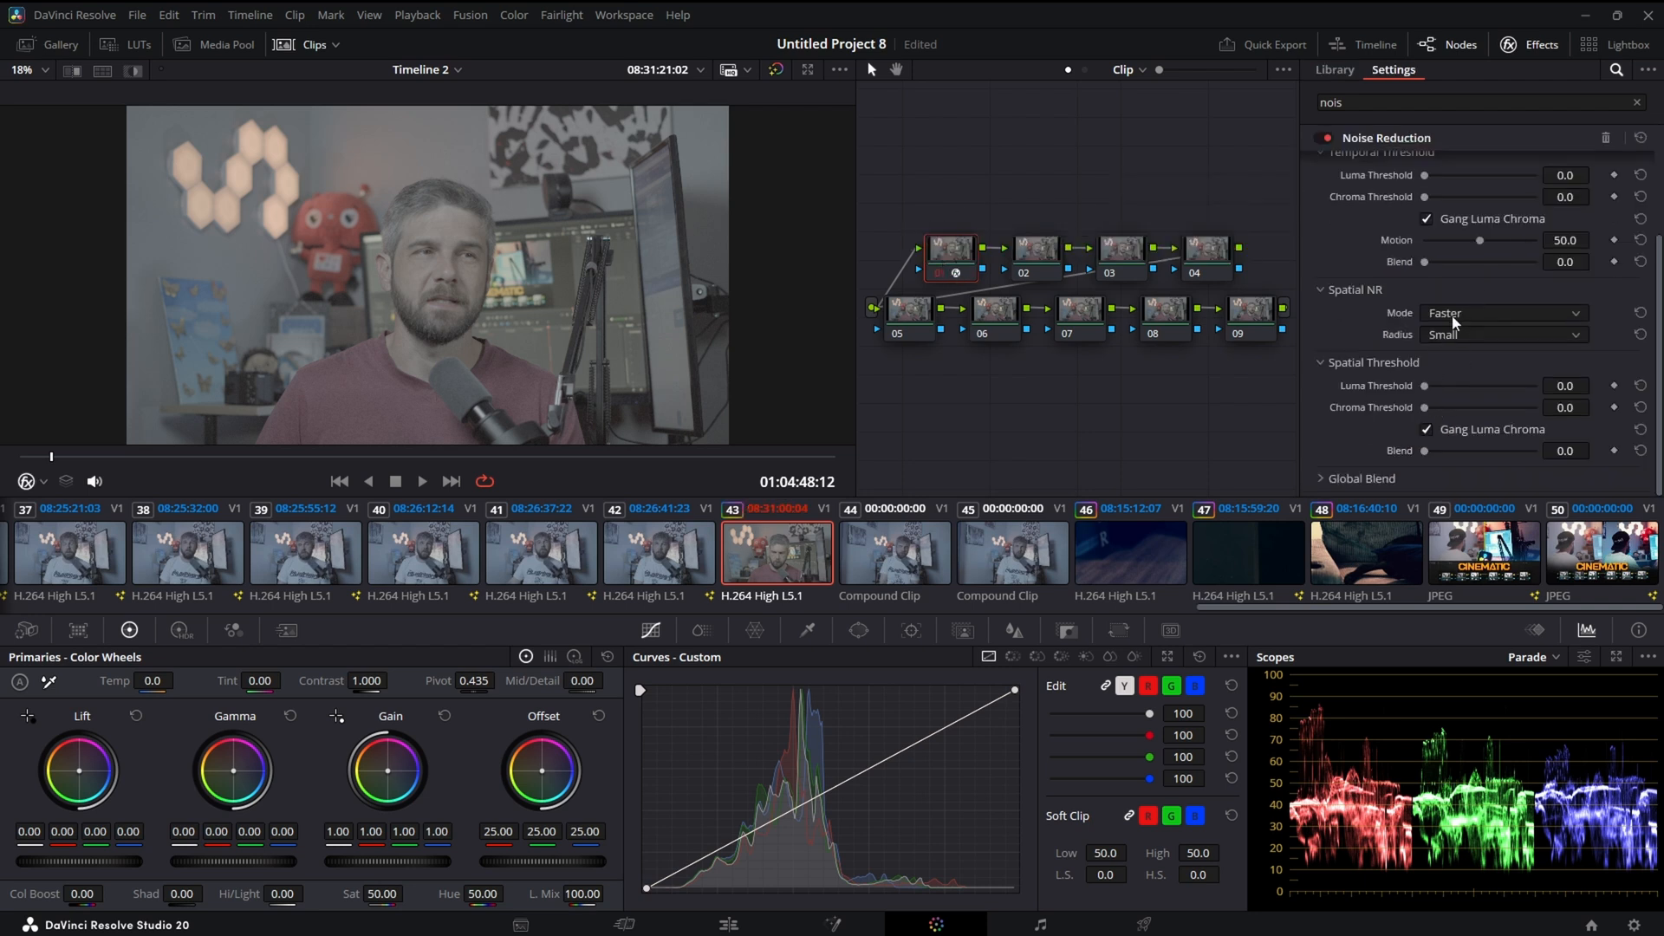
pyautogui.click(1500, 312)
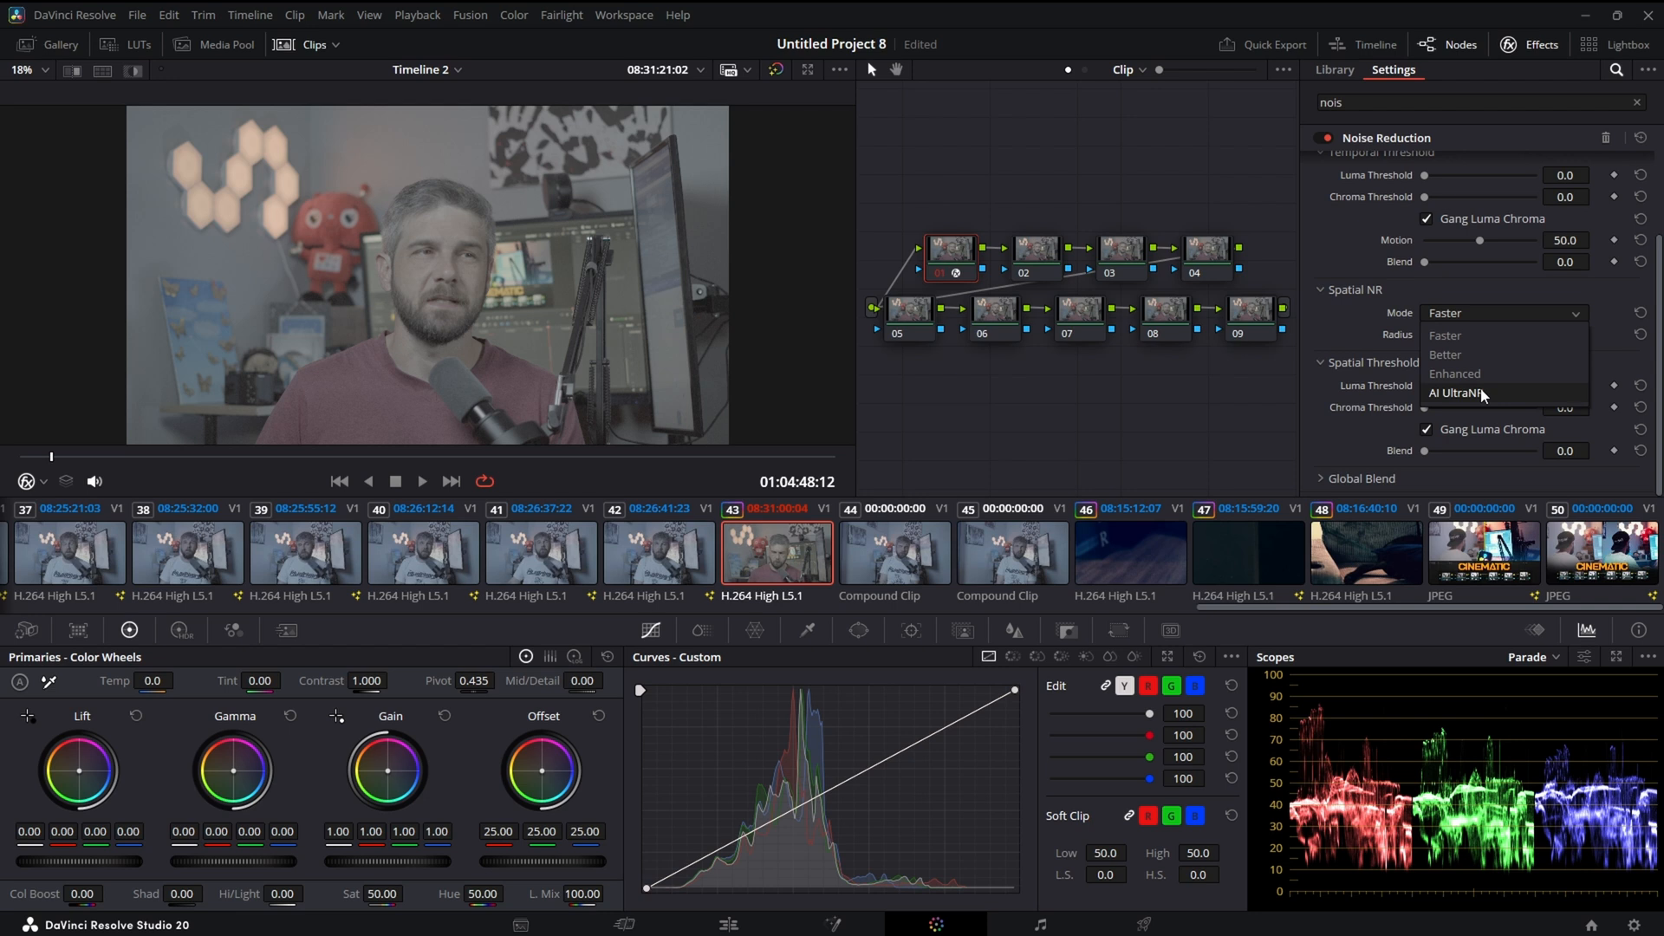
pyautogui.click(1457, 392)
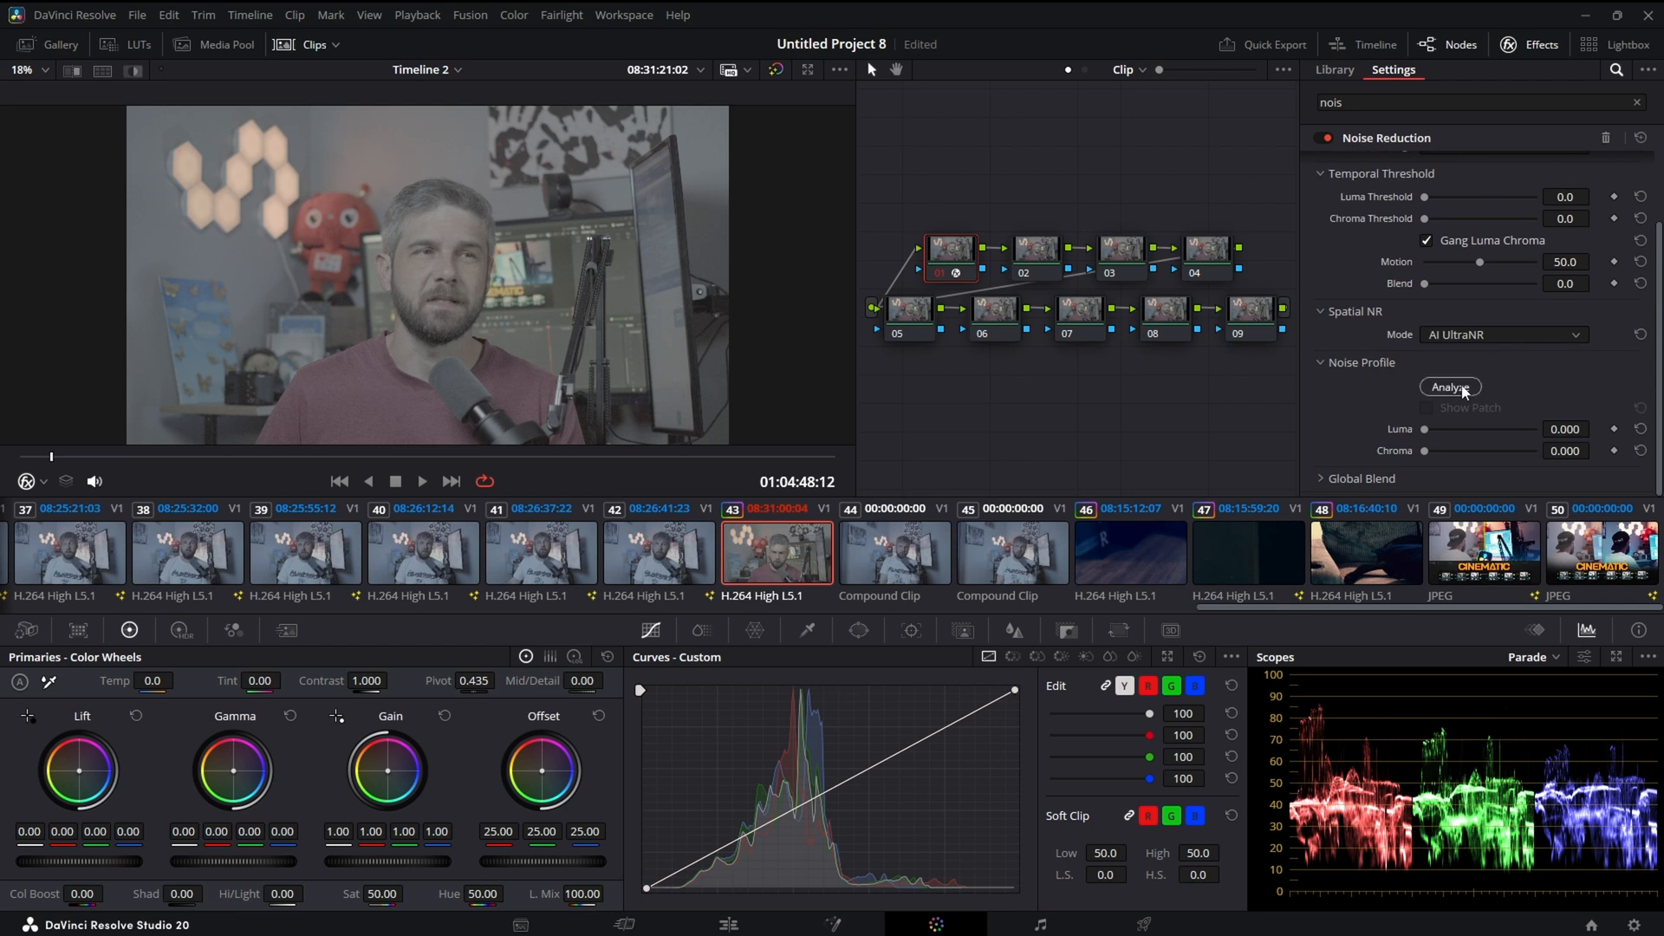
pyautogui.click(1450, 387)
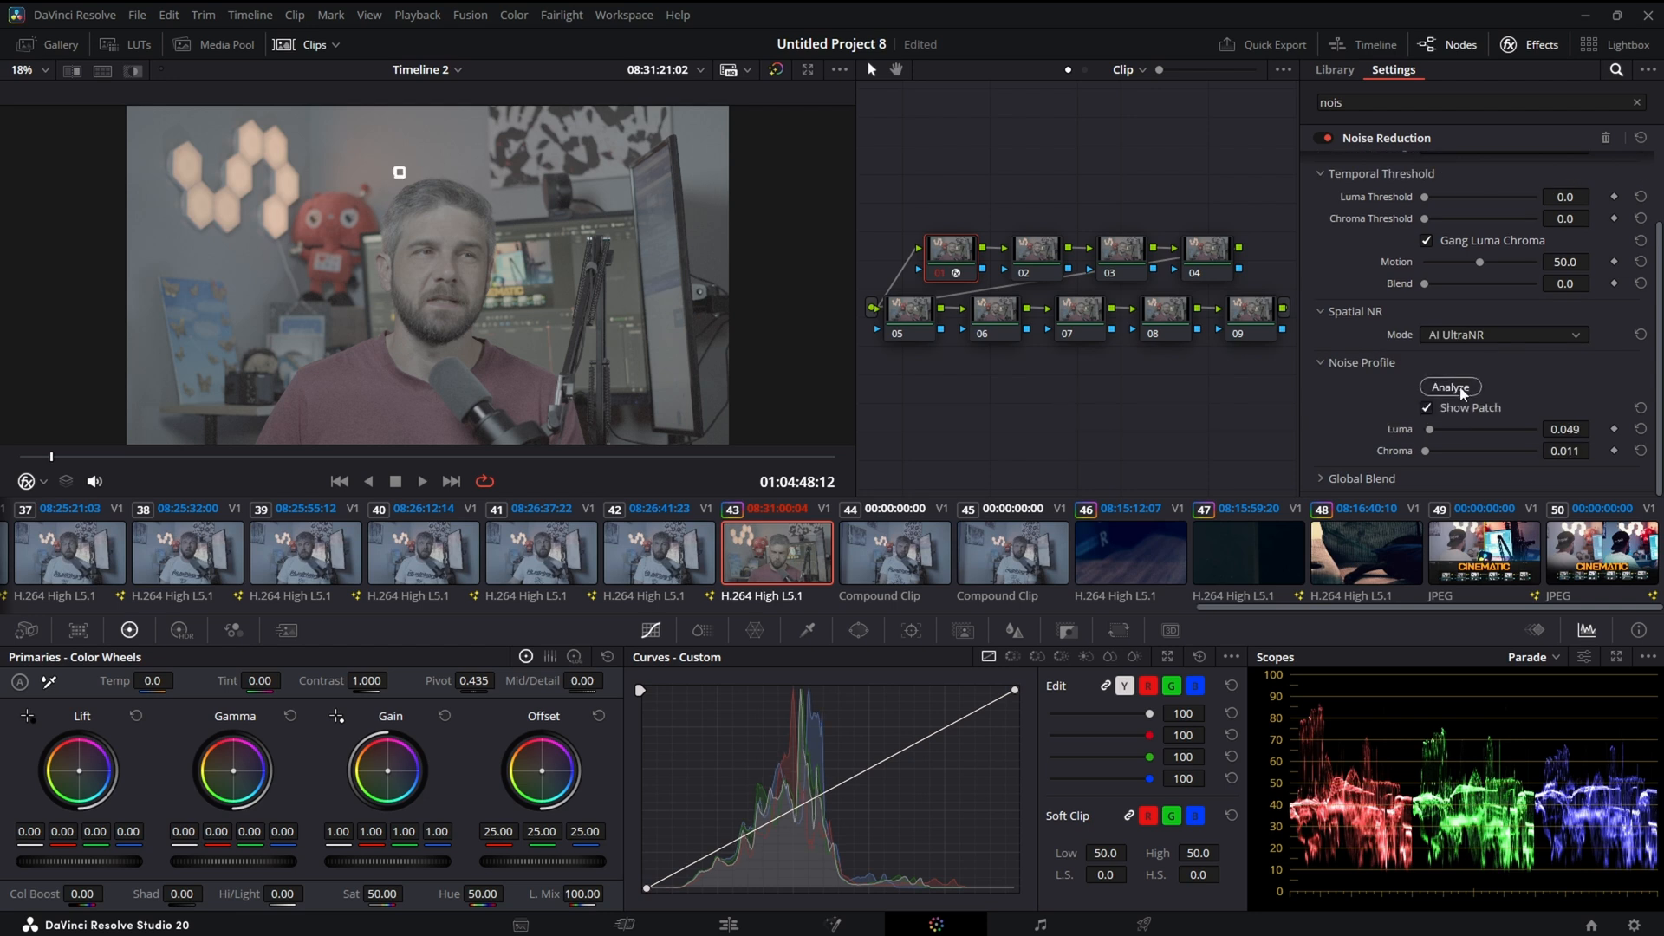
# - Move to node 02 and show the Gallery's saved stills
pyautogui.click(1334, 70)
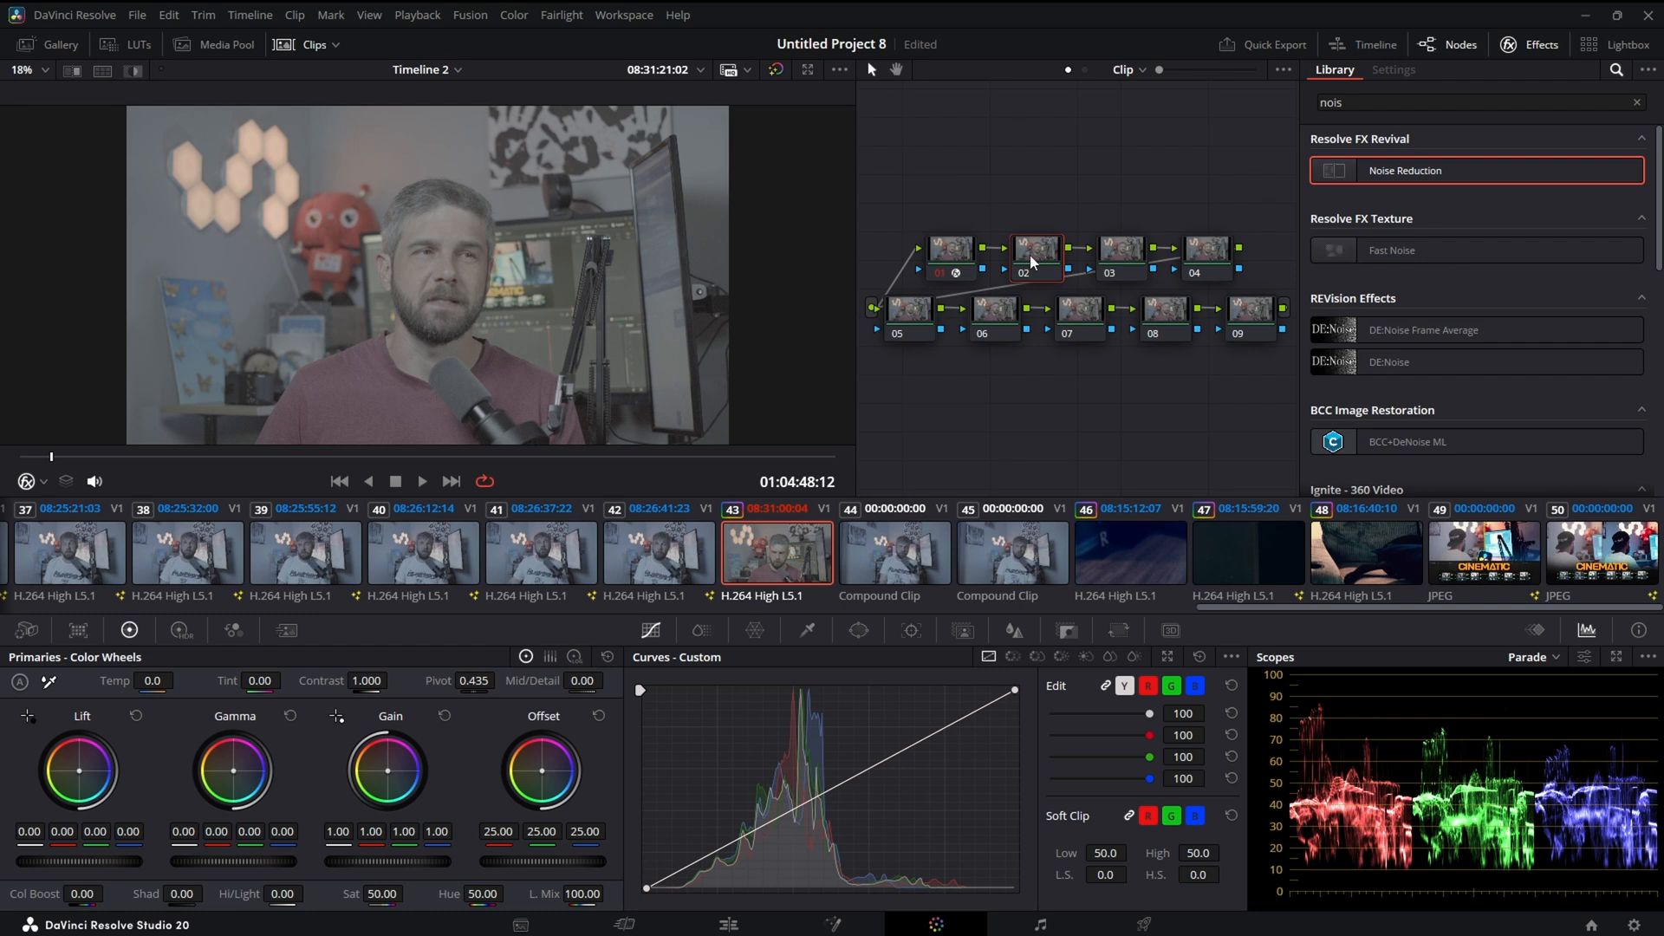
pyautogui.click(60, 44)
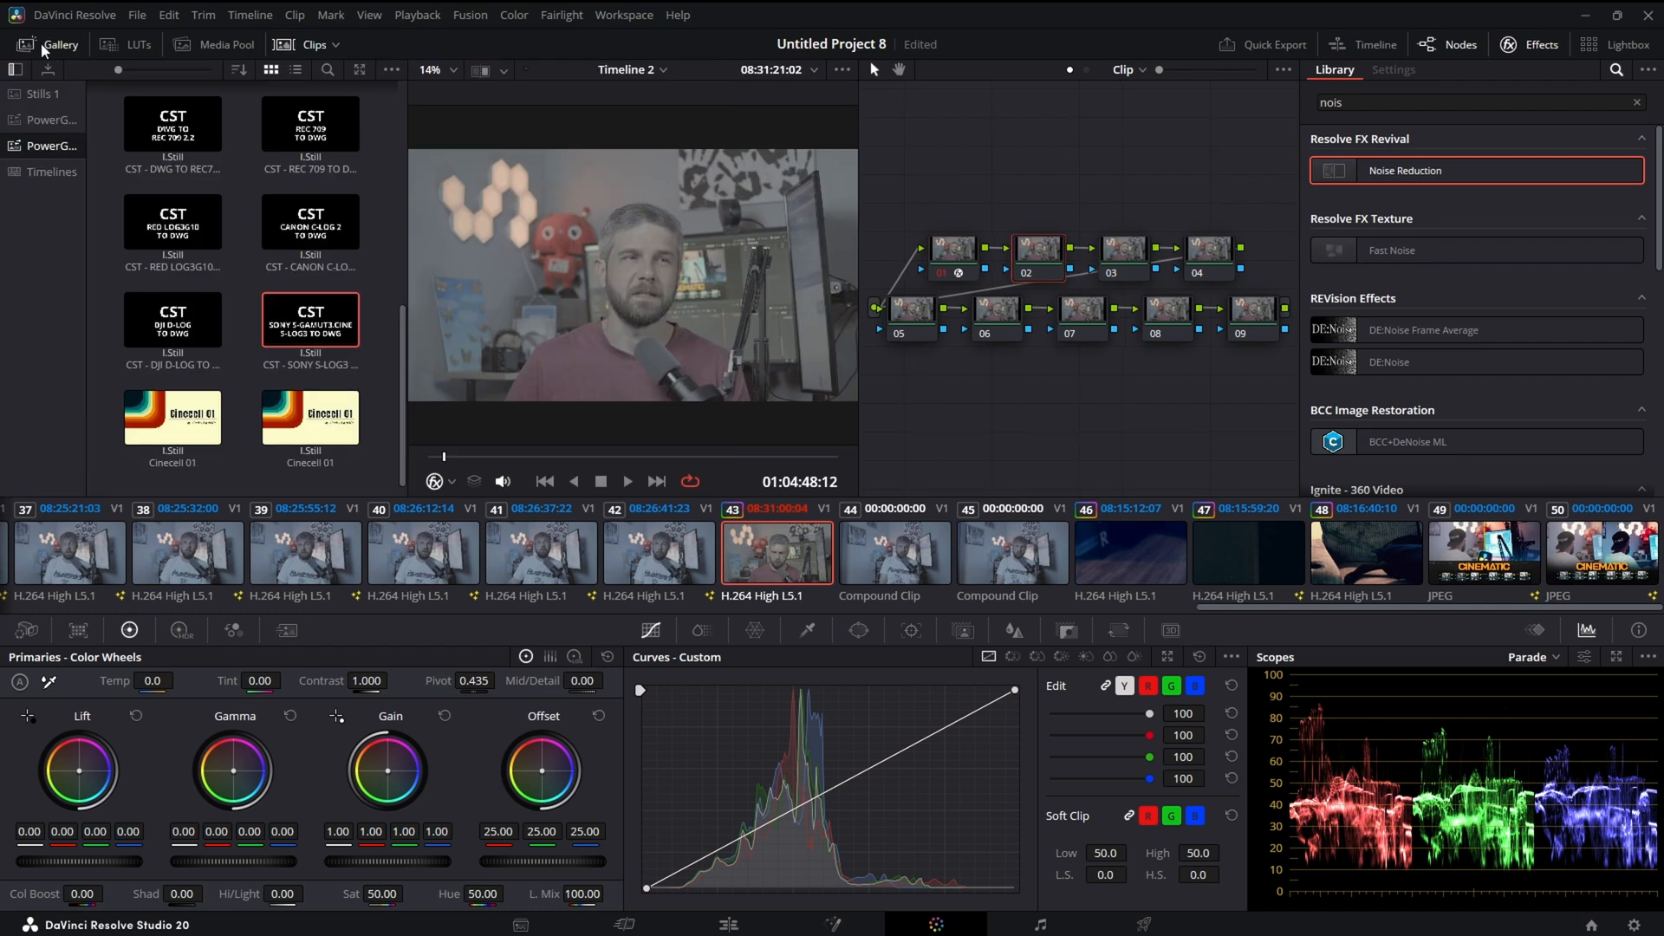
# - Apply the CST Sony S-Log3 still to node 02, then move to node 03
pyautogui.click(309, 318)
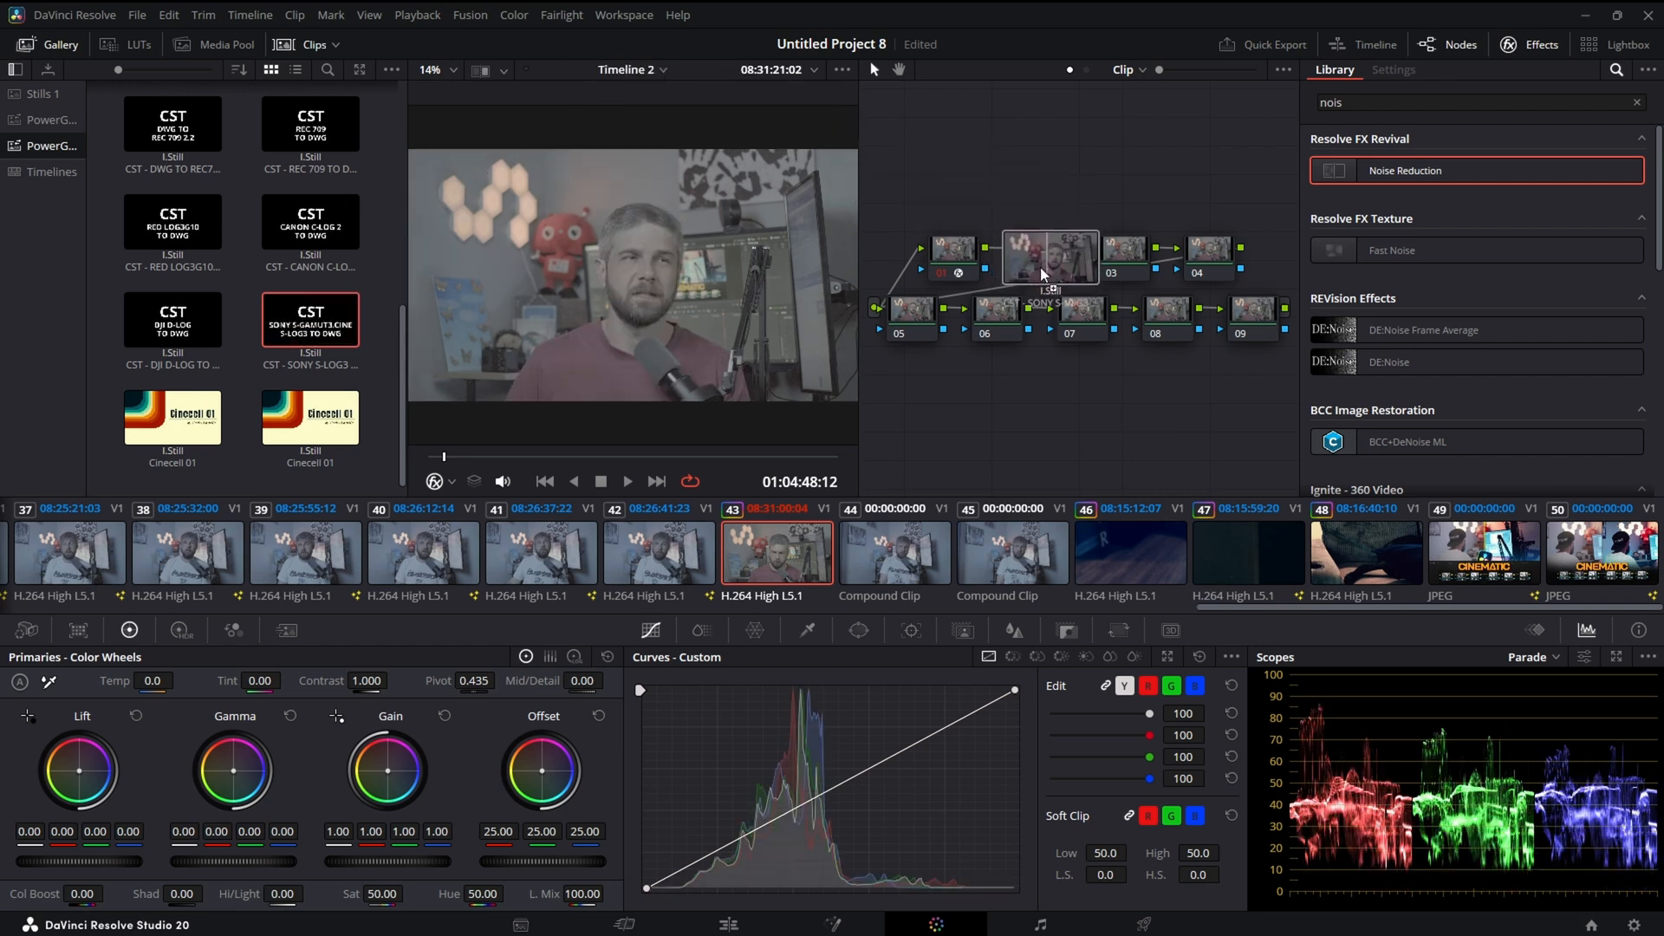
pyautogui.click(1393, 69)
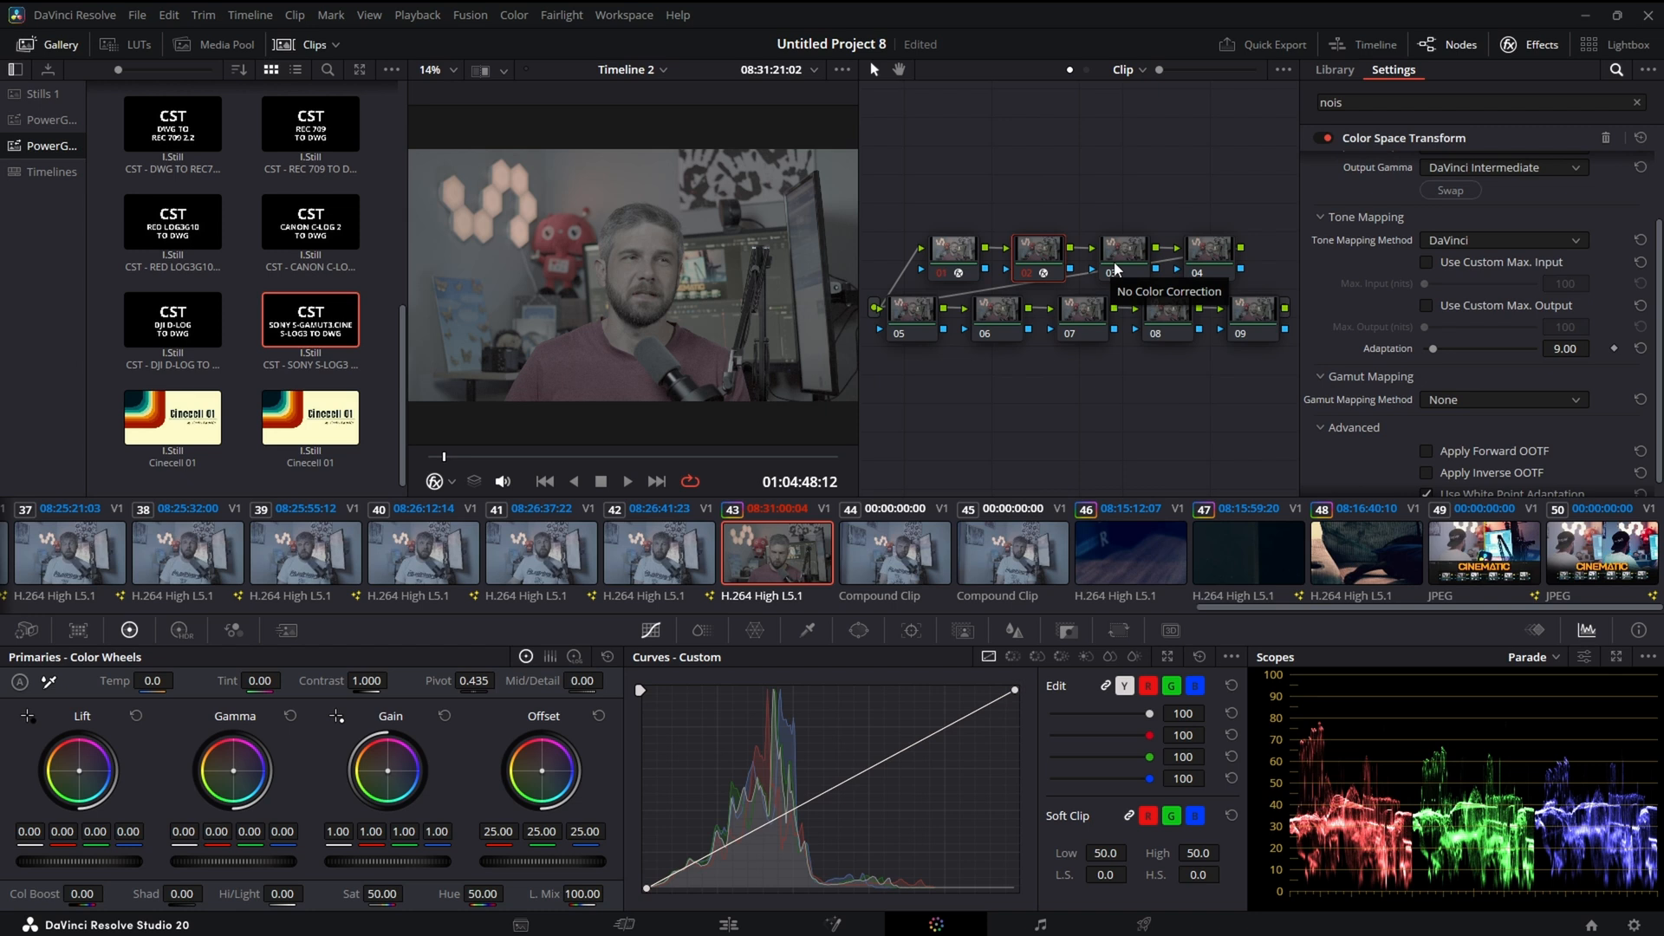
pyautogui.click(1334, 69)
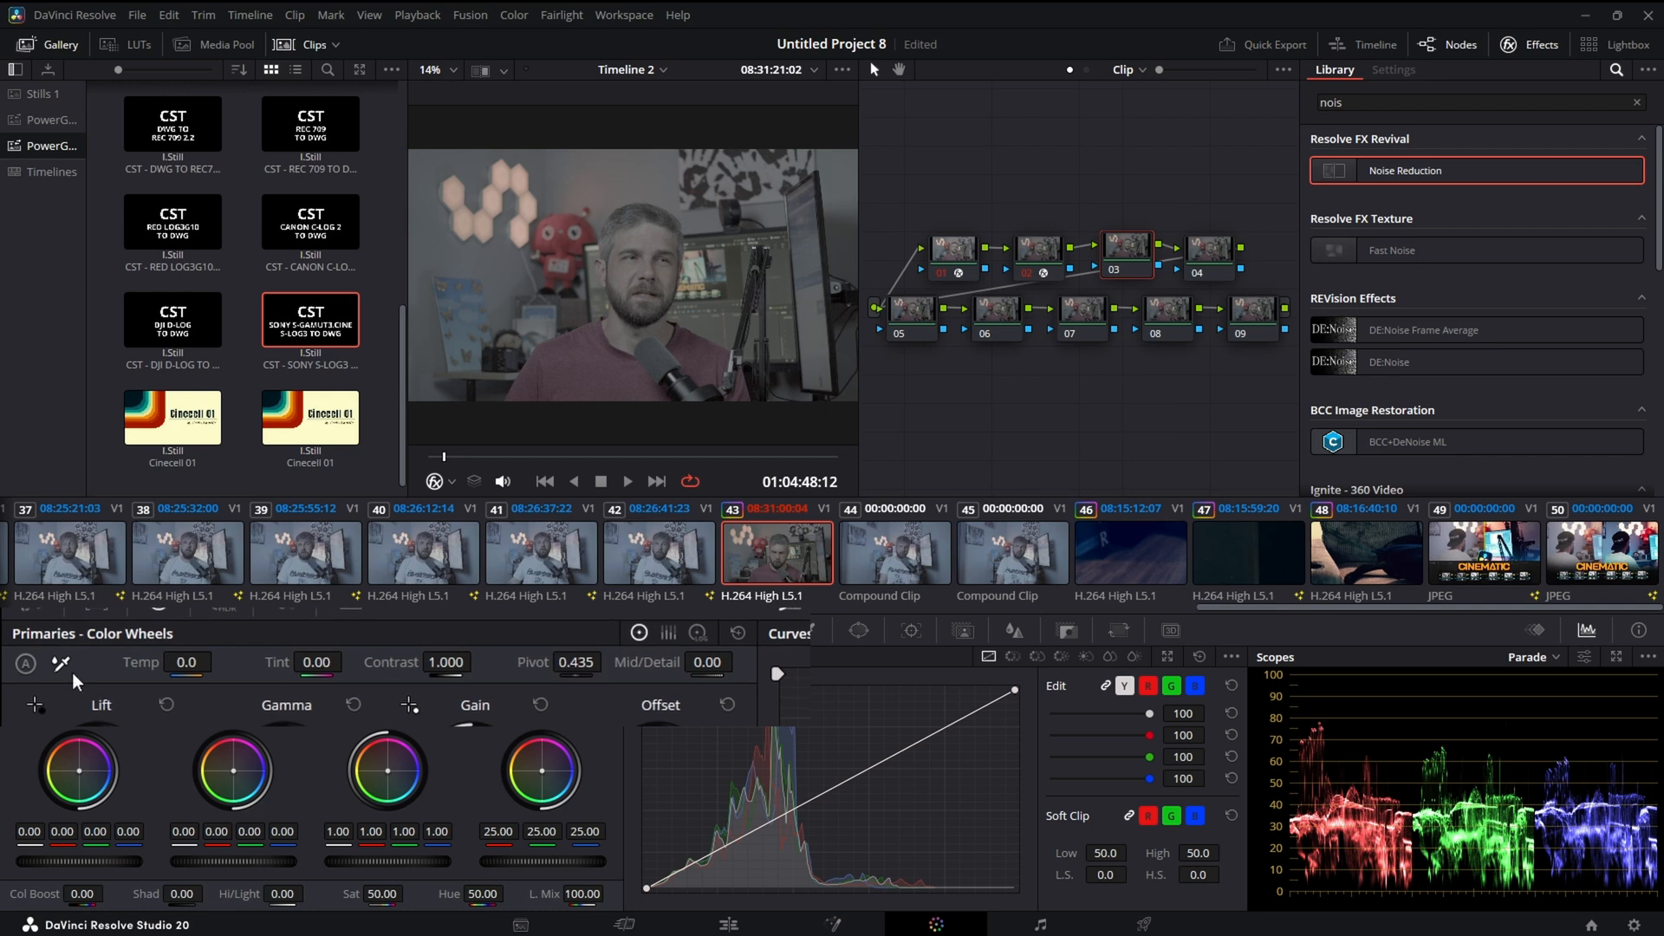
pyautogui.moveTo(345, 743)
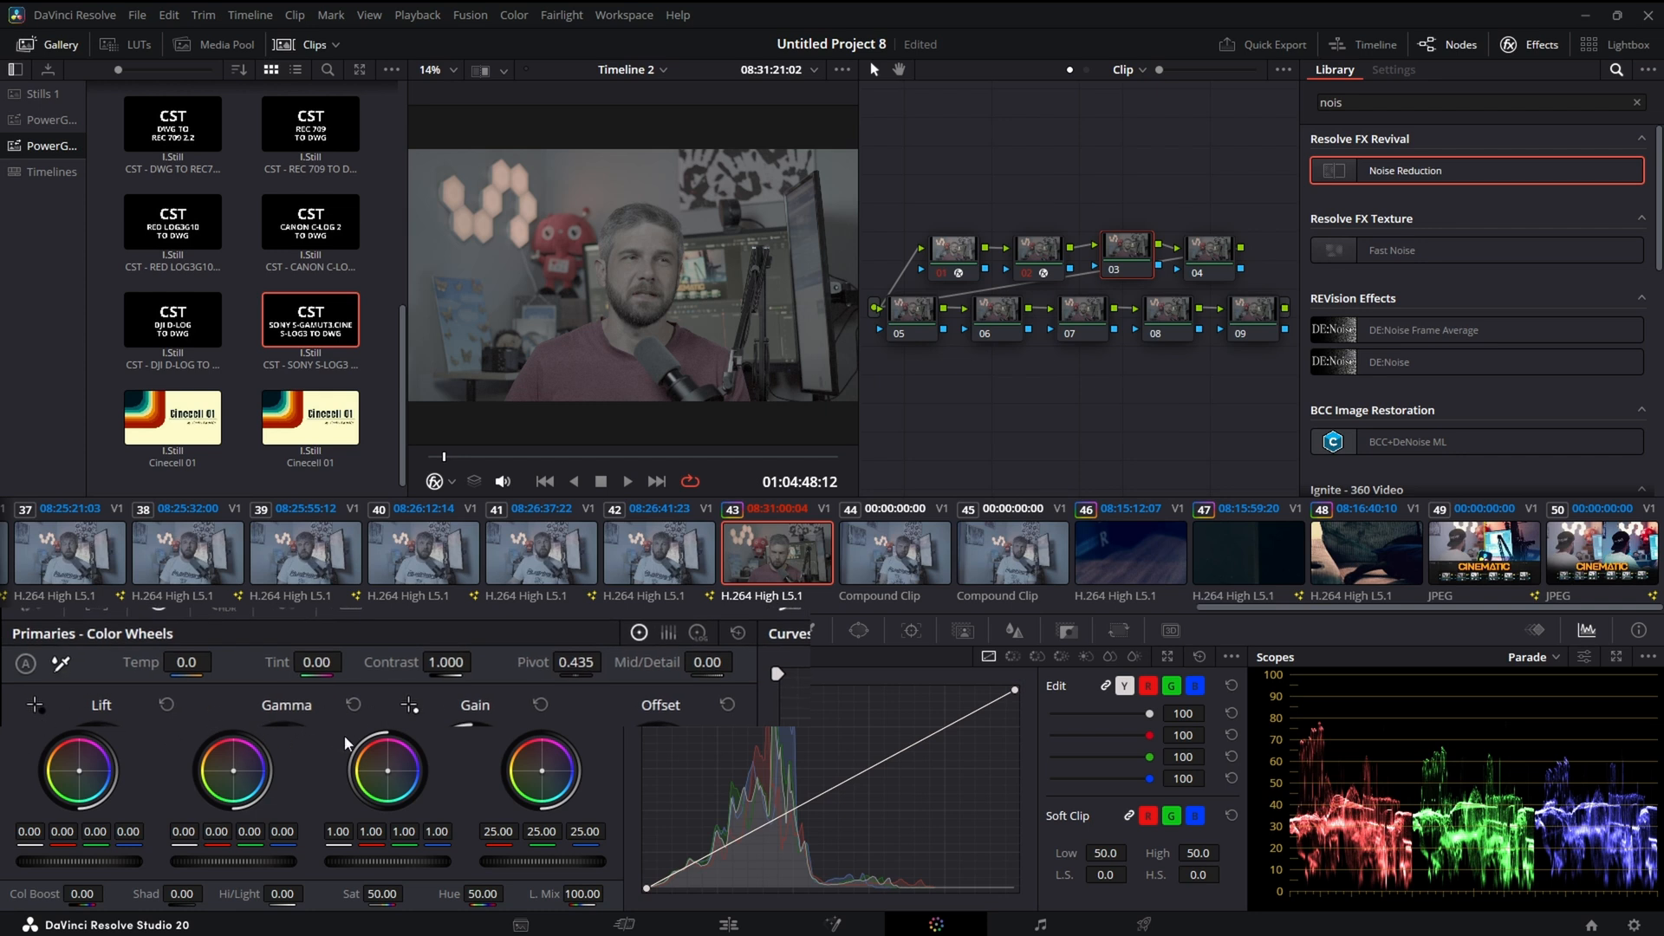
# - Bring up node 03's options to add a LUT
pyautogui.rightClick(1125, 246)
pyautogui.write('0.500')
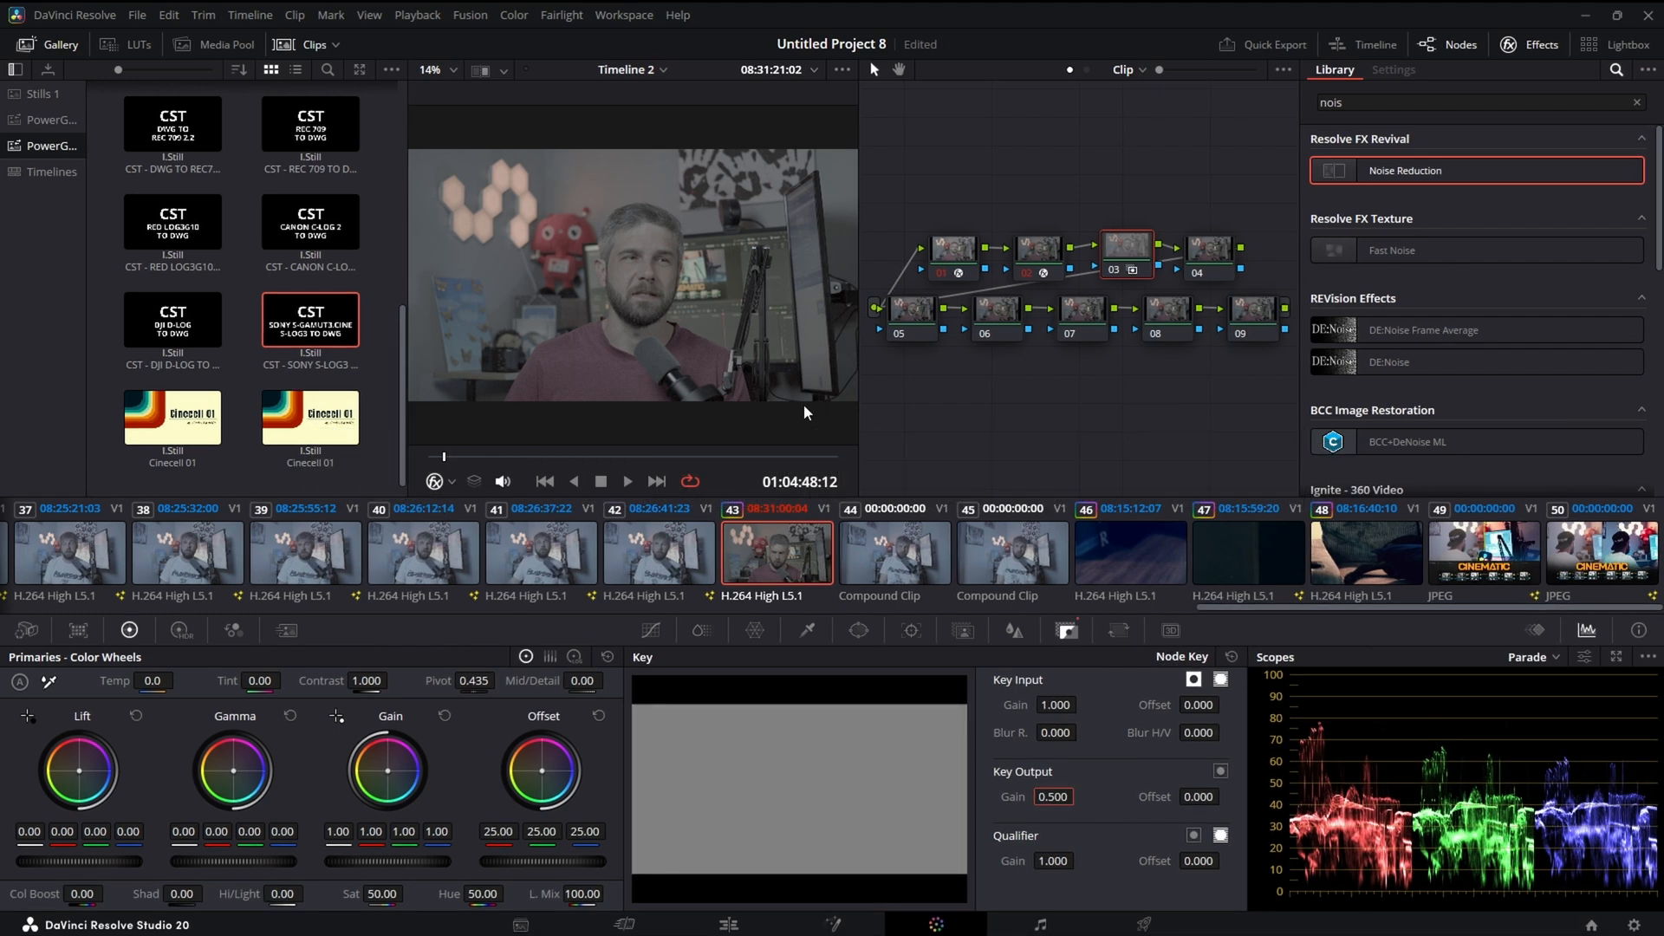
pyautogui.moveTo(18, 760)
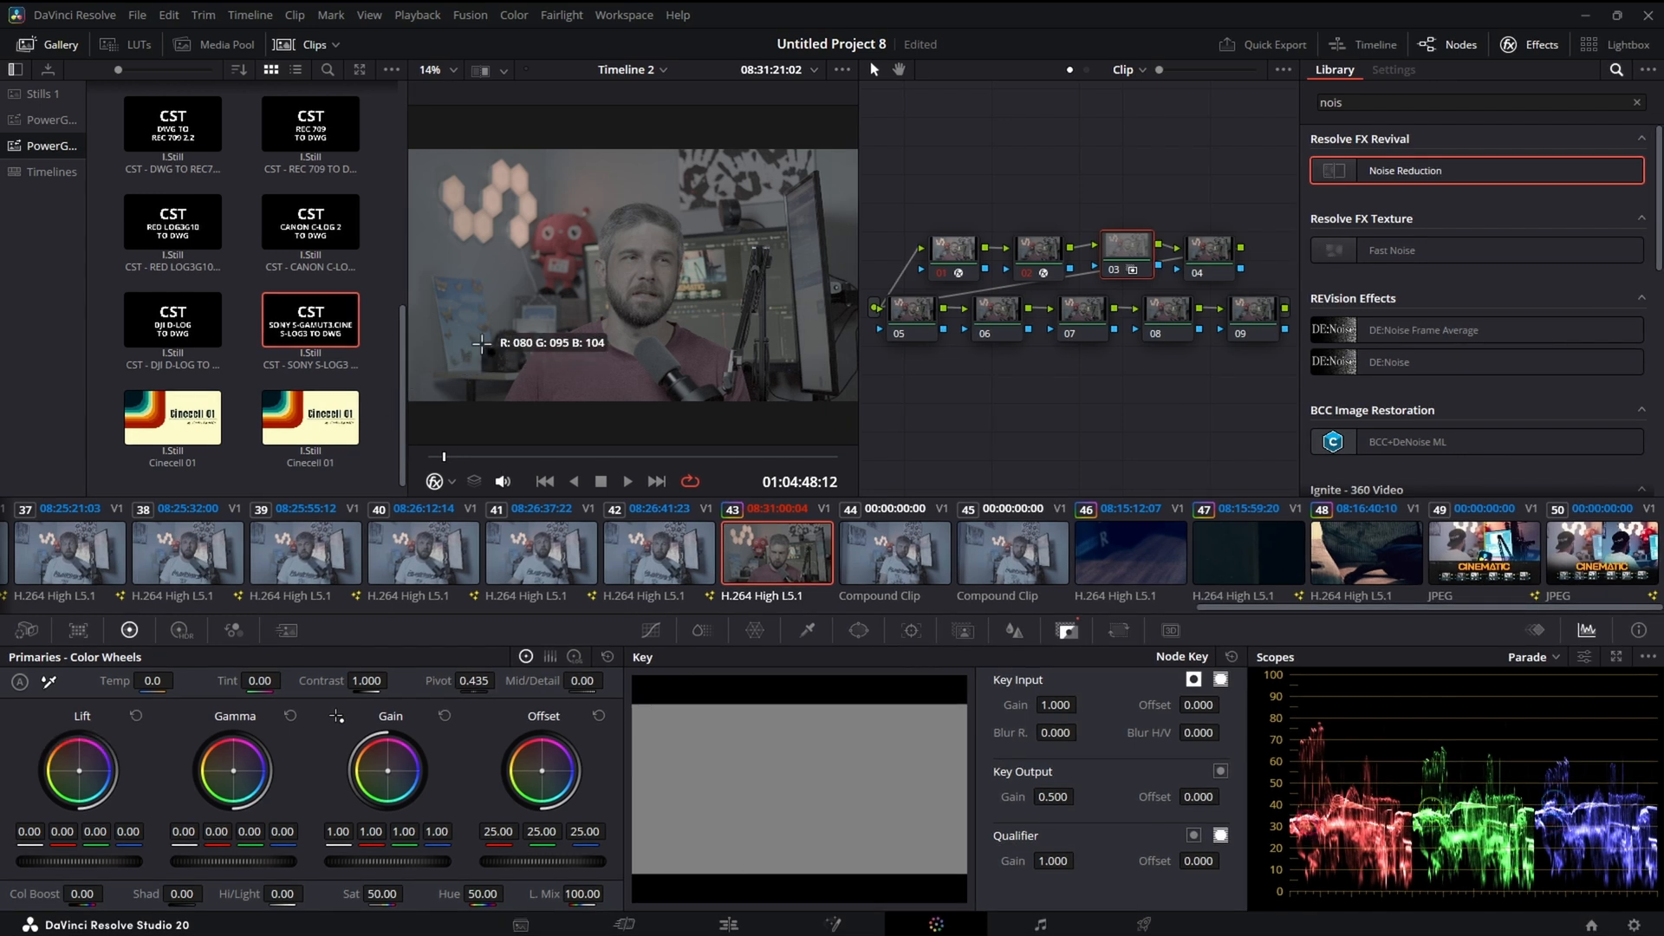
pyautogui.moveTo(472, 396)
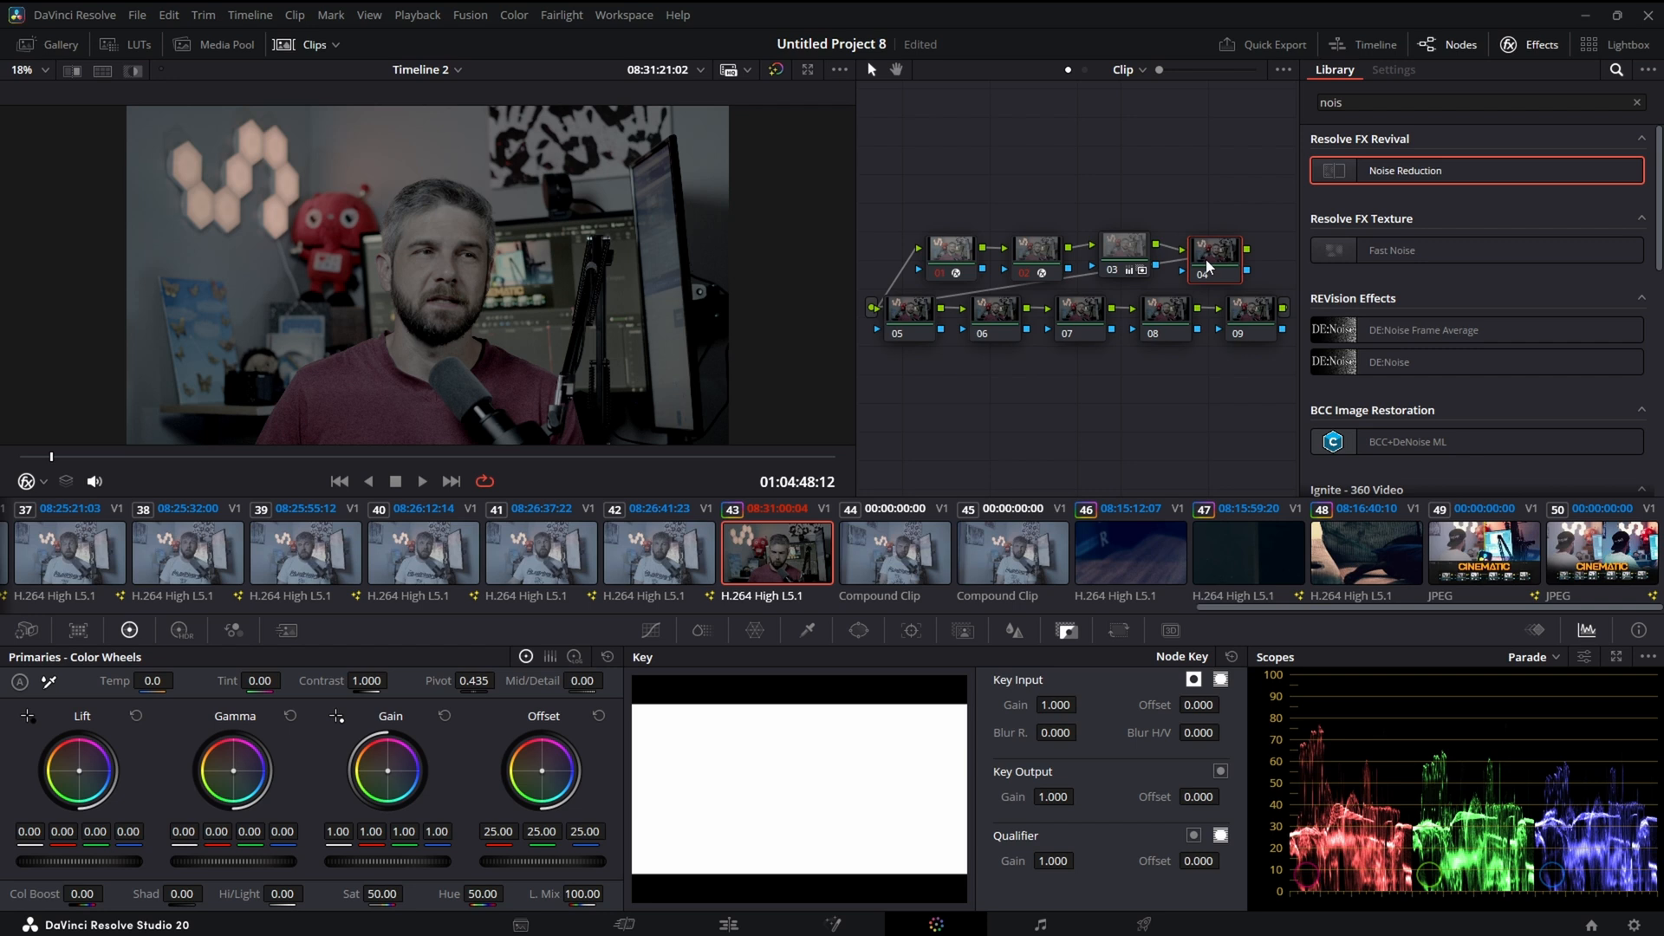
pyautogui.moveTo(1210, 260)
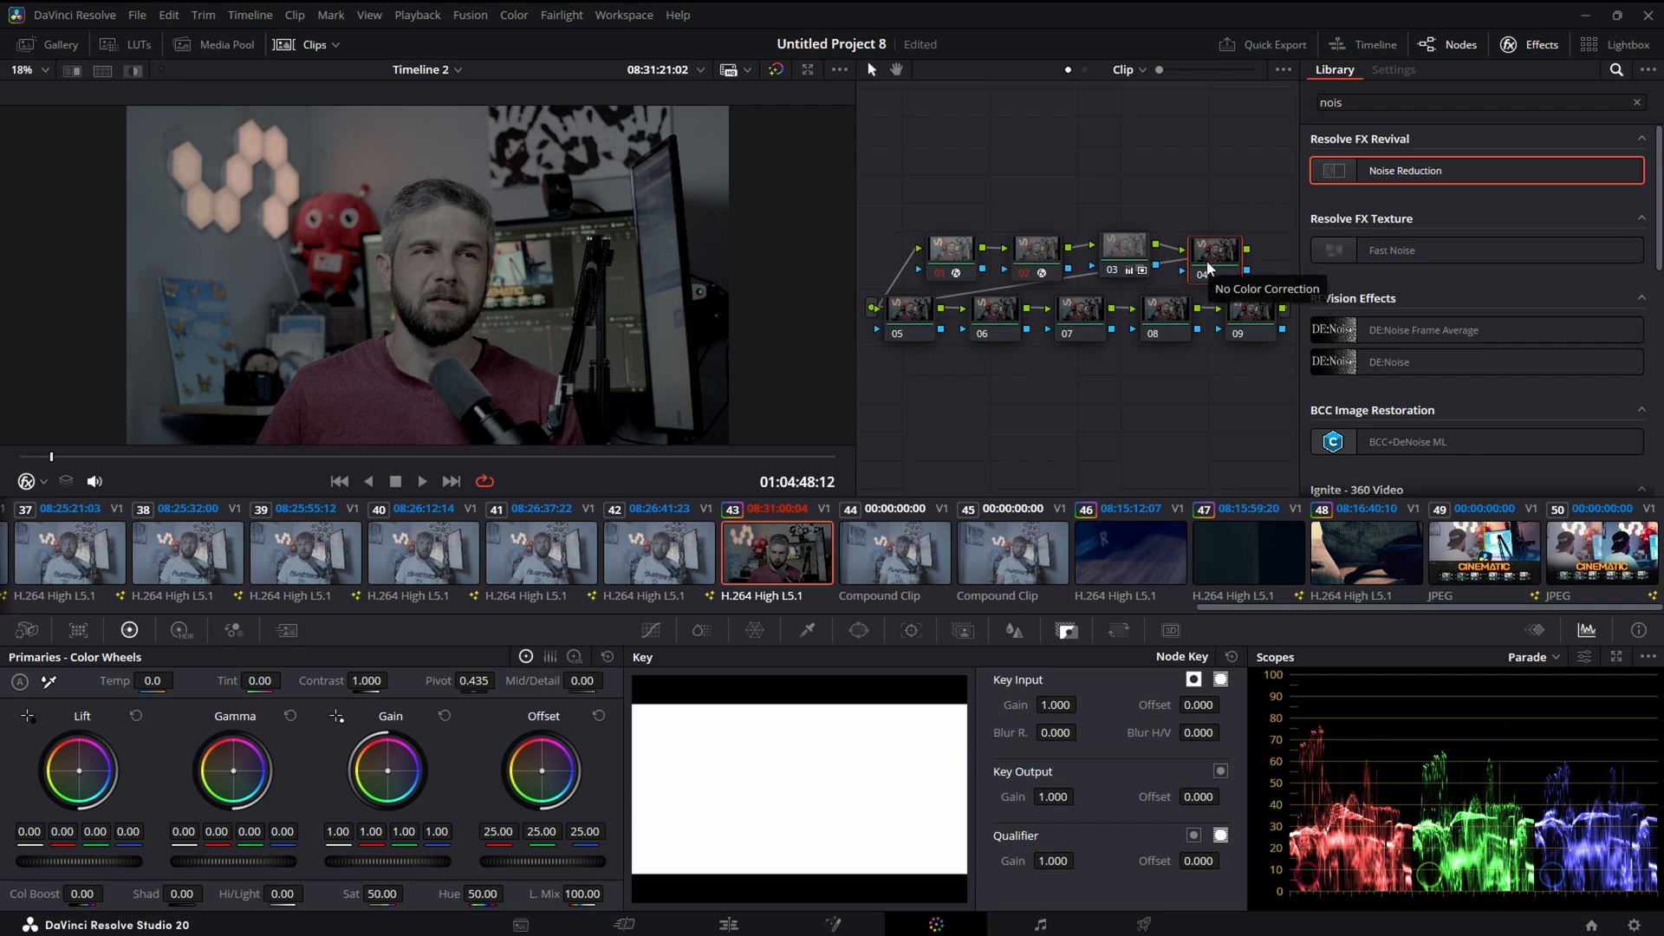
pyautogui.moveTo(1335, 748)
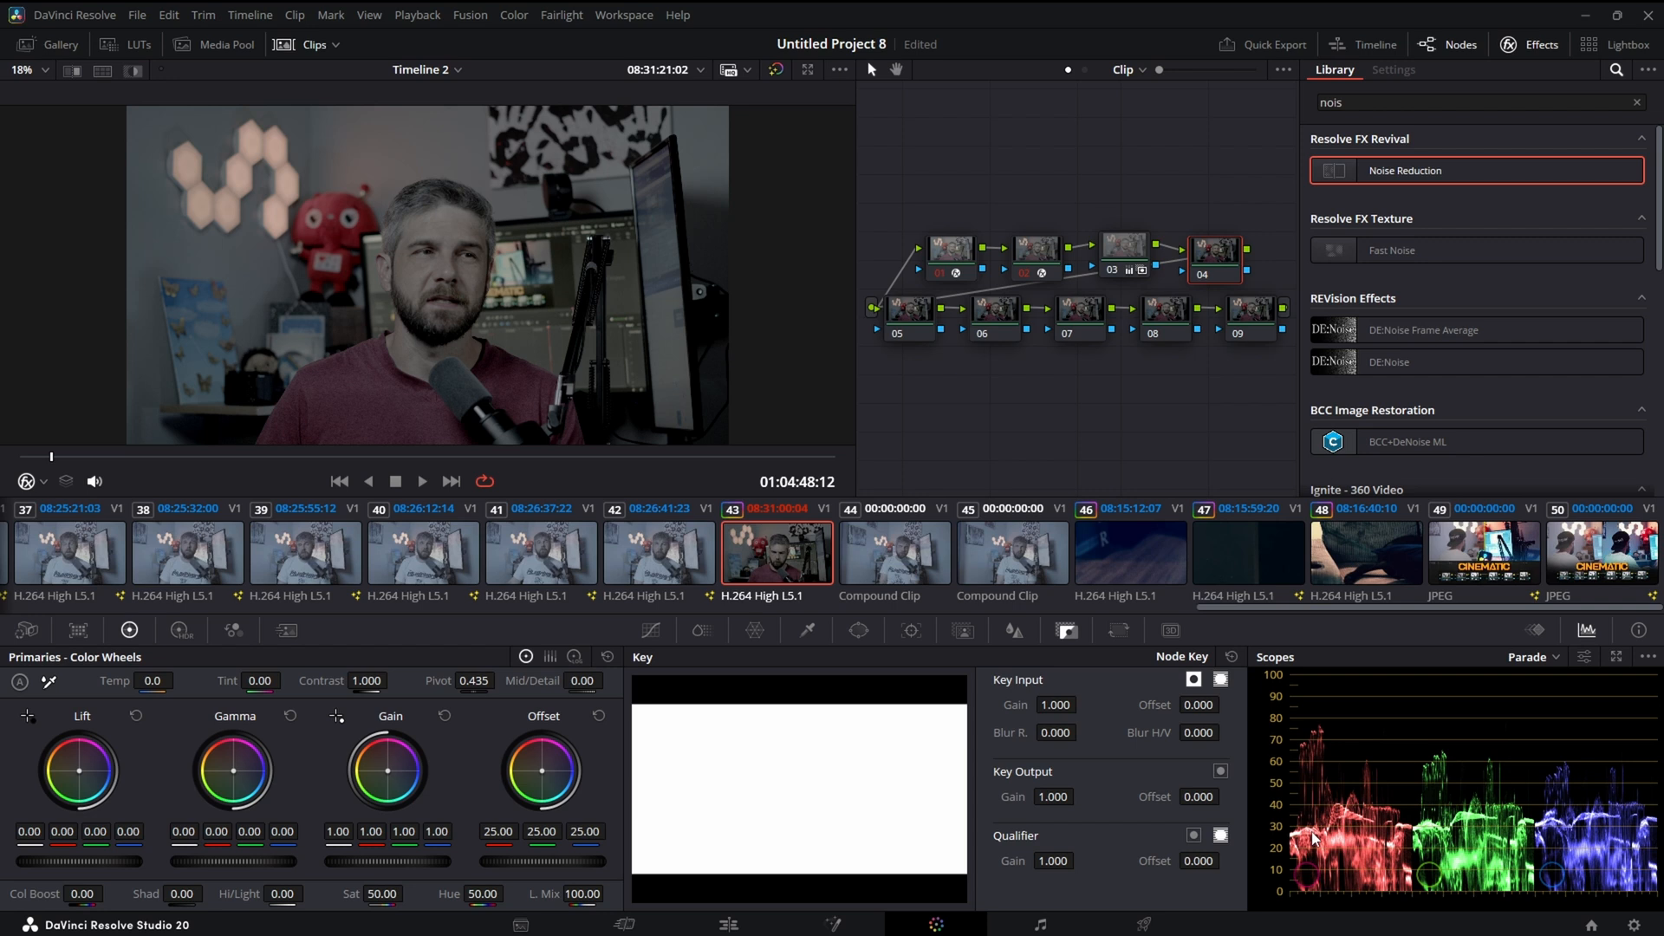
pyautogui.moveTo(1296, 700)
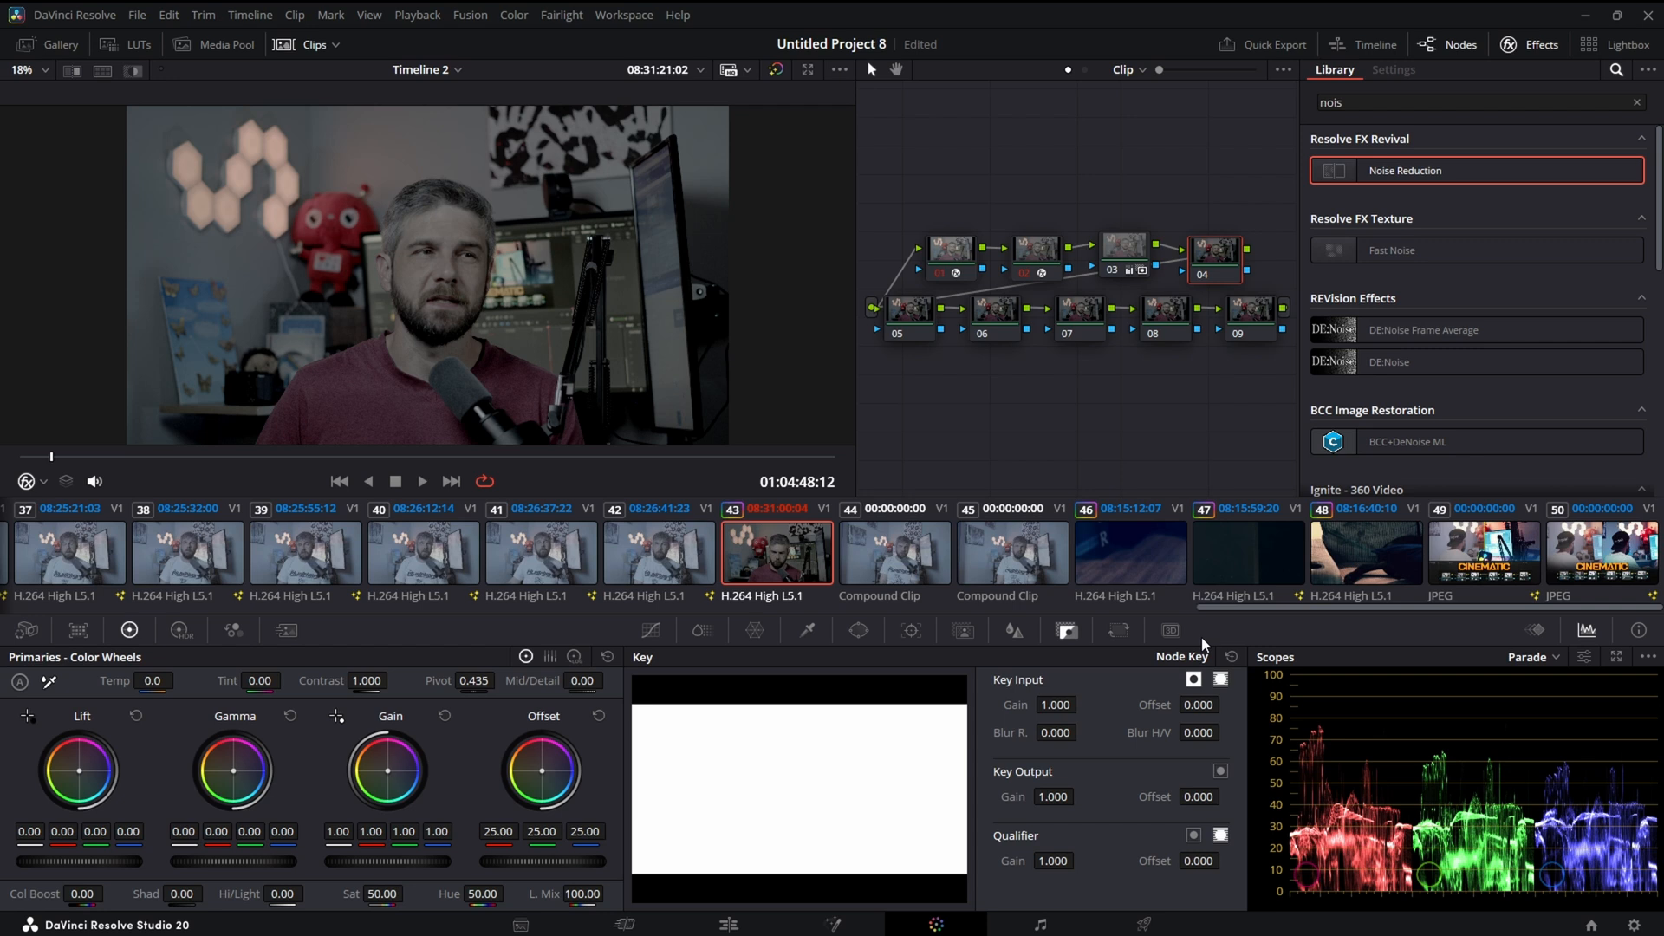
pyautogui.moveTo(1545, 897)
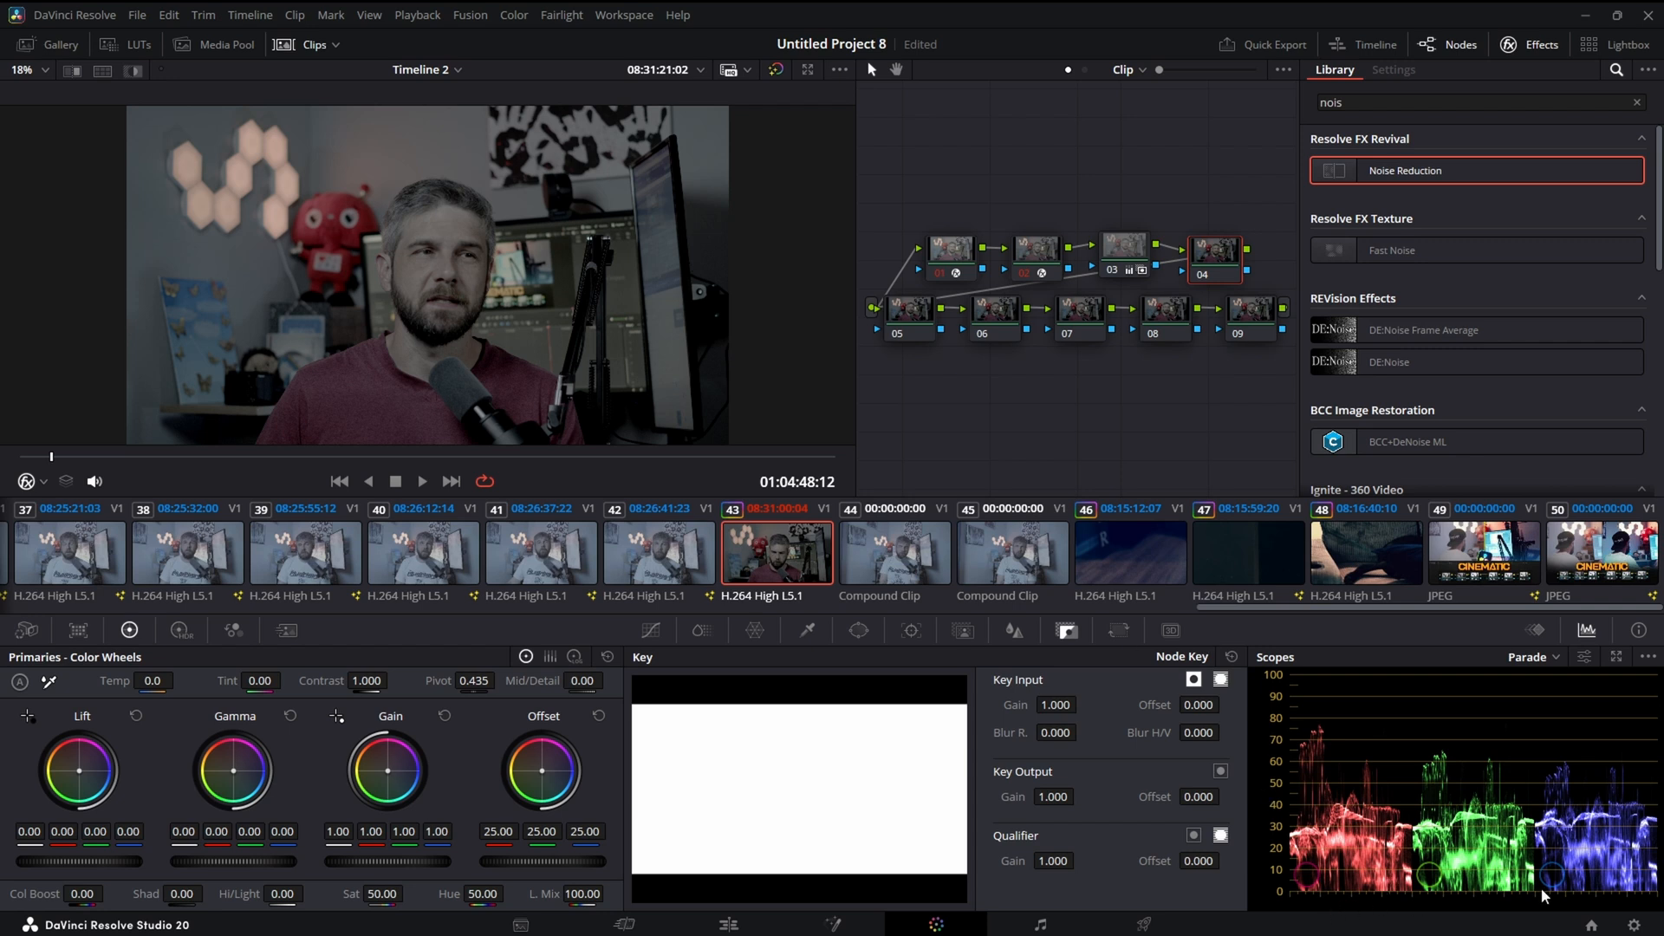
pyautogui.moveTo(1601, 881)
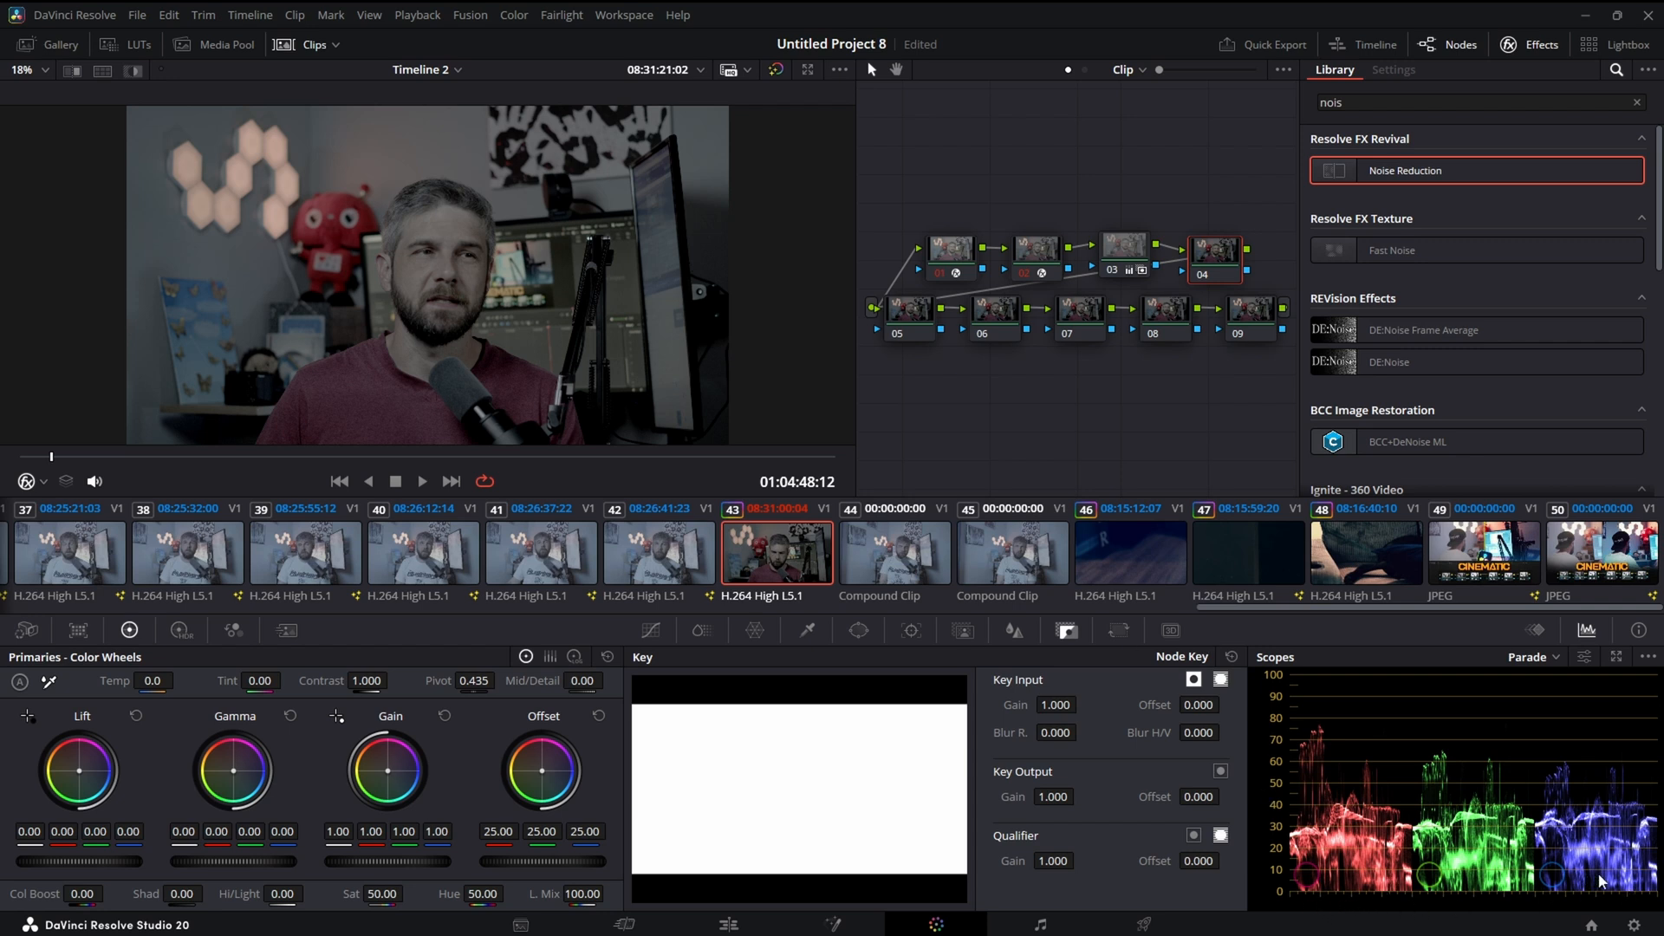
pyautogui.moveTo(1328, 900)
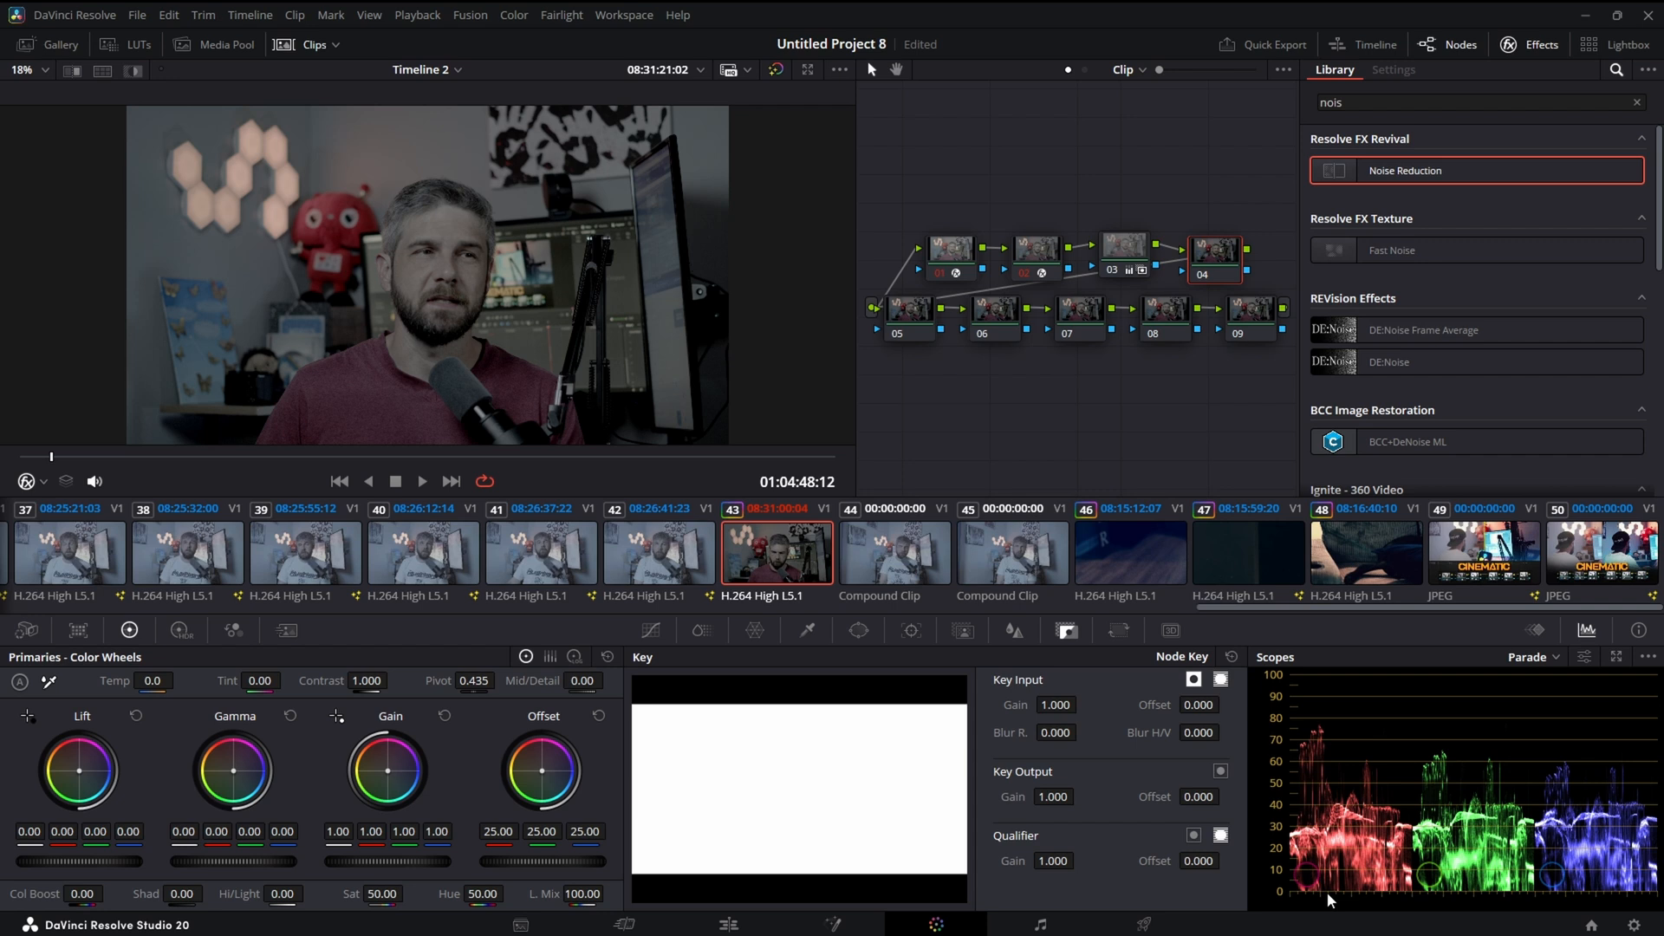
pyautogui.moveTo(1295, 908)
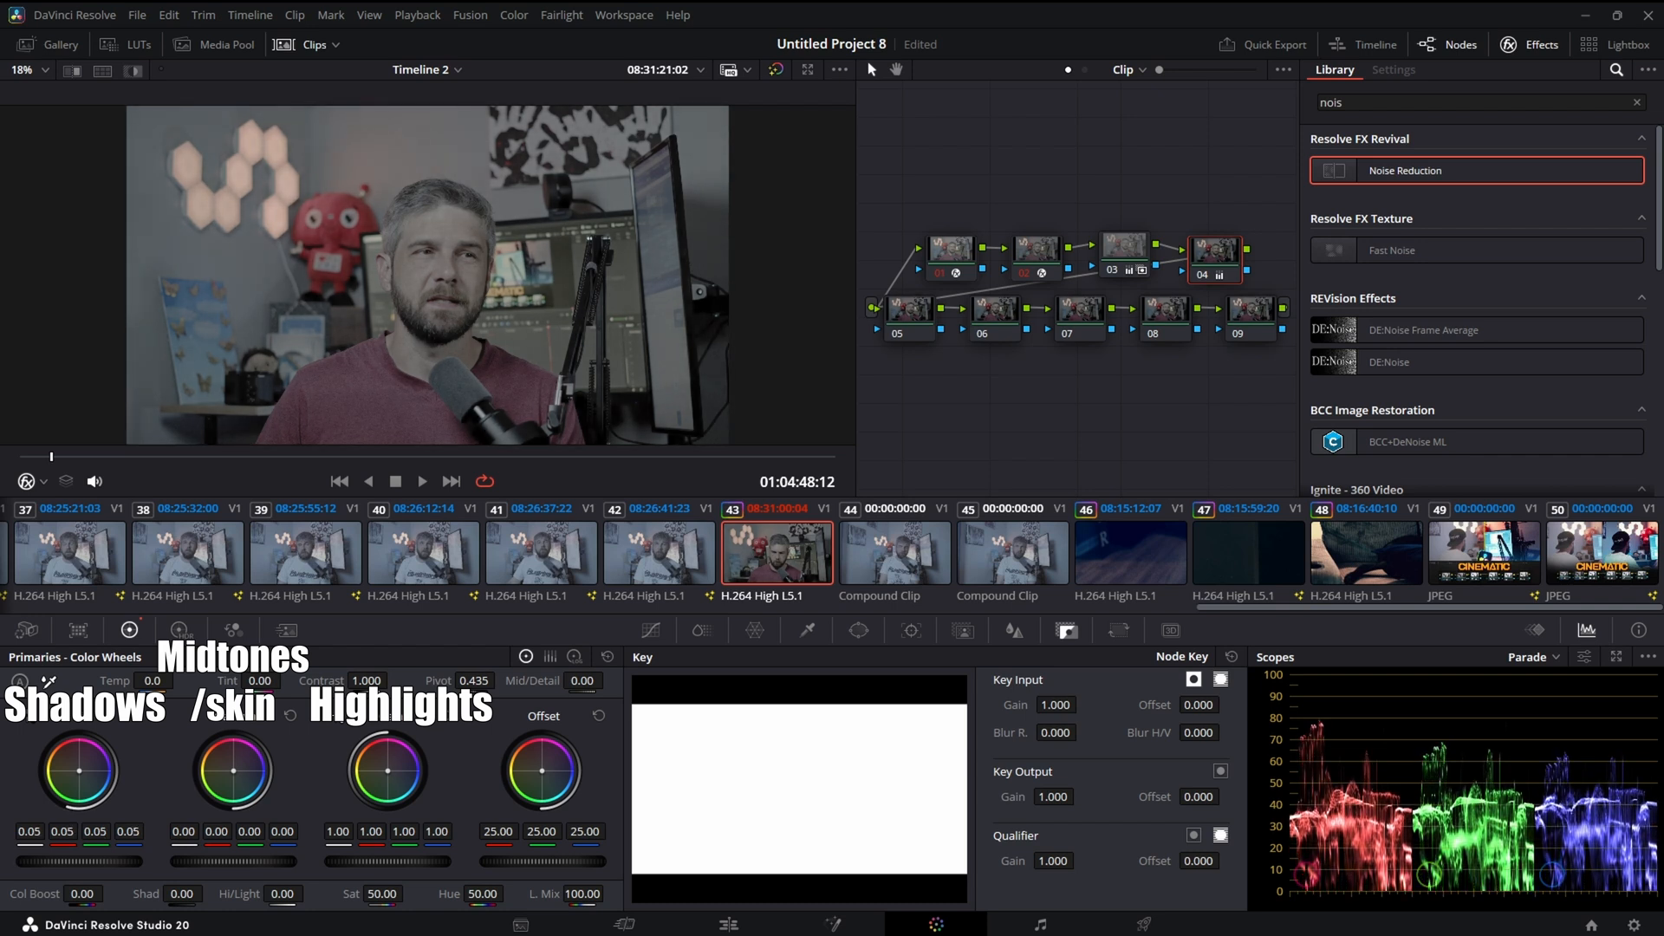
# - Set node 04's primaries to lift 0.02, gamma 0.03 and gain 1.26
pyautogui.moveTo(76, 770); pyautogui.dragTo(84, 766)
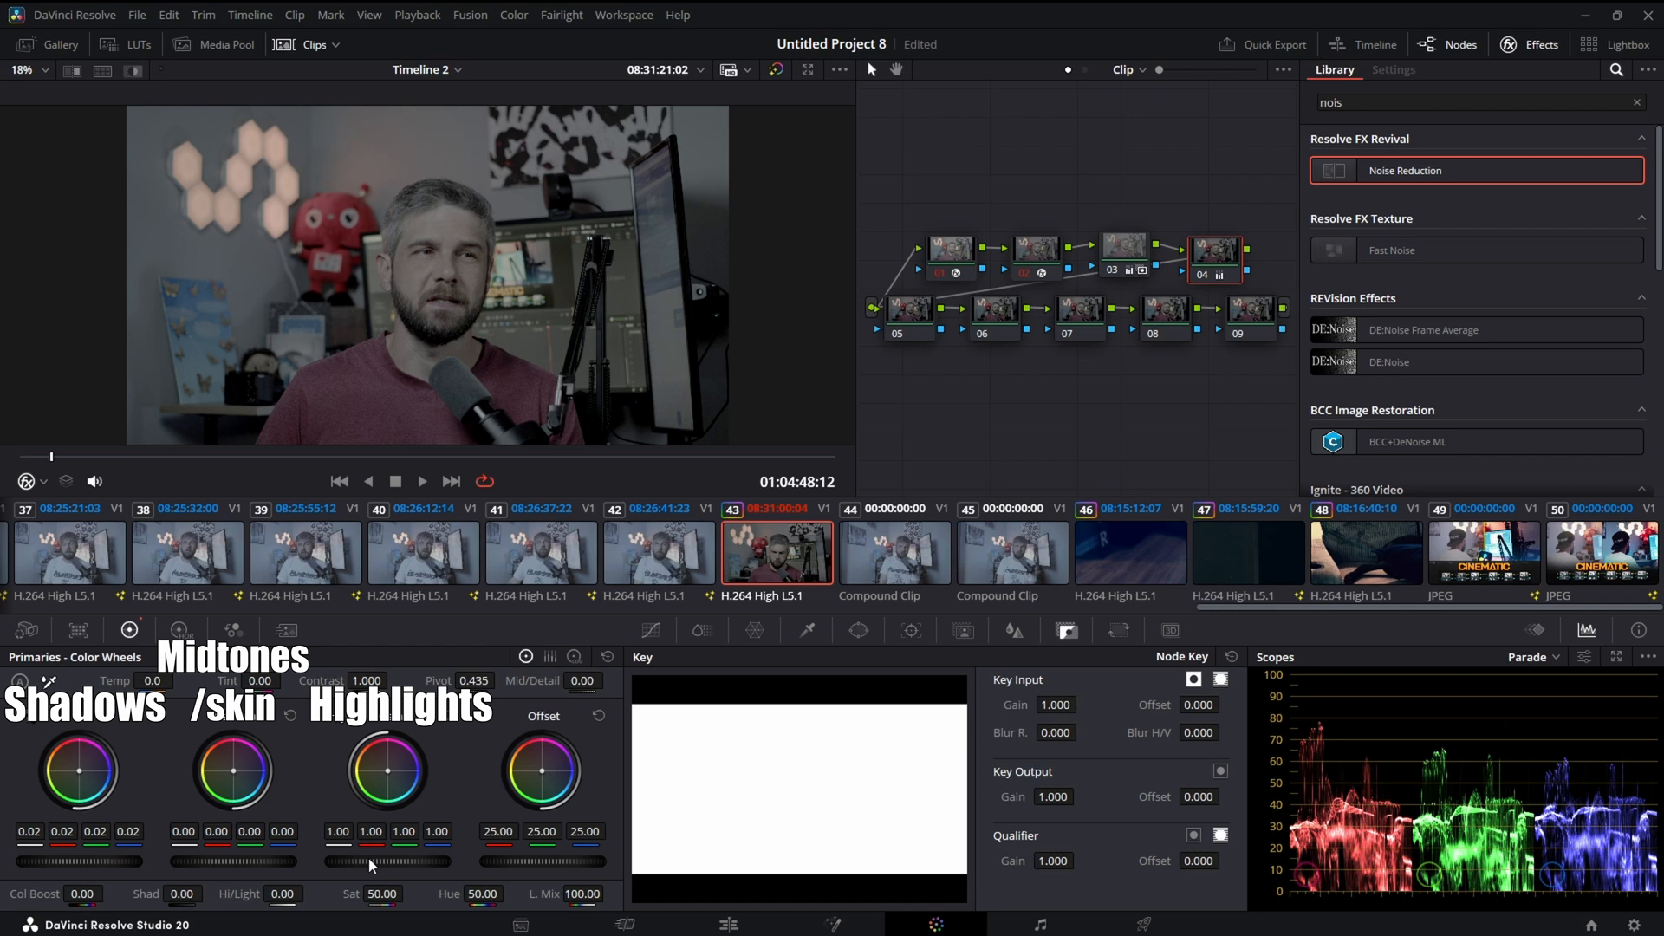
pyautogui.moveTo(340, 859); pyautogui.dragTo(393, 860)
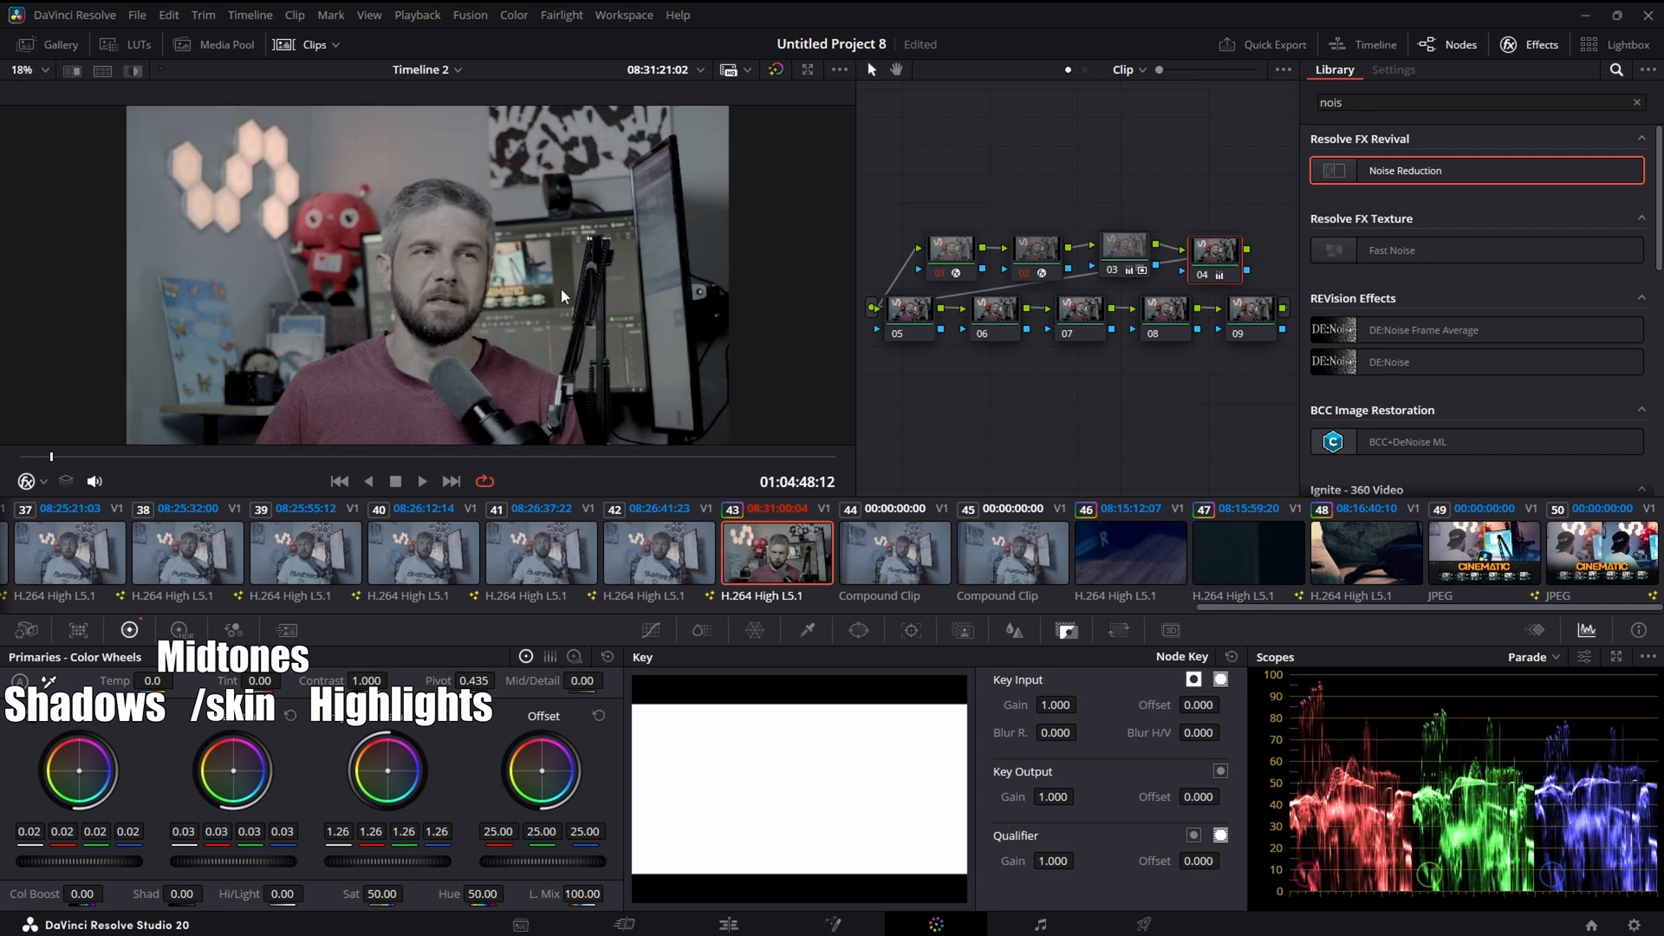
pyautogui.click(24, 481)
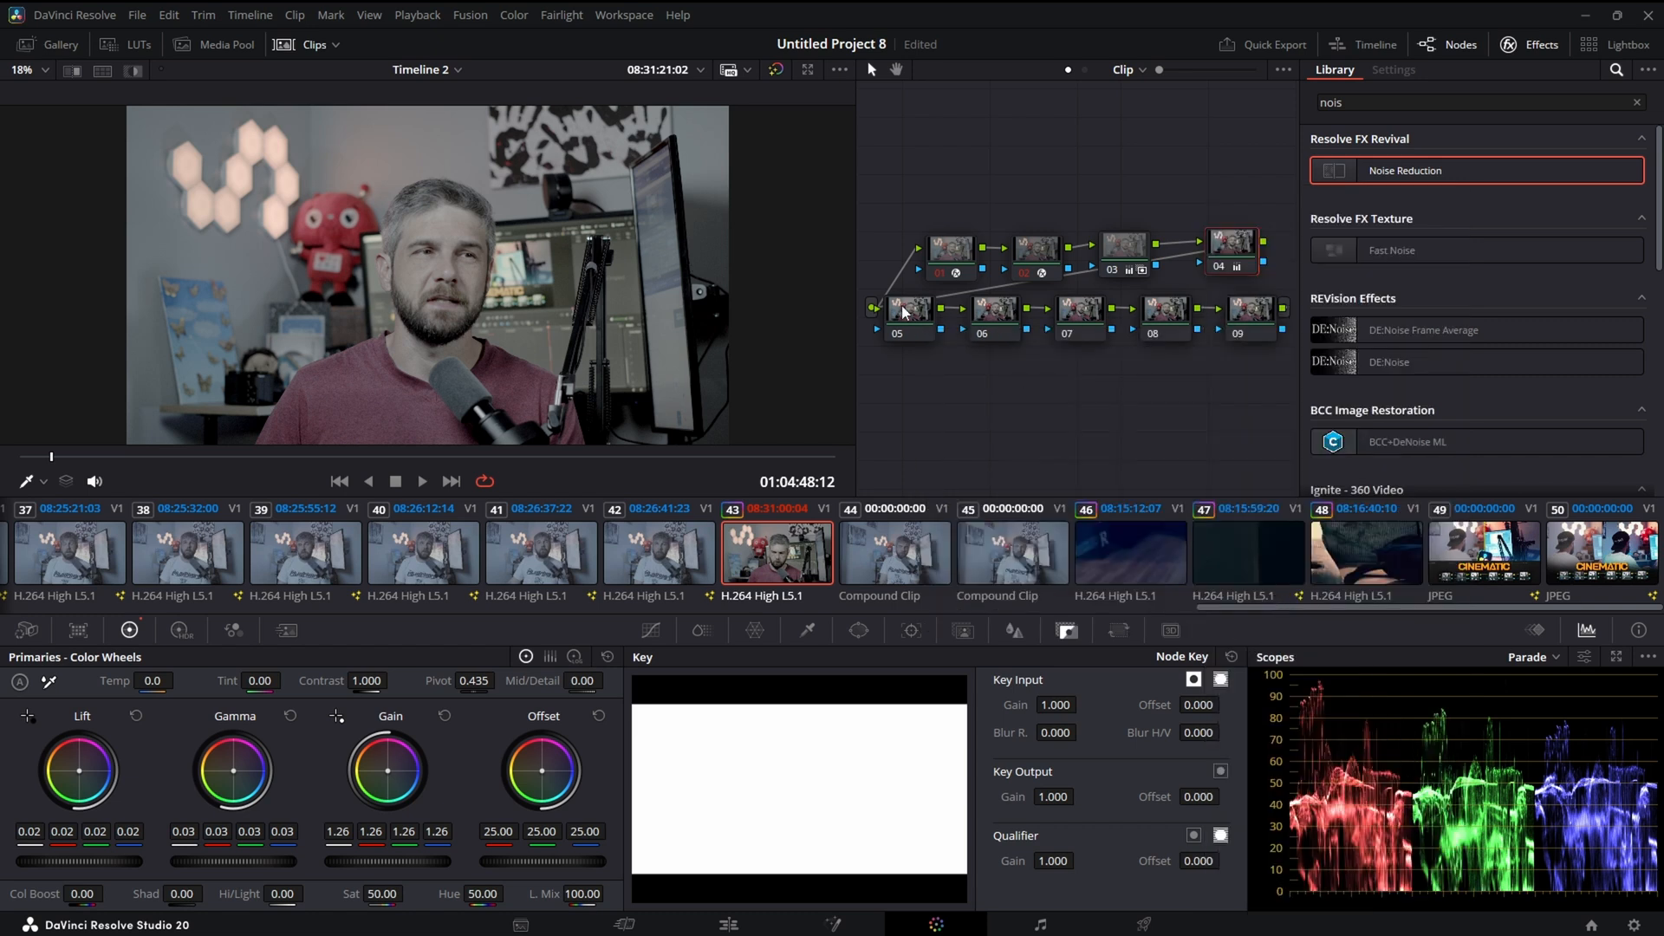
# - Bring up node 05's options before setting lift 0.02 and gain 1.04
pyautogui.rightClick(902, 310)
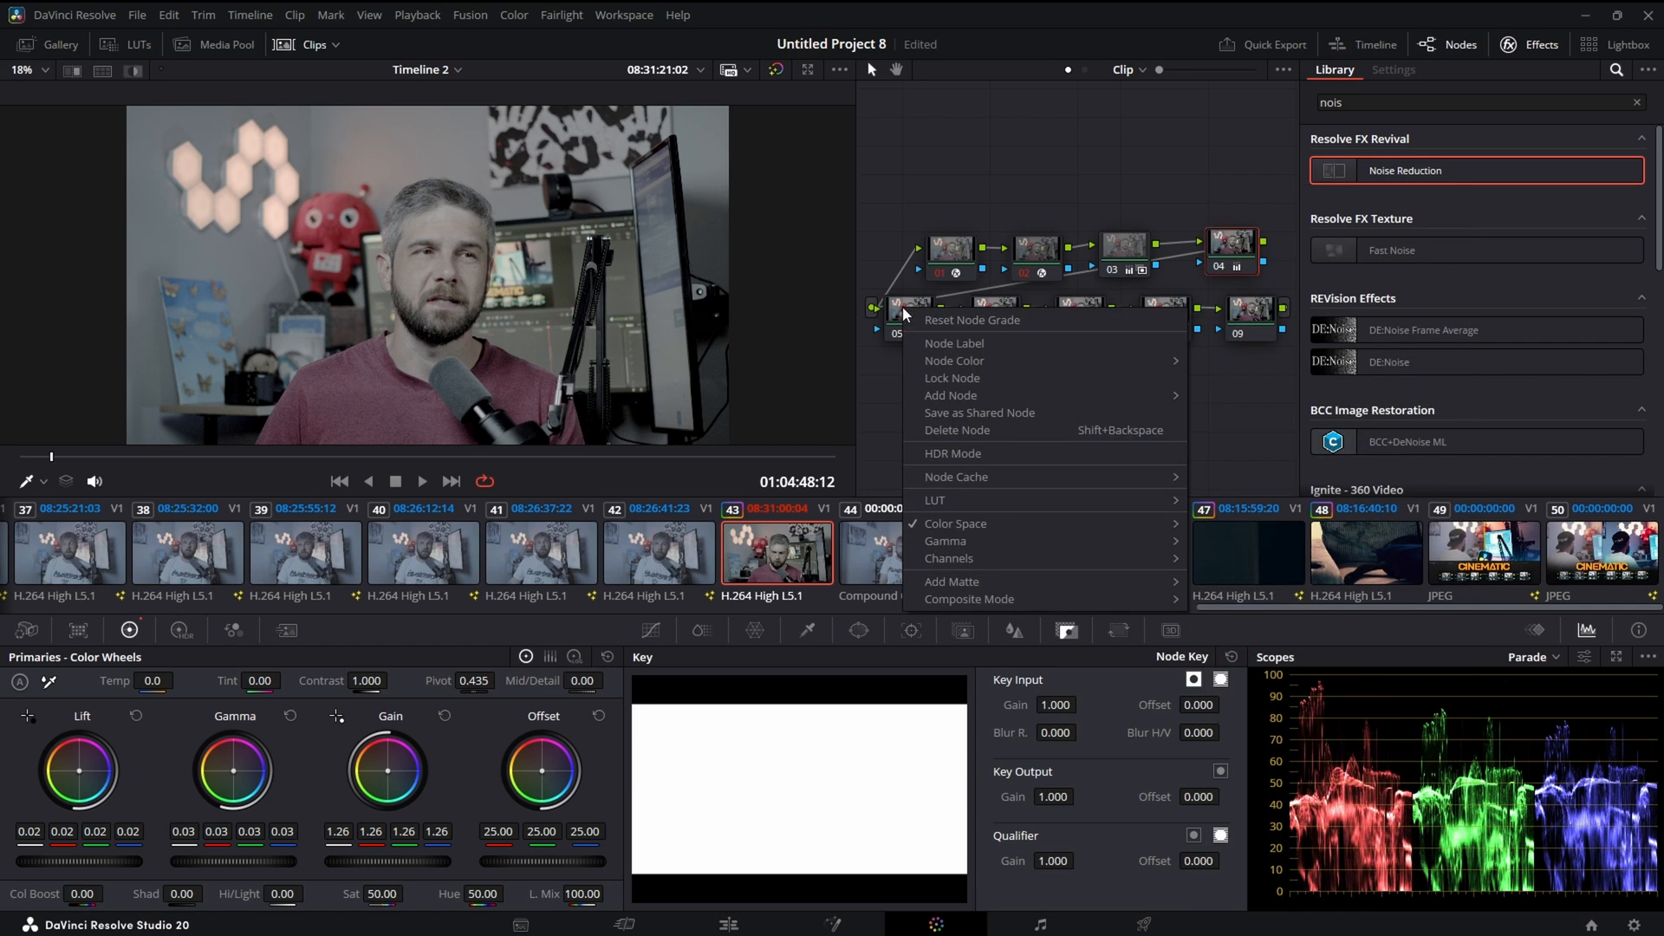
pyautogui.moveTo(947, 558)
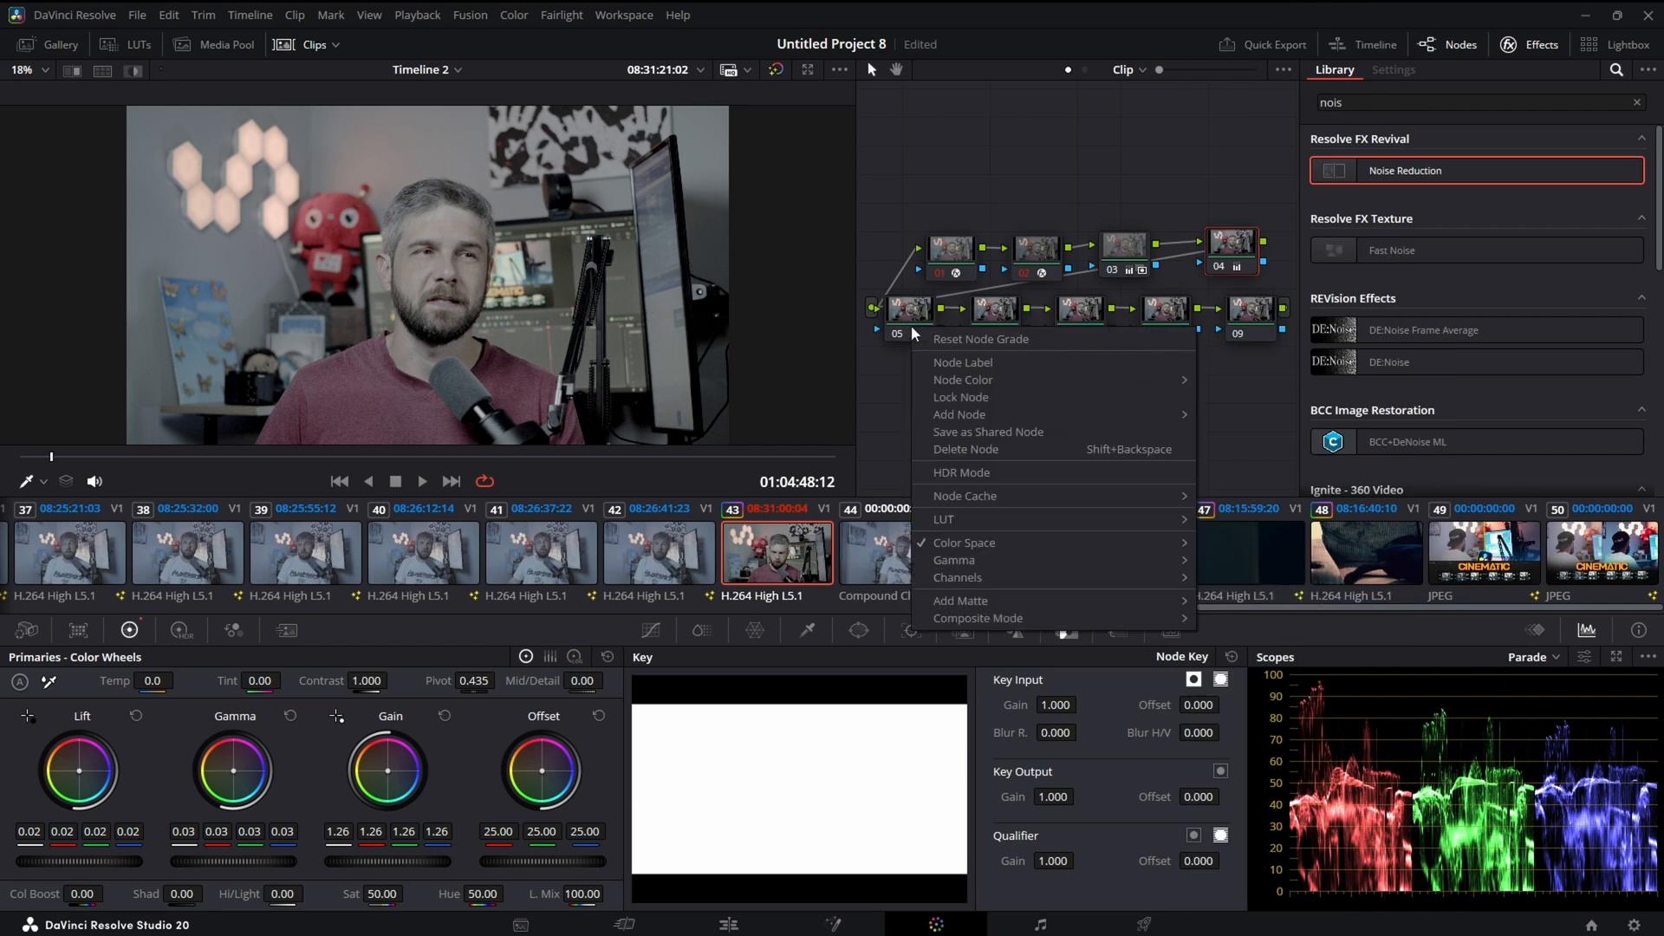
pyautogui.moveTo(956, 577)
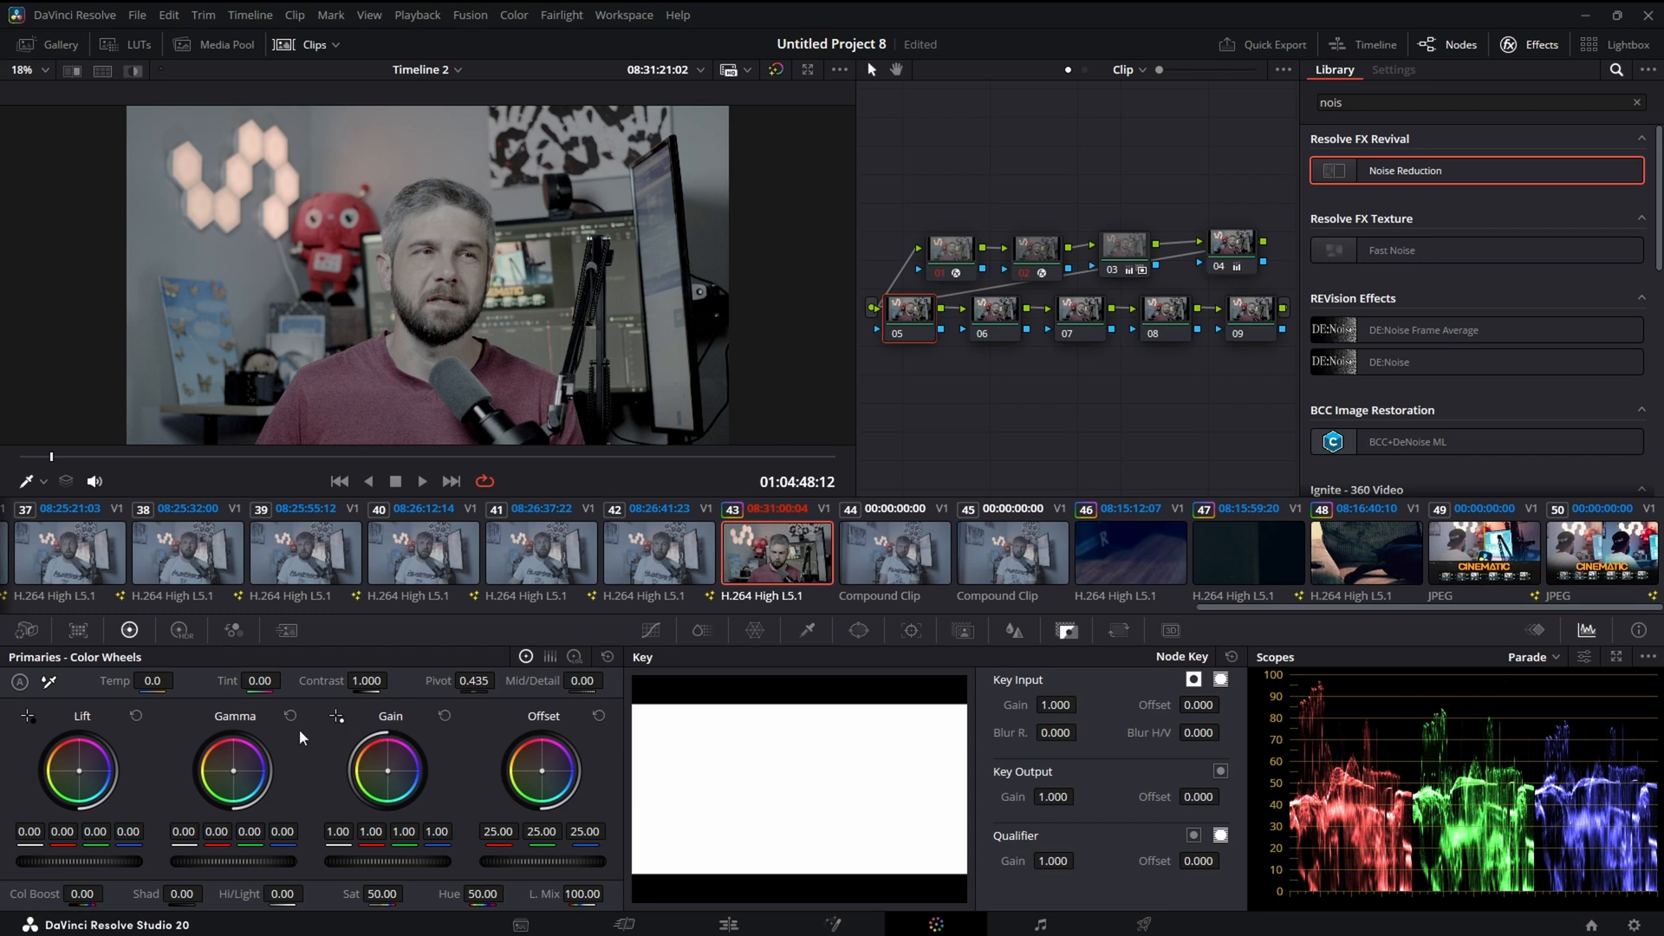
pyautogui.moveTo(389, 758)
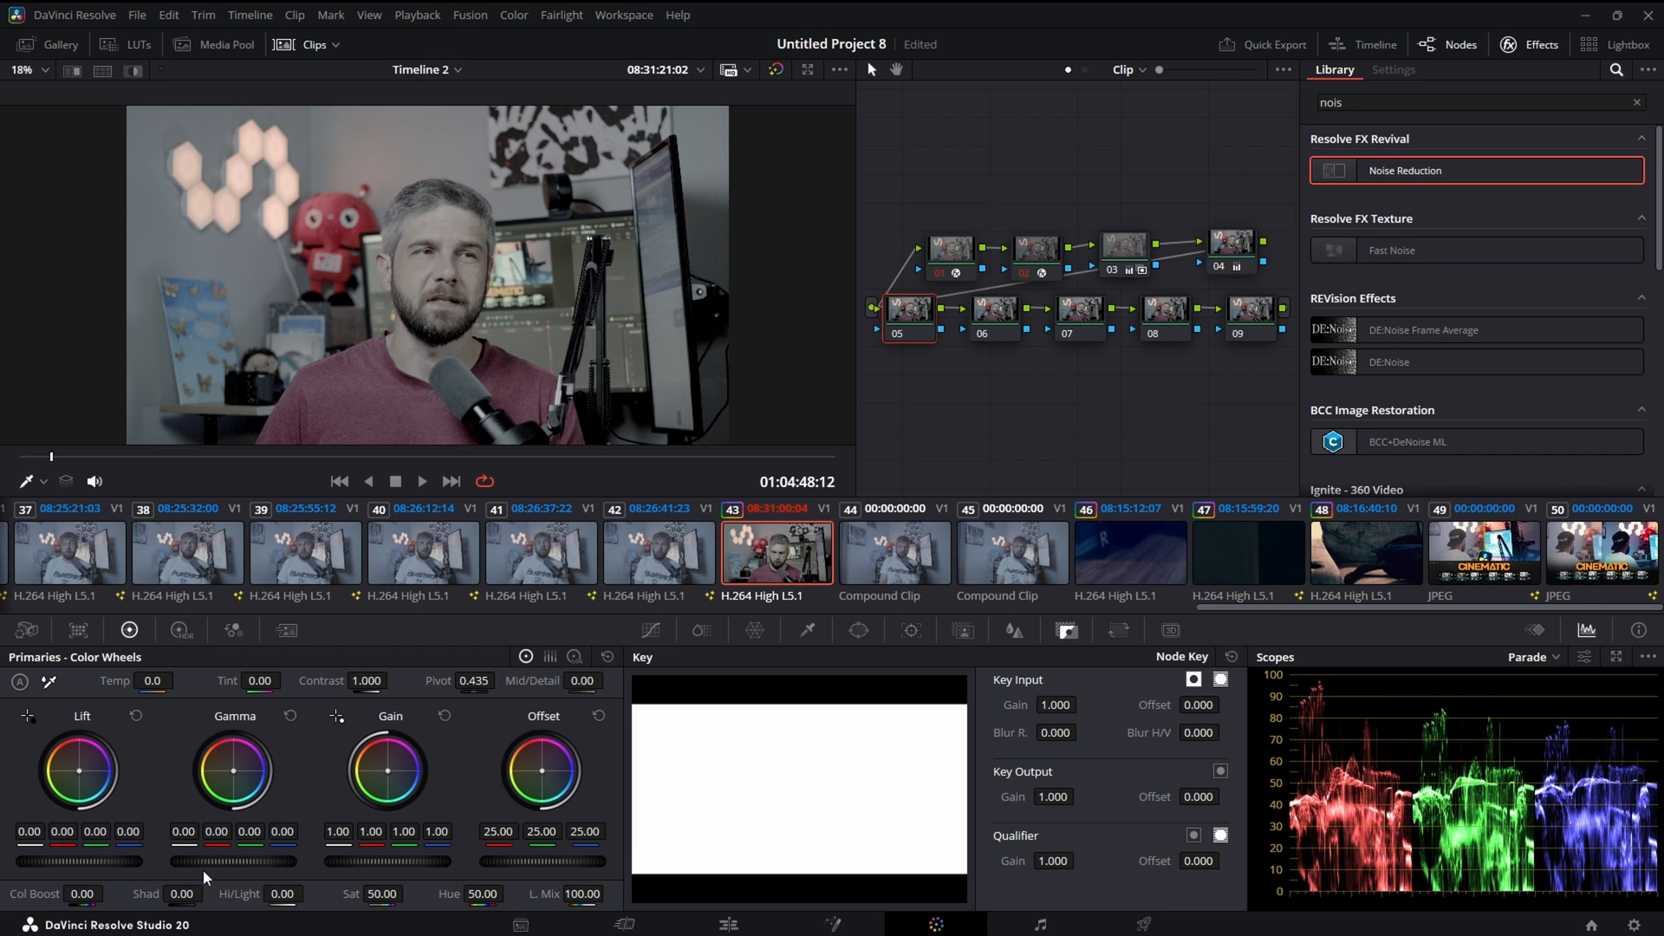
pyautogui.moveTo(205, 879)
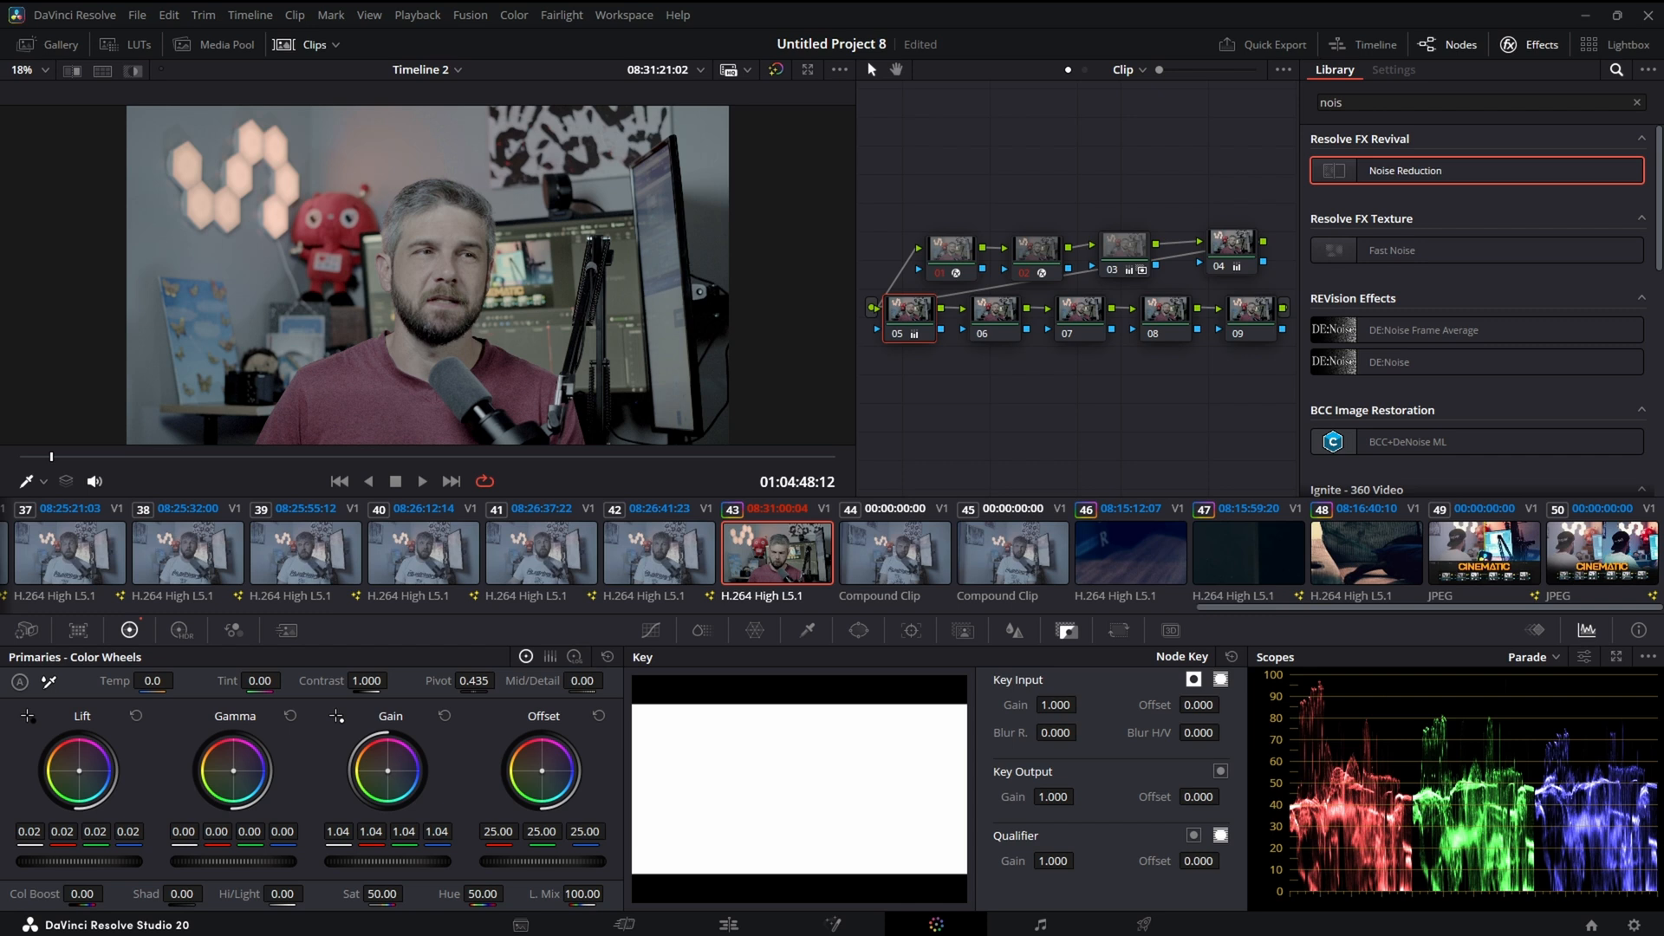
# - Pull the lower midtones darker with a custom curve on node 06, then move to node 07
pyautogui.click(994, 308)
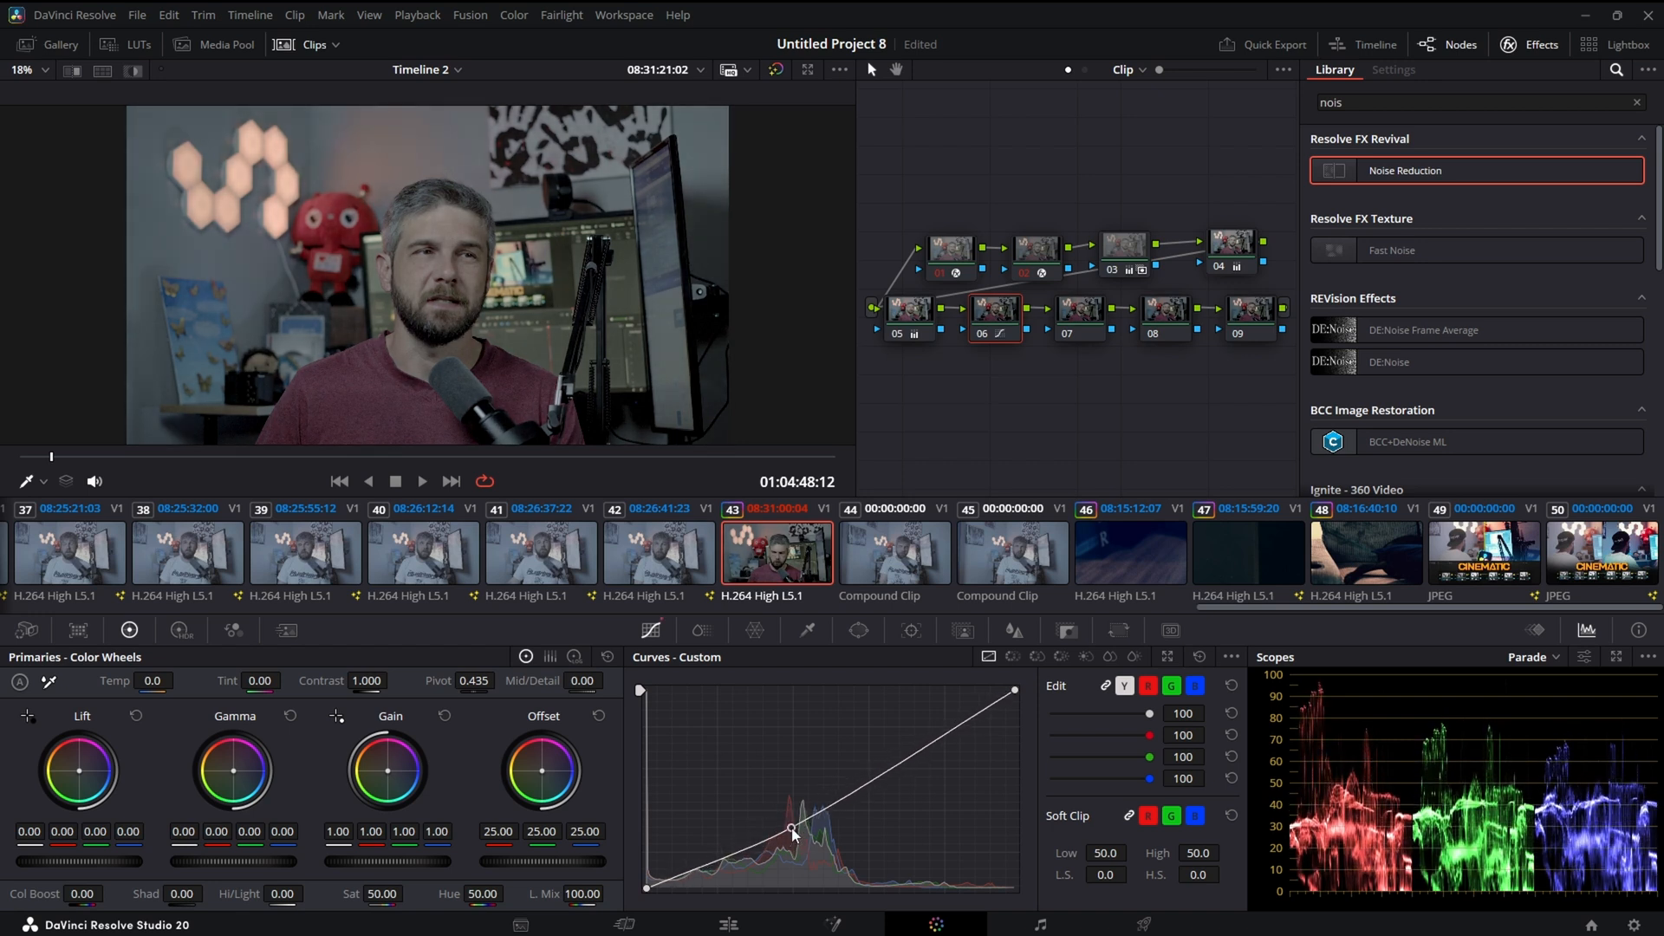
pyautogui.moveTo(791, 828); pyautogui.dragTo(808, 826)
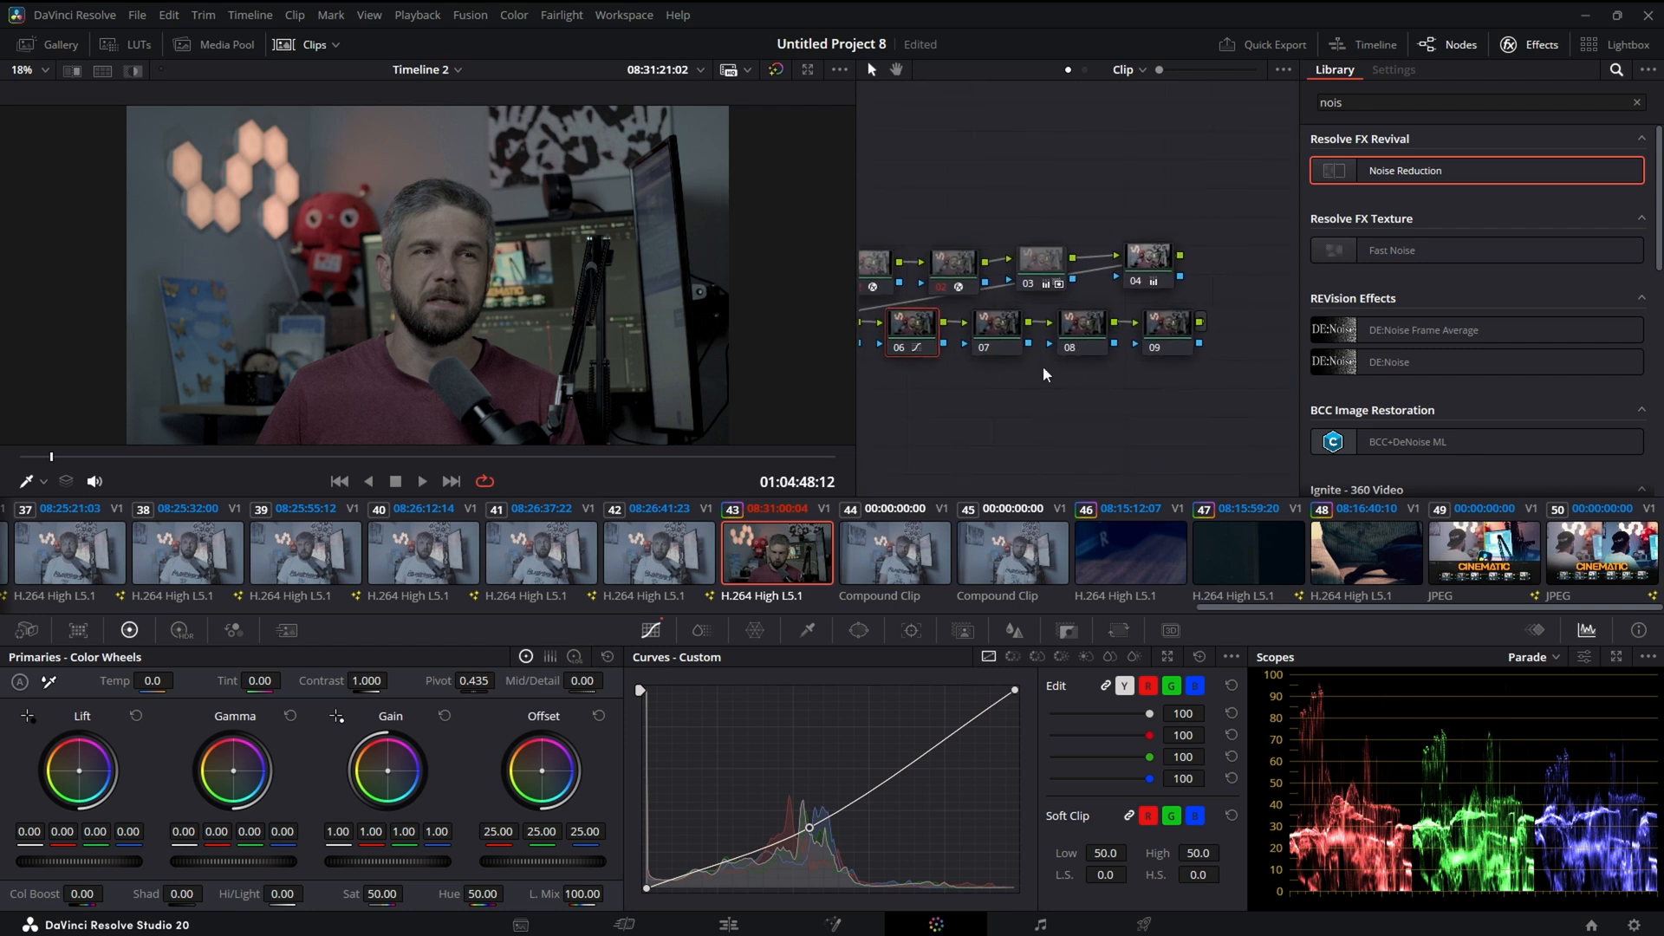
pyautogui.click(994, 322)
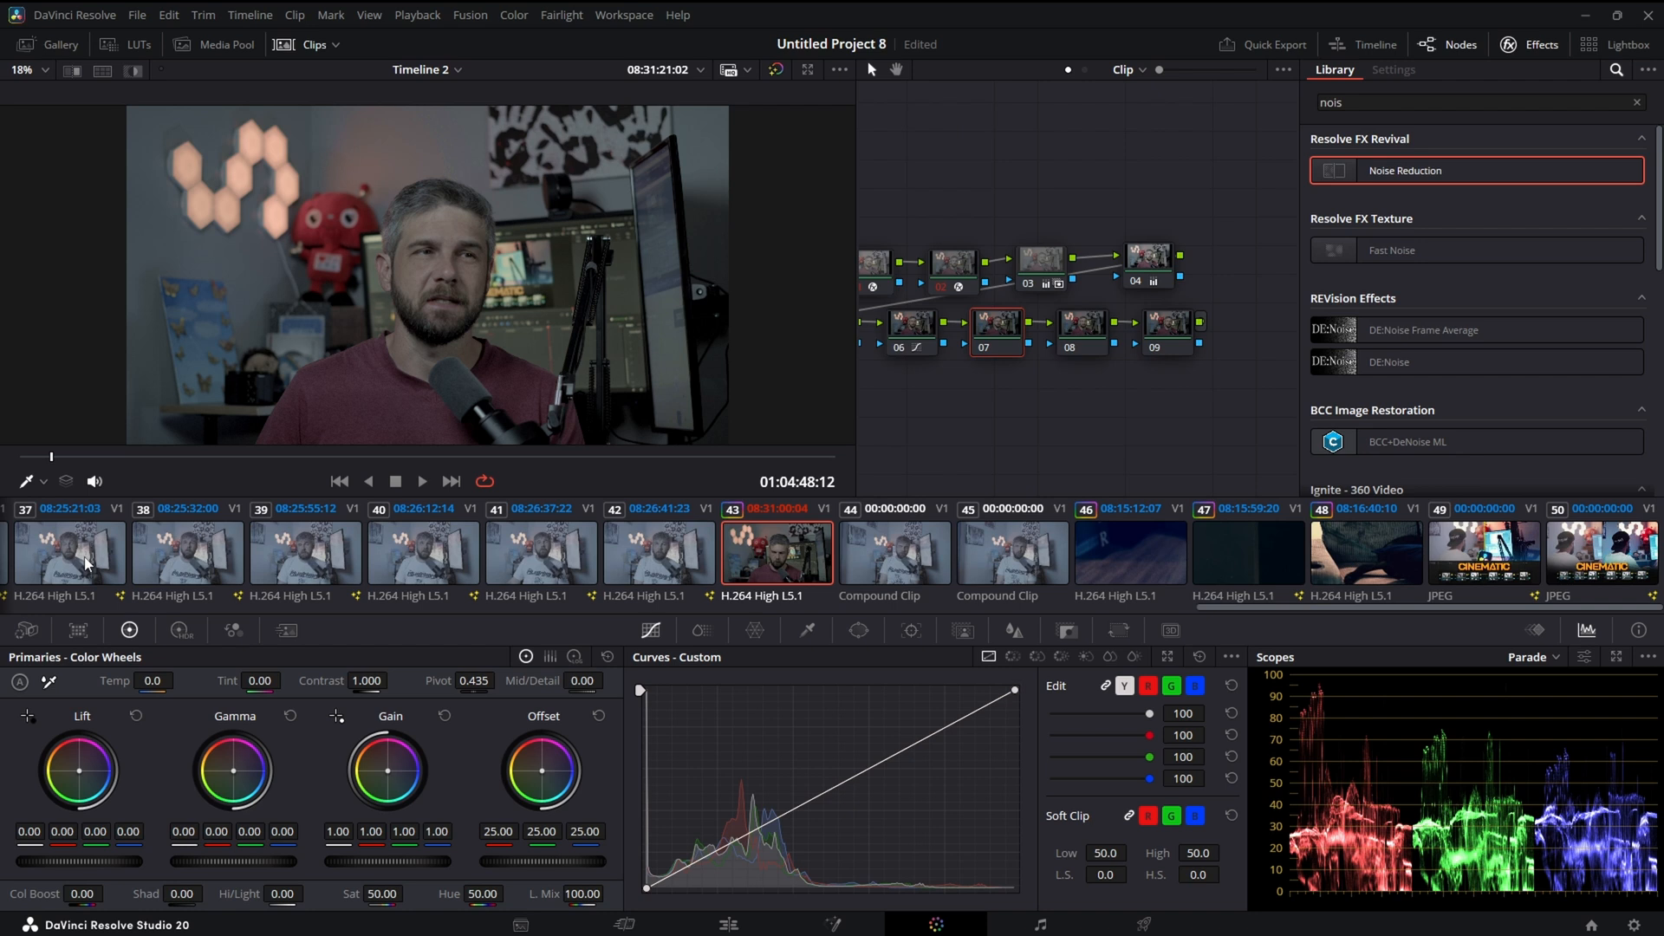
pyautogui.click(57, 44)
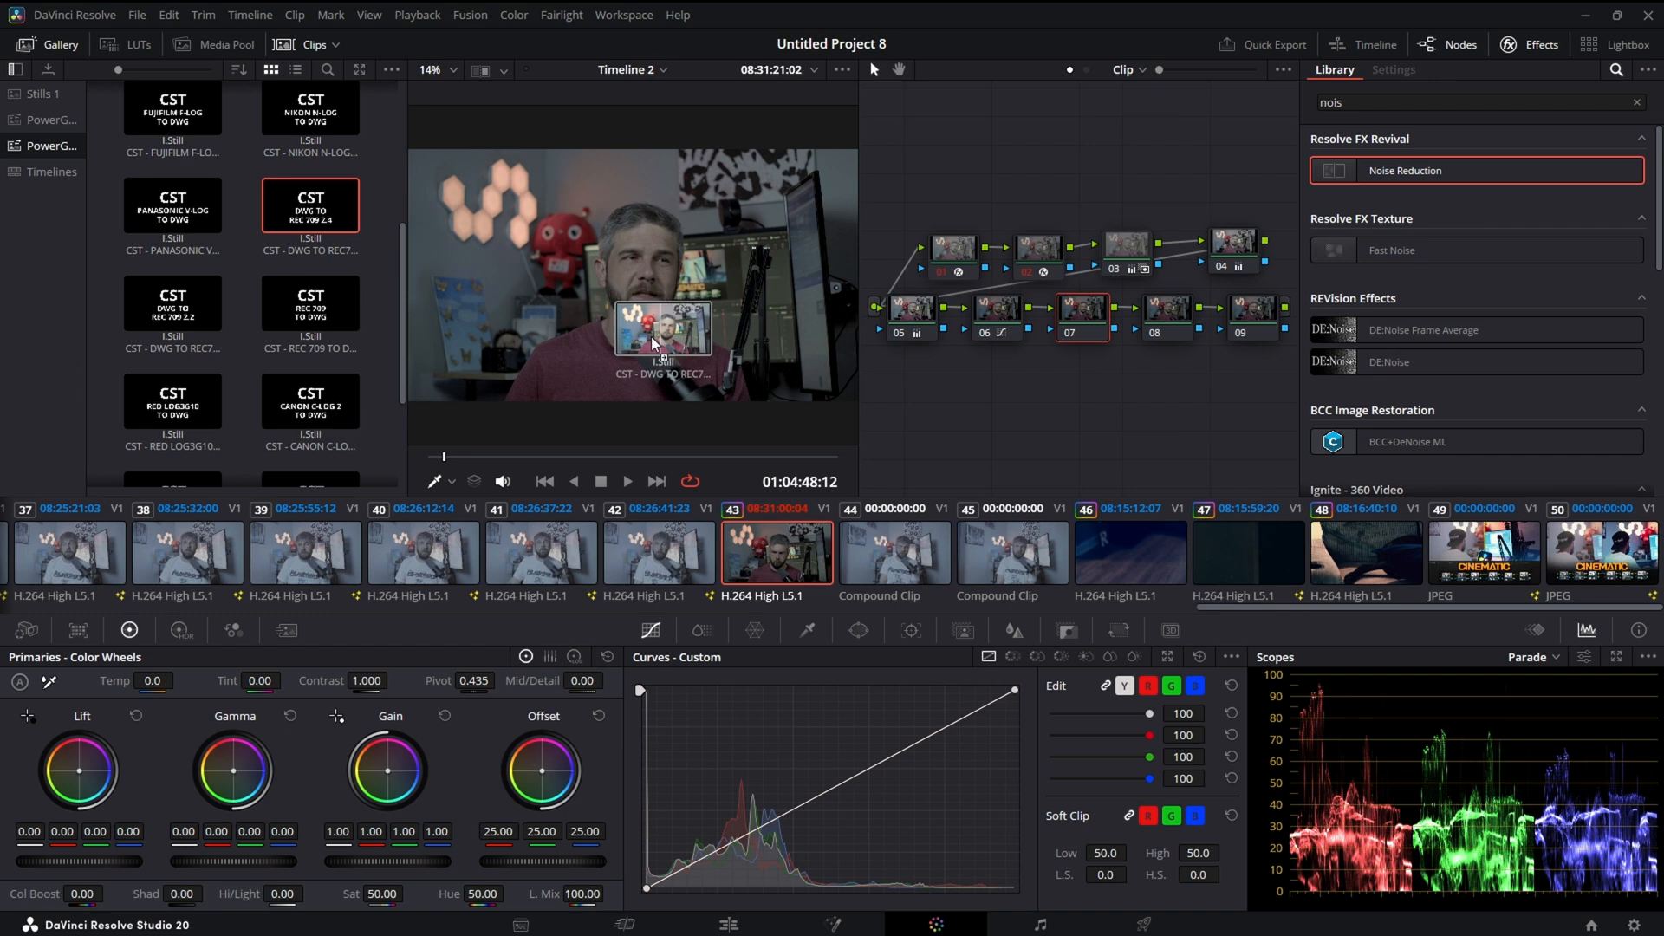
# - Apply the CST DWG TO REC 709 2.4 still and move nodes 08-09 to a second row
pyautogui.click(1393, 70)
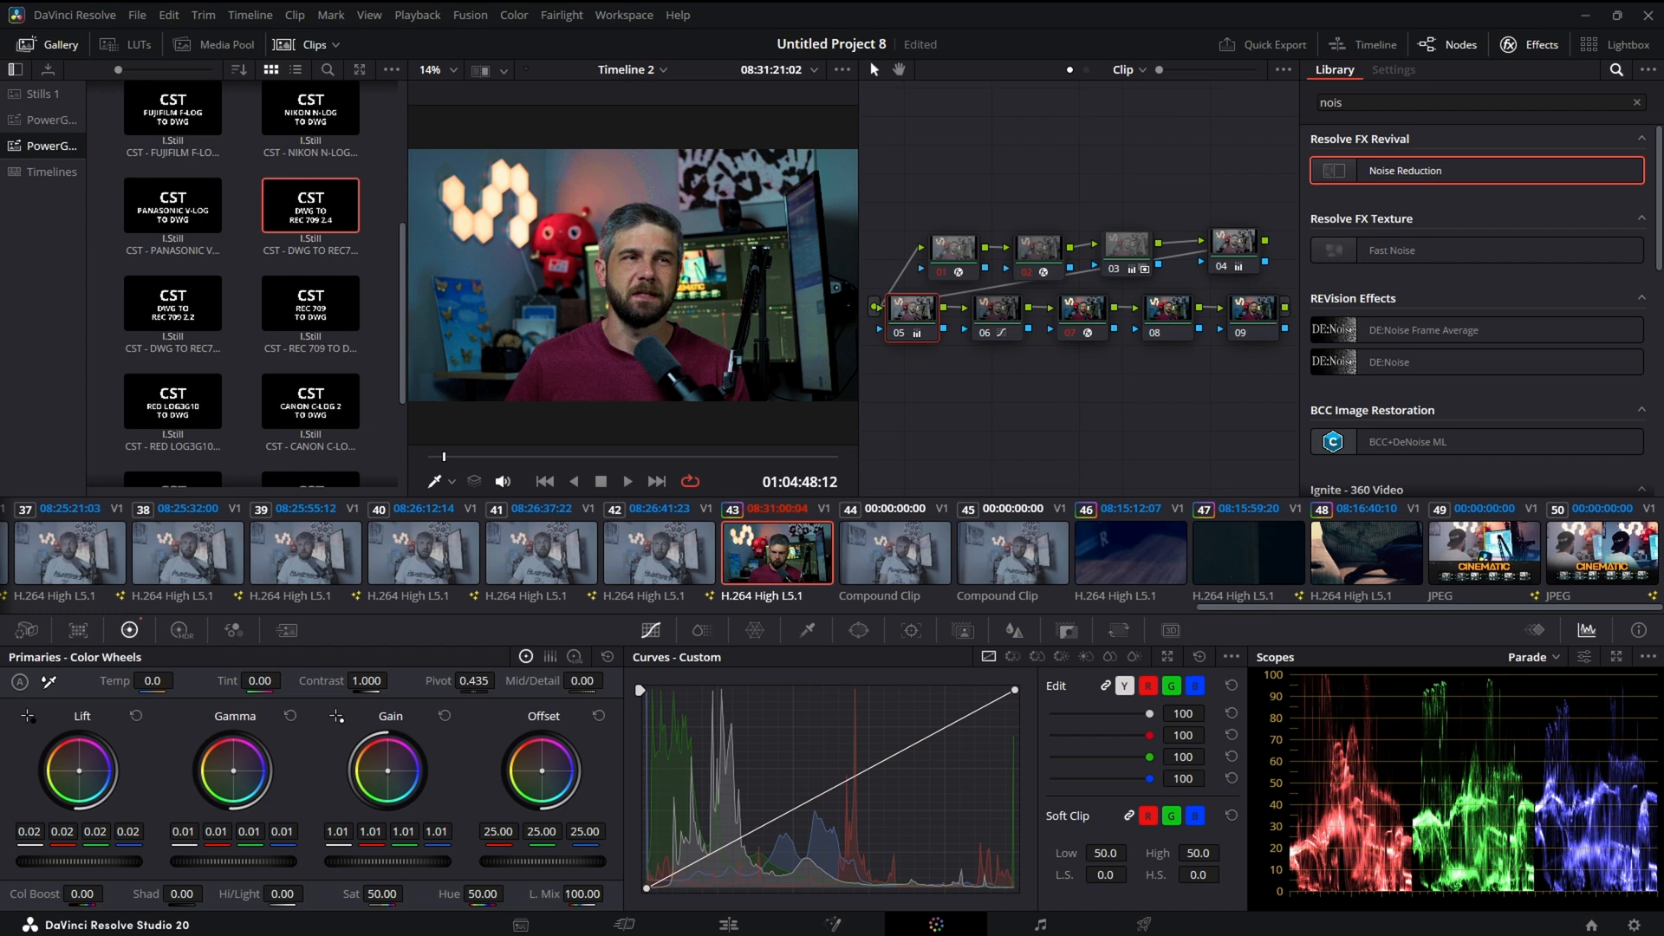
pyautogui.moveTo(264, 873)
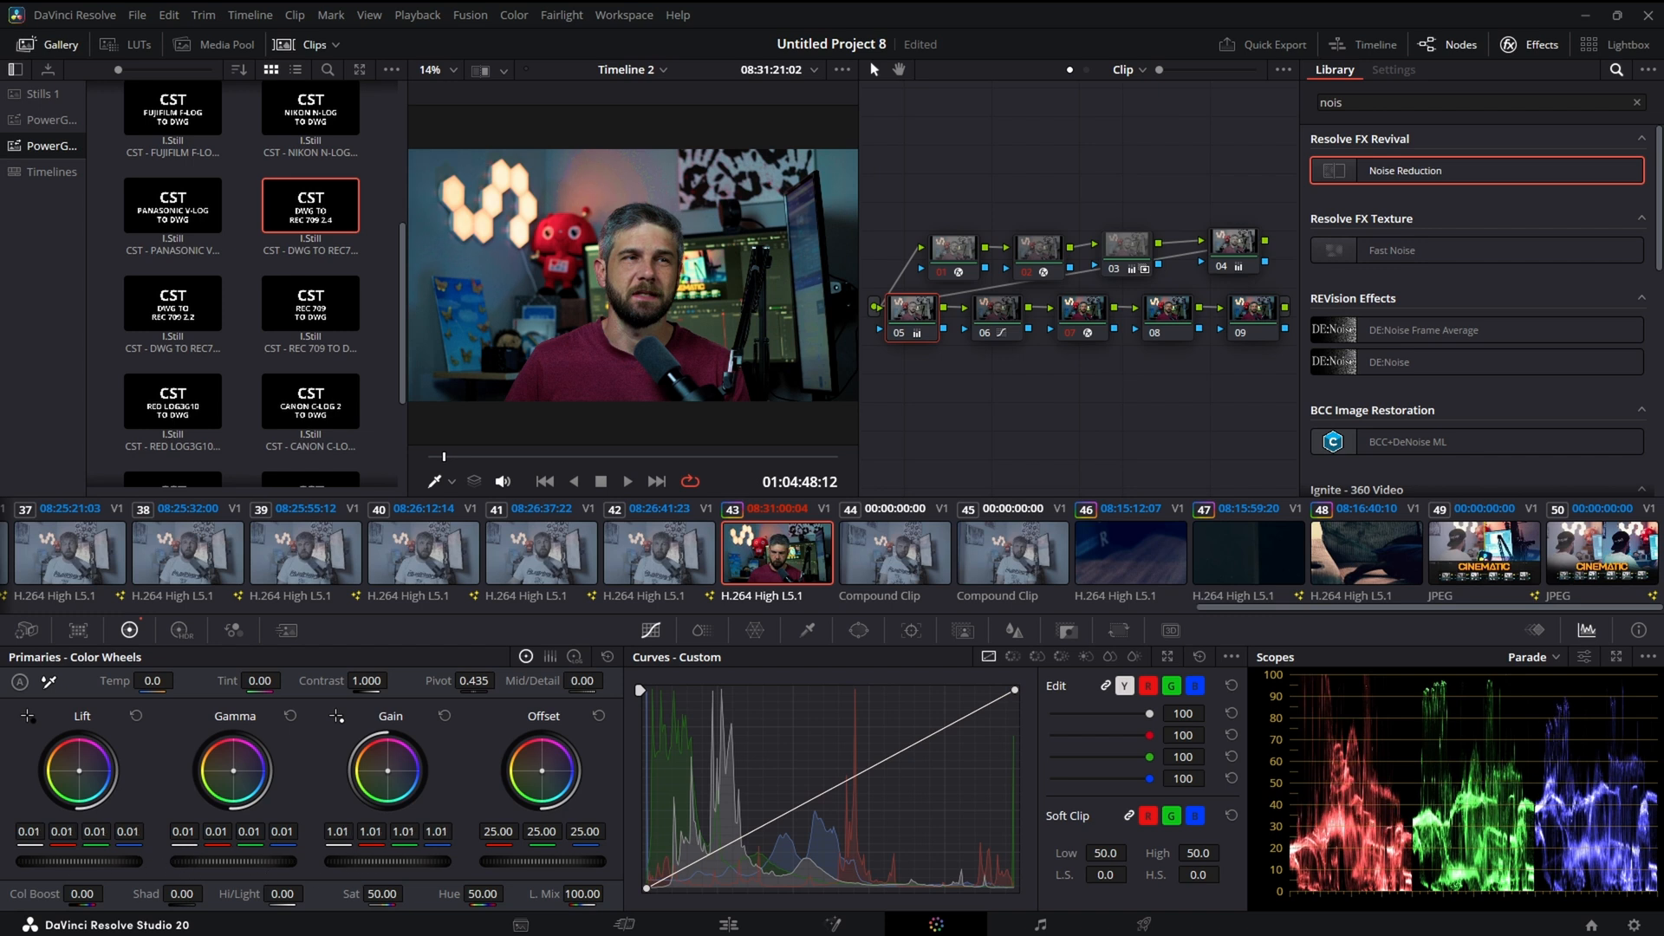
pyautogui.click(289, 722)
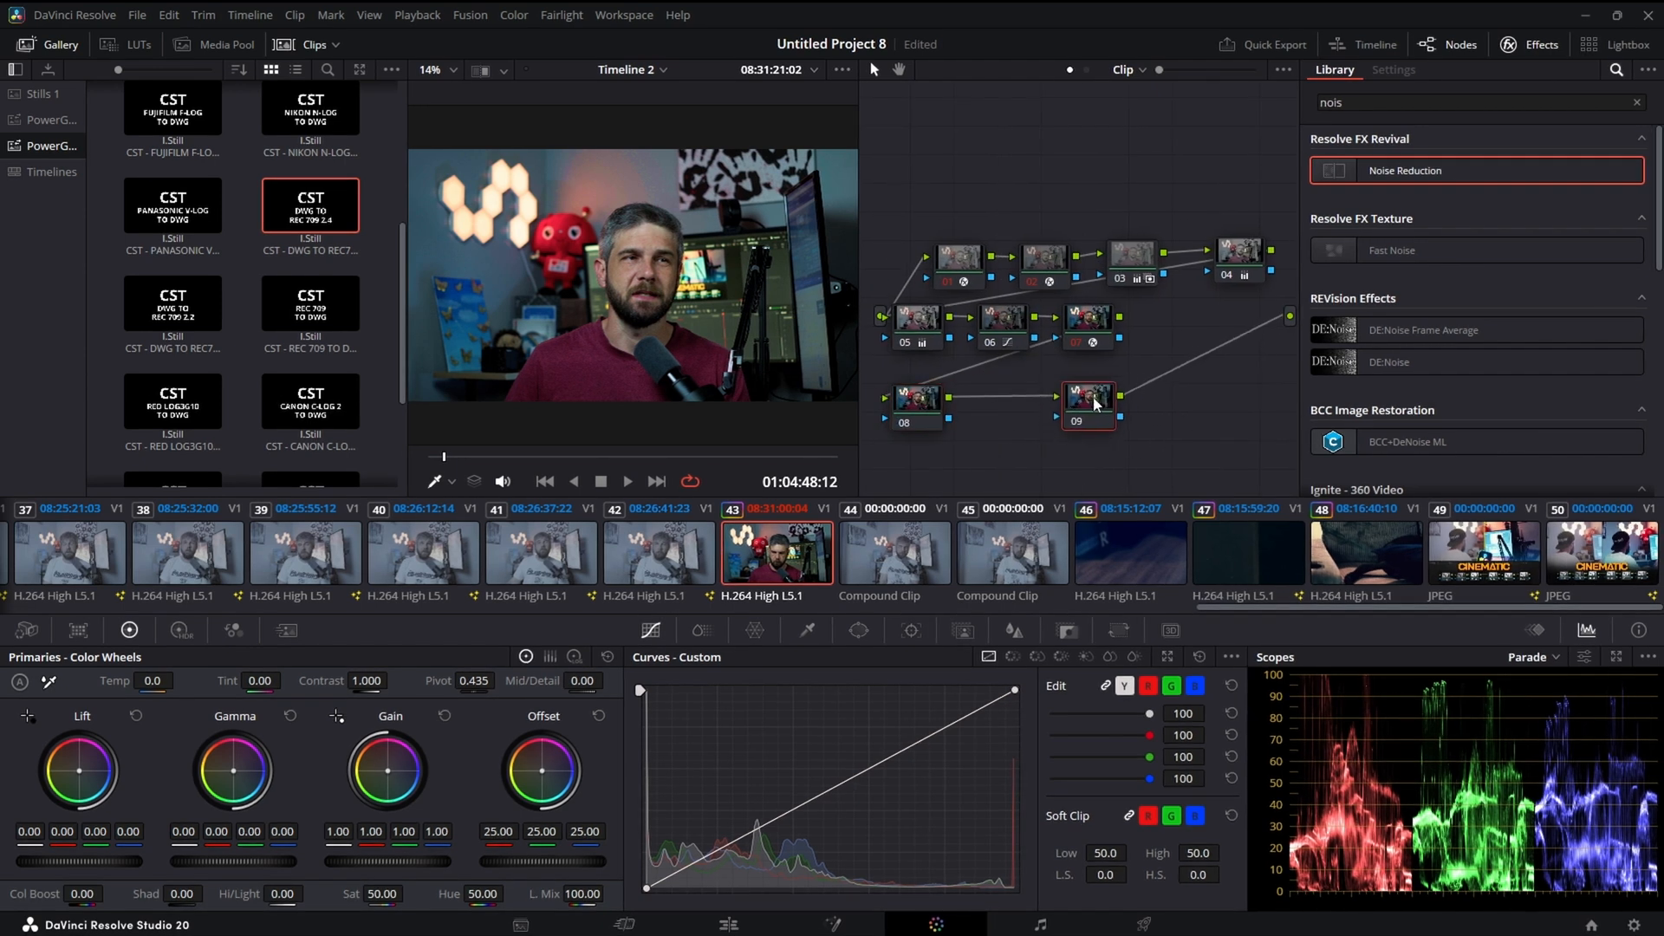
# - Browse the PGS Slog3 Film Noir Rec 709 LUTs to find PGS _ Film Noir _ 09
pyautogui.click(126, 43)
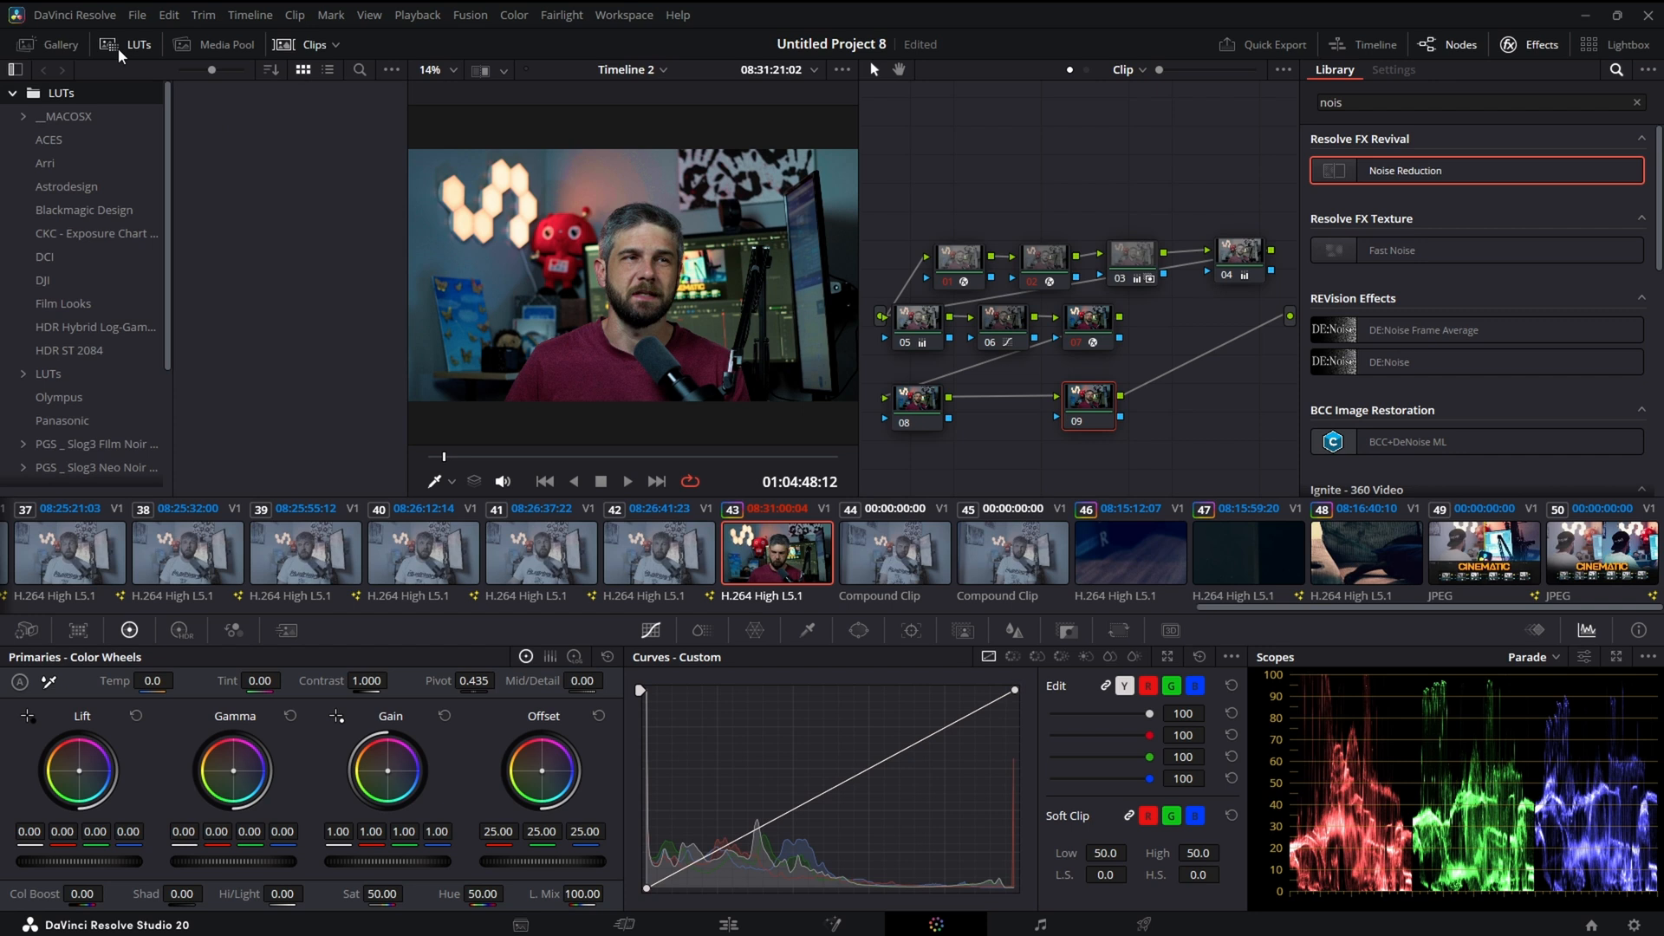
pyautogui.click(96, 323)
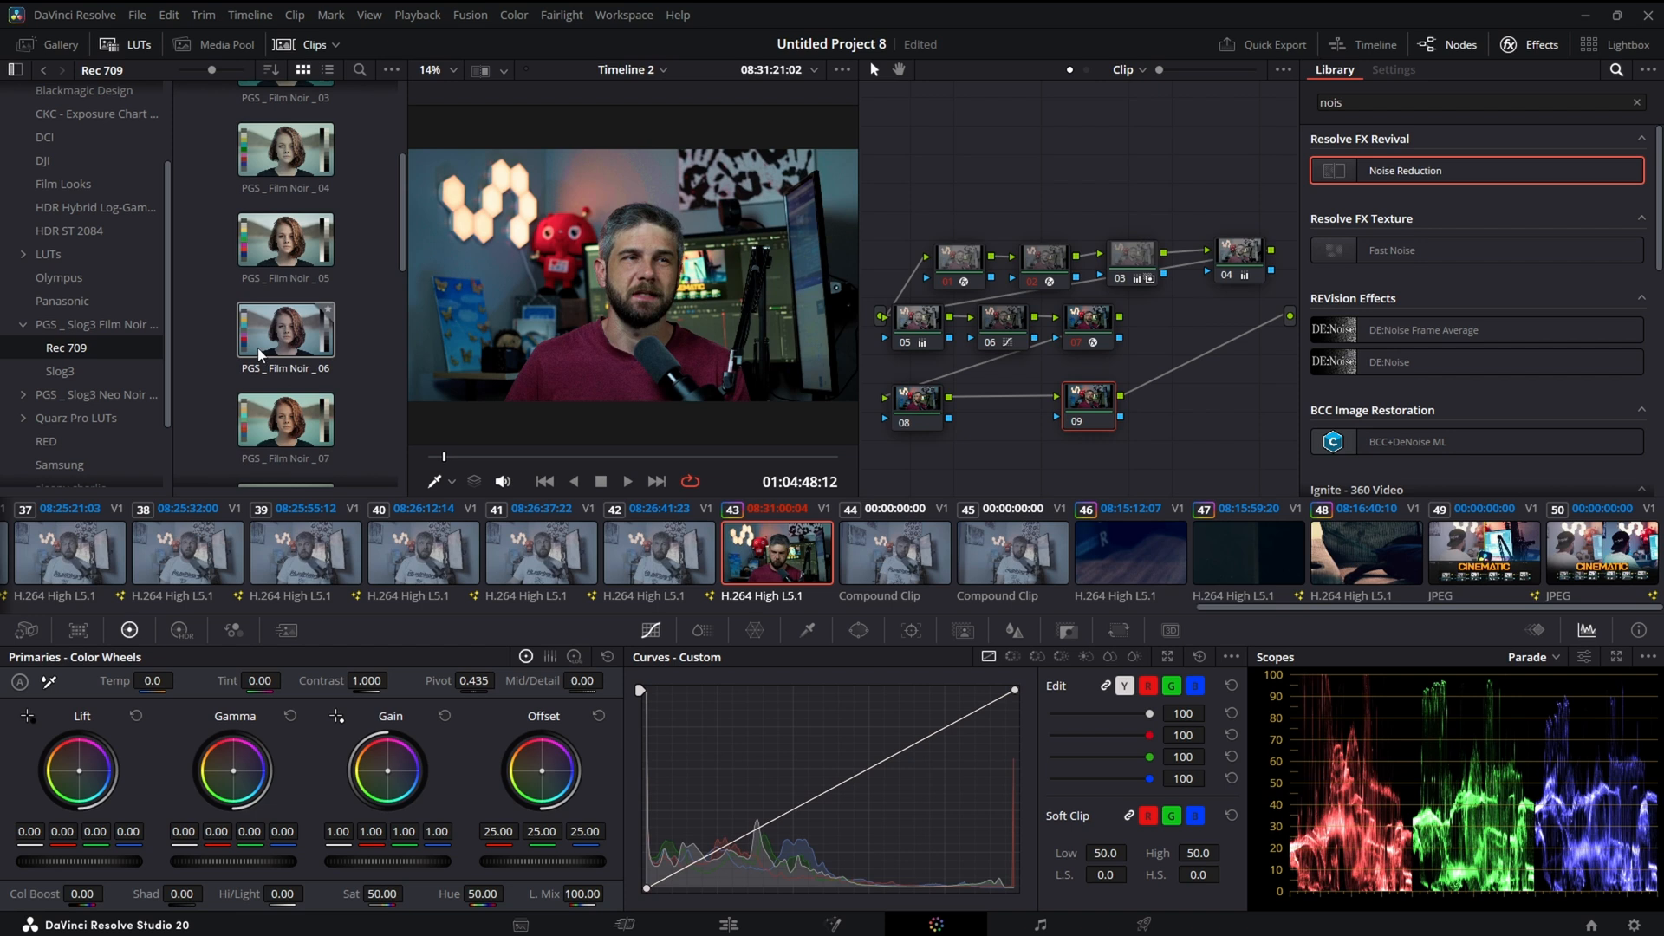
pyautogui.scroll(-3)
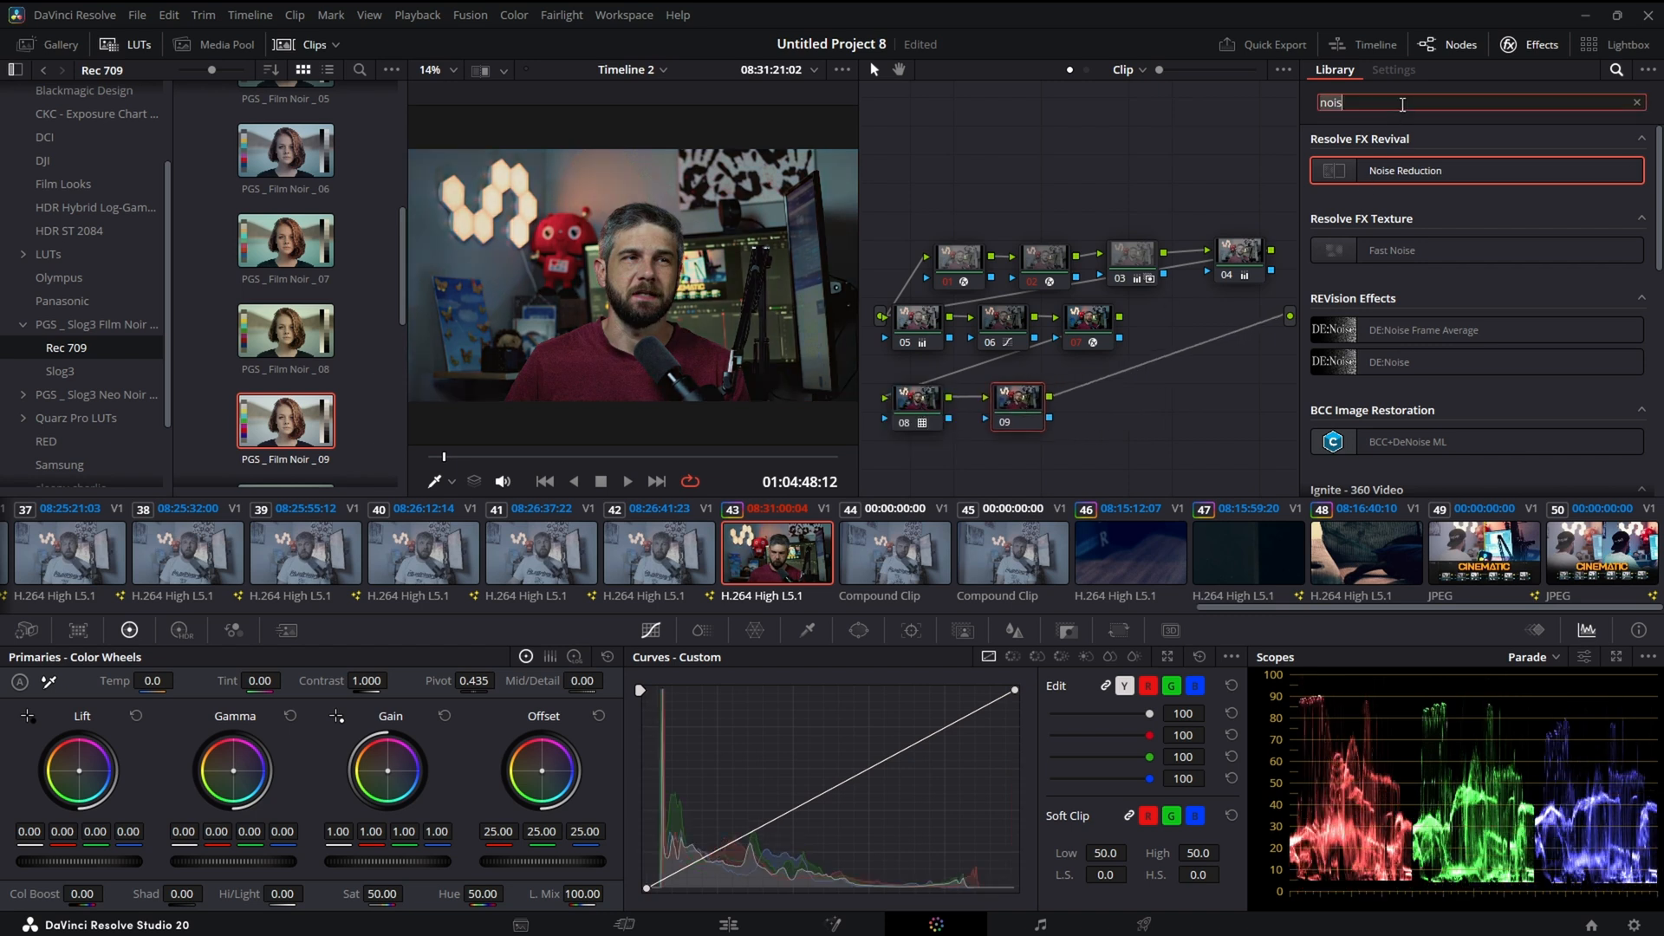
# - Add the Halation effect on a new node and search Effects for 'sh'
pyautogui.write('hal')
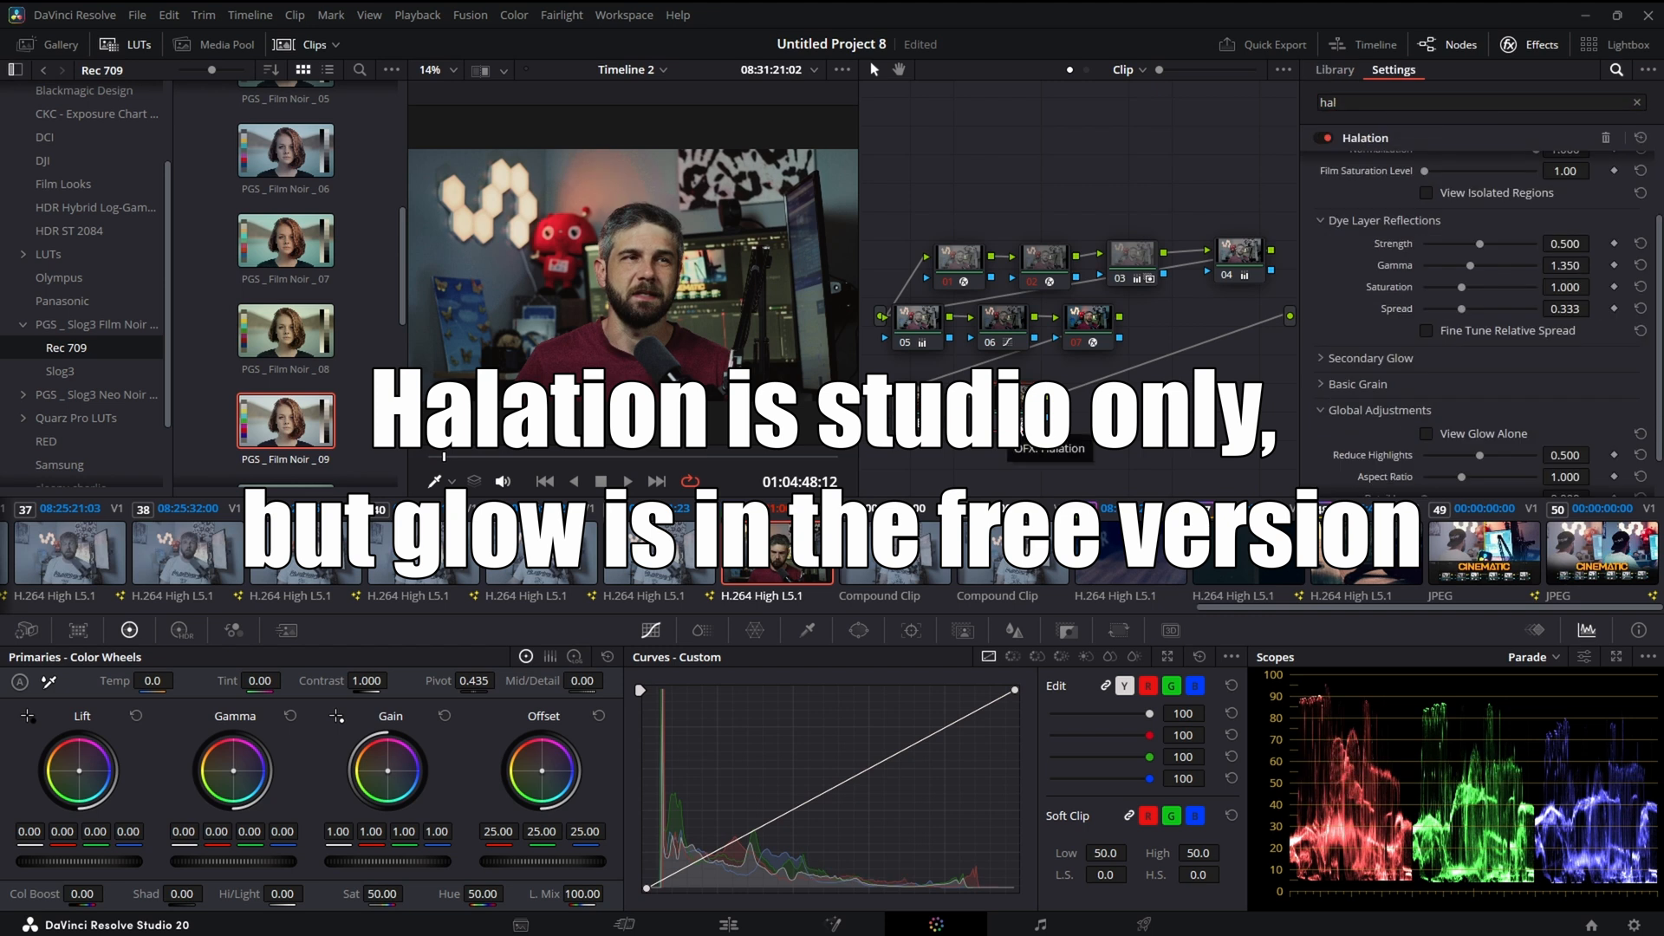
pyautogui.click(1334, 70)
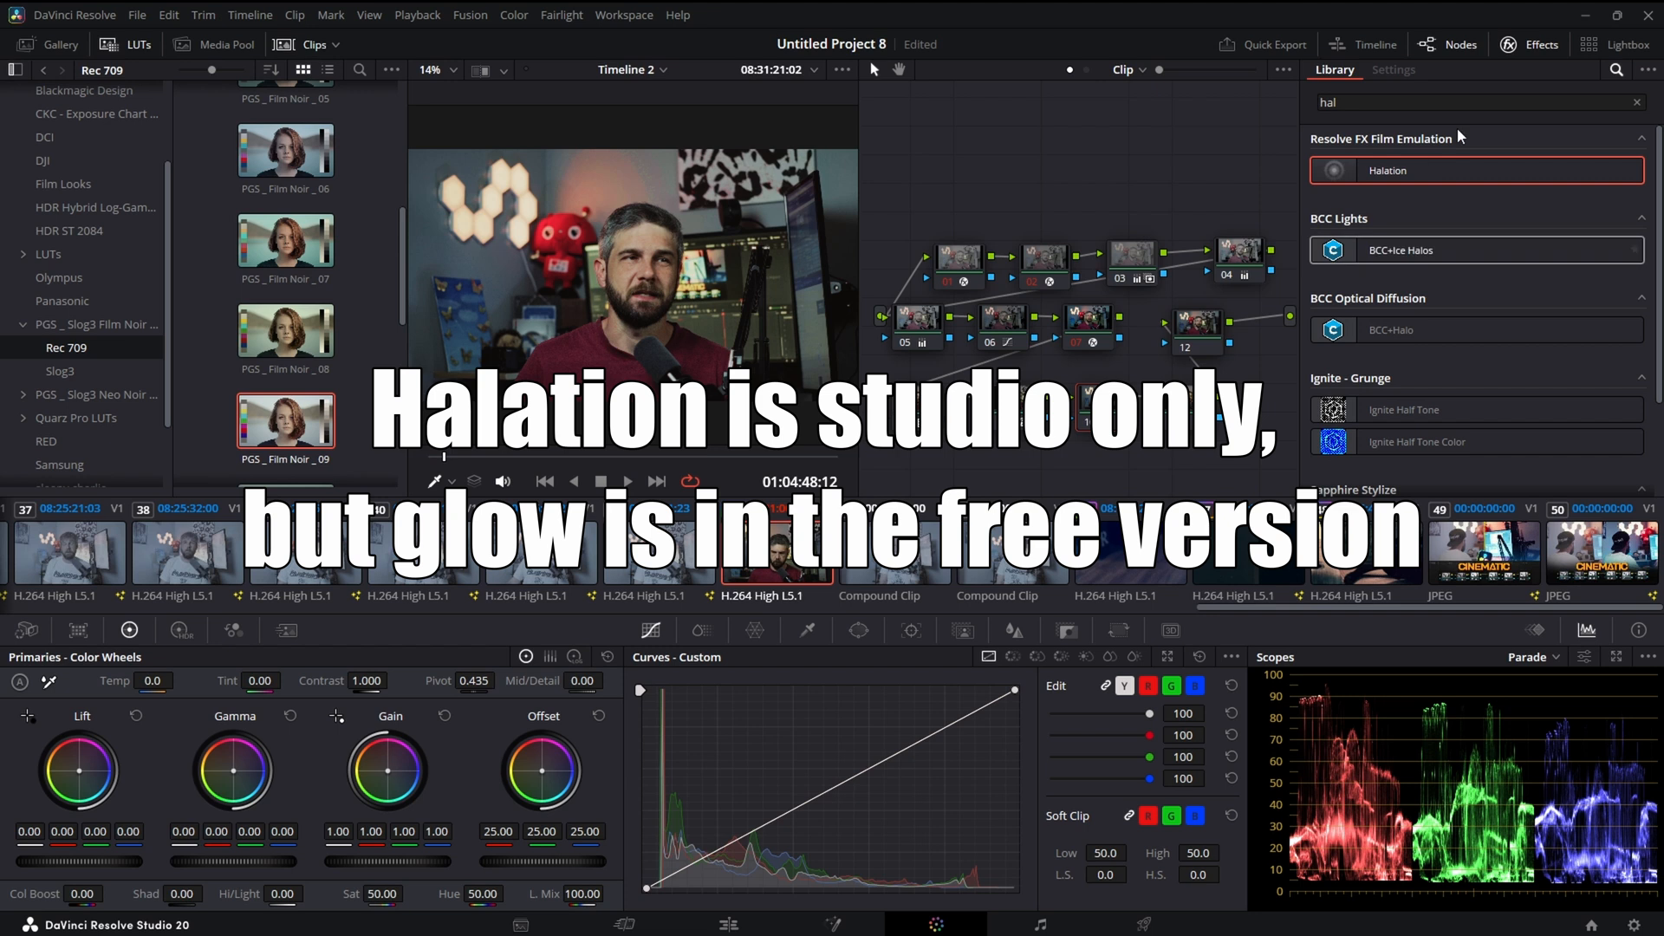
pyautogui.write('shar')
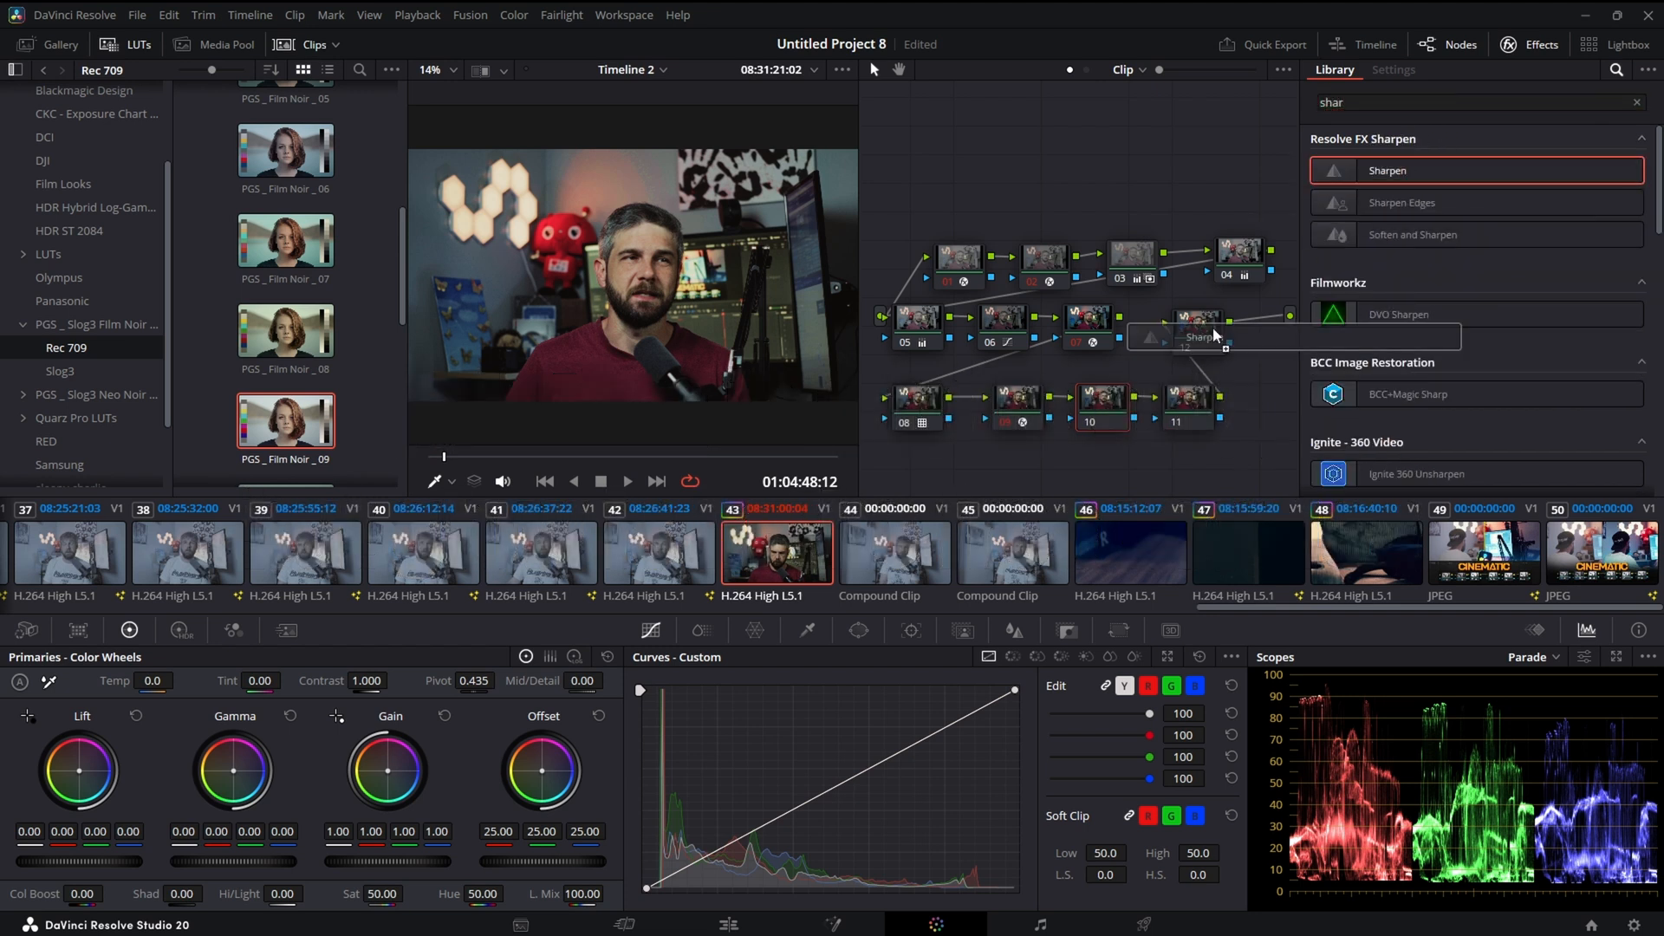
# - Apply Sharpen to node 12 with Sharpen Amount lowered to about 1.6
pyautogui.click(1394, 70)
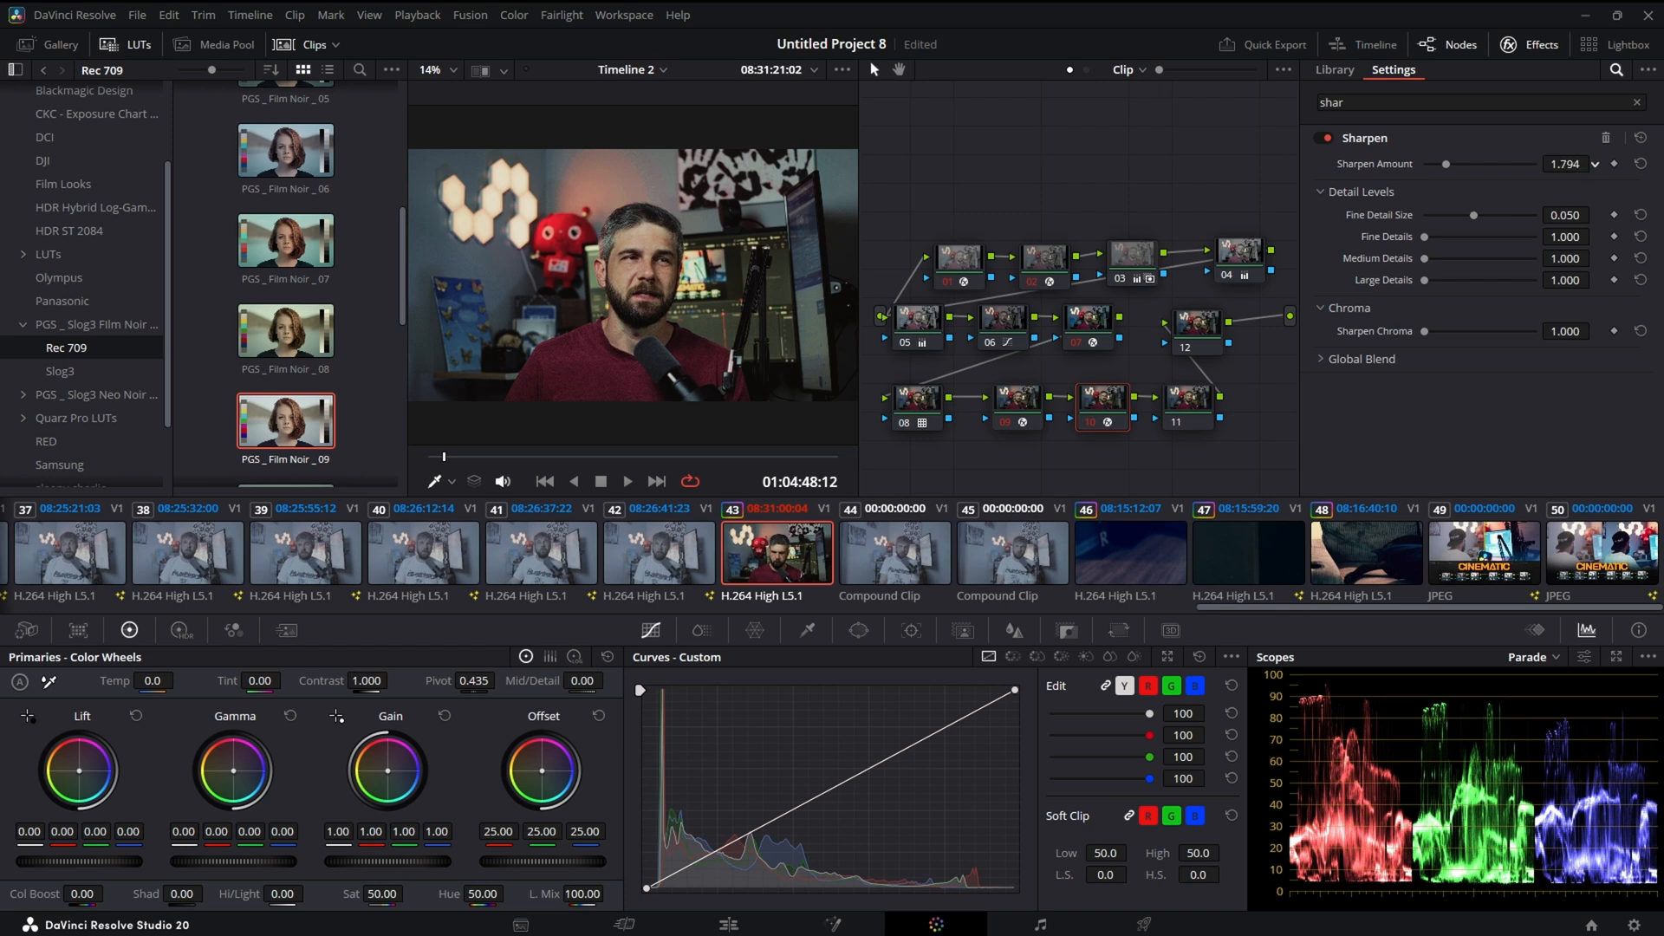
pyautogui.moveTo(1445, 164); pyautogui.dragTo(1412, 164)
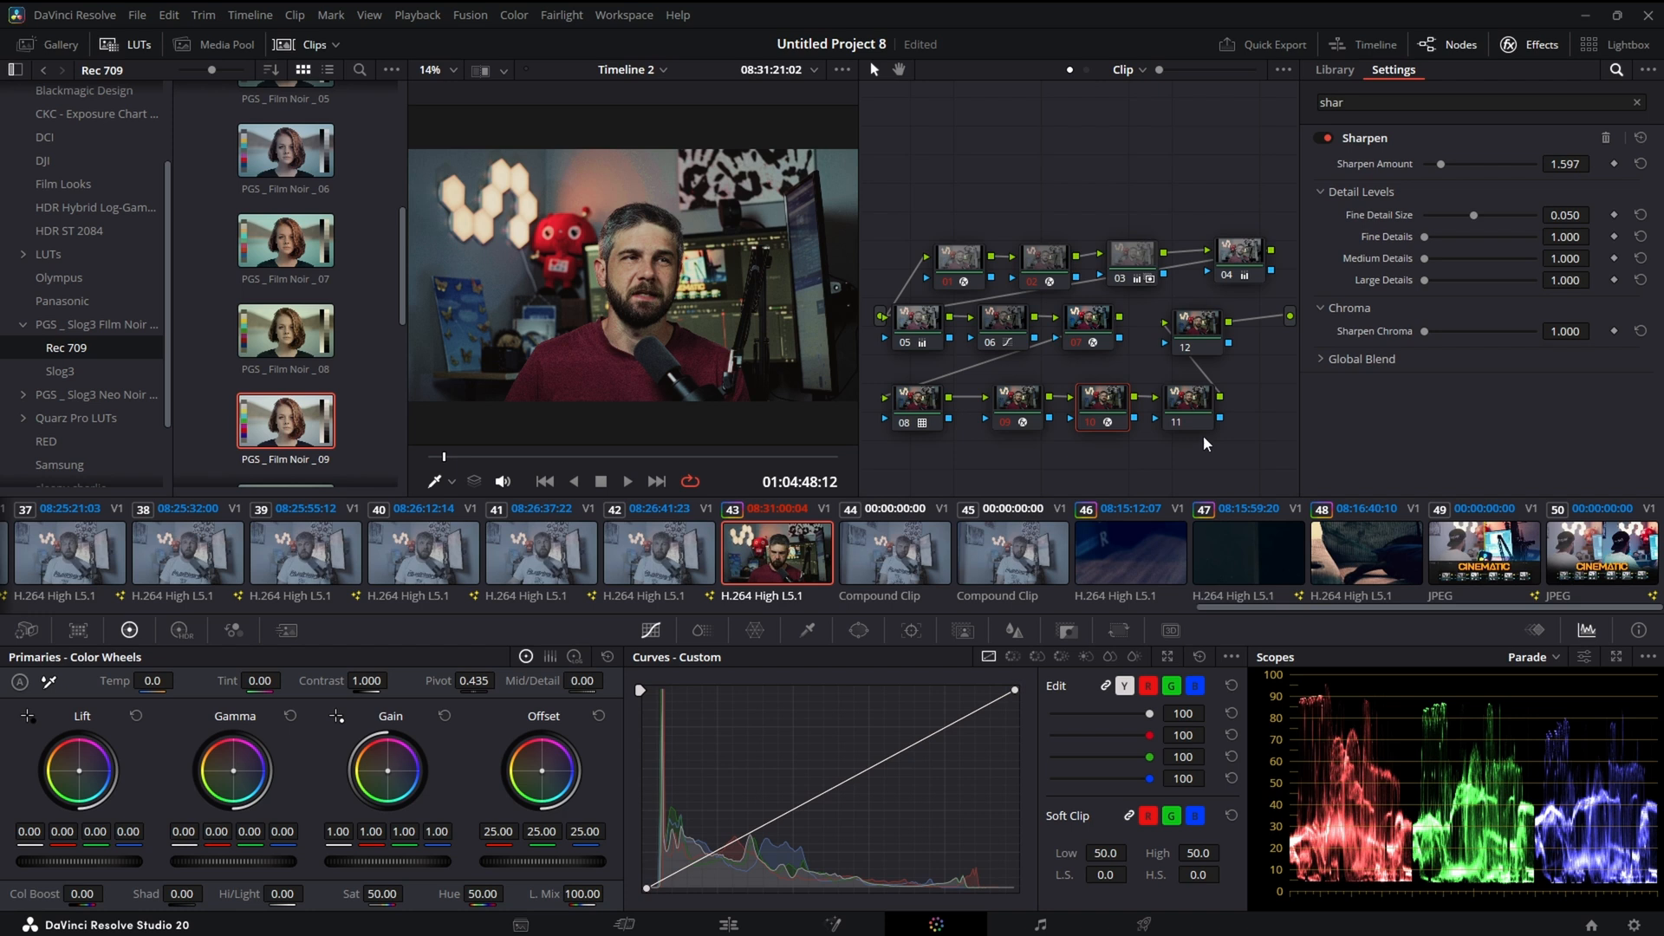
pyautogui.click(1333, 69)
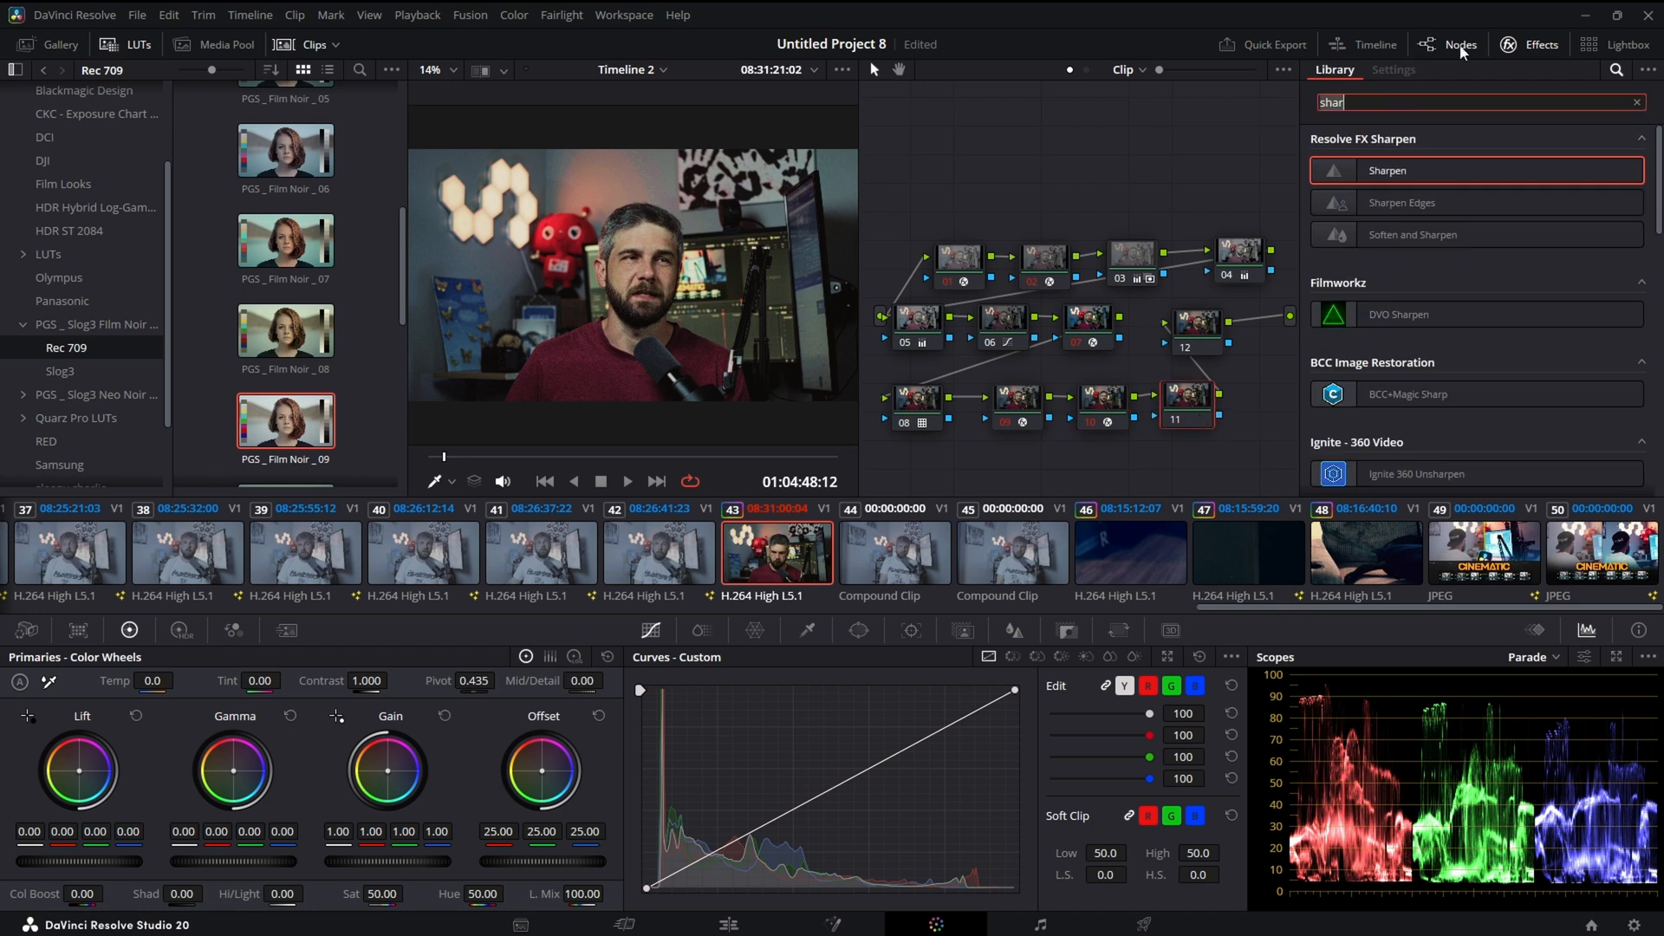
# - Add Film Grain to node 11 starting from the 35mm preset
pyautogui.write('grain')
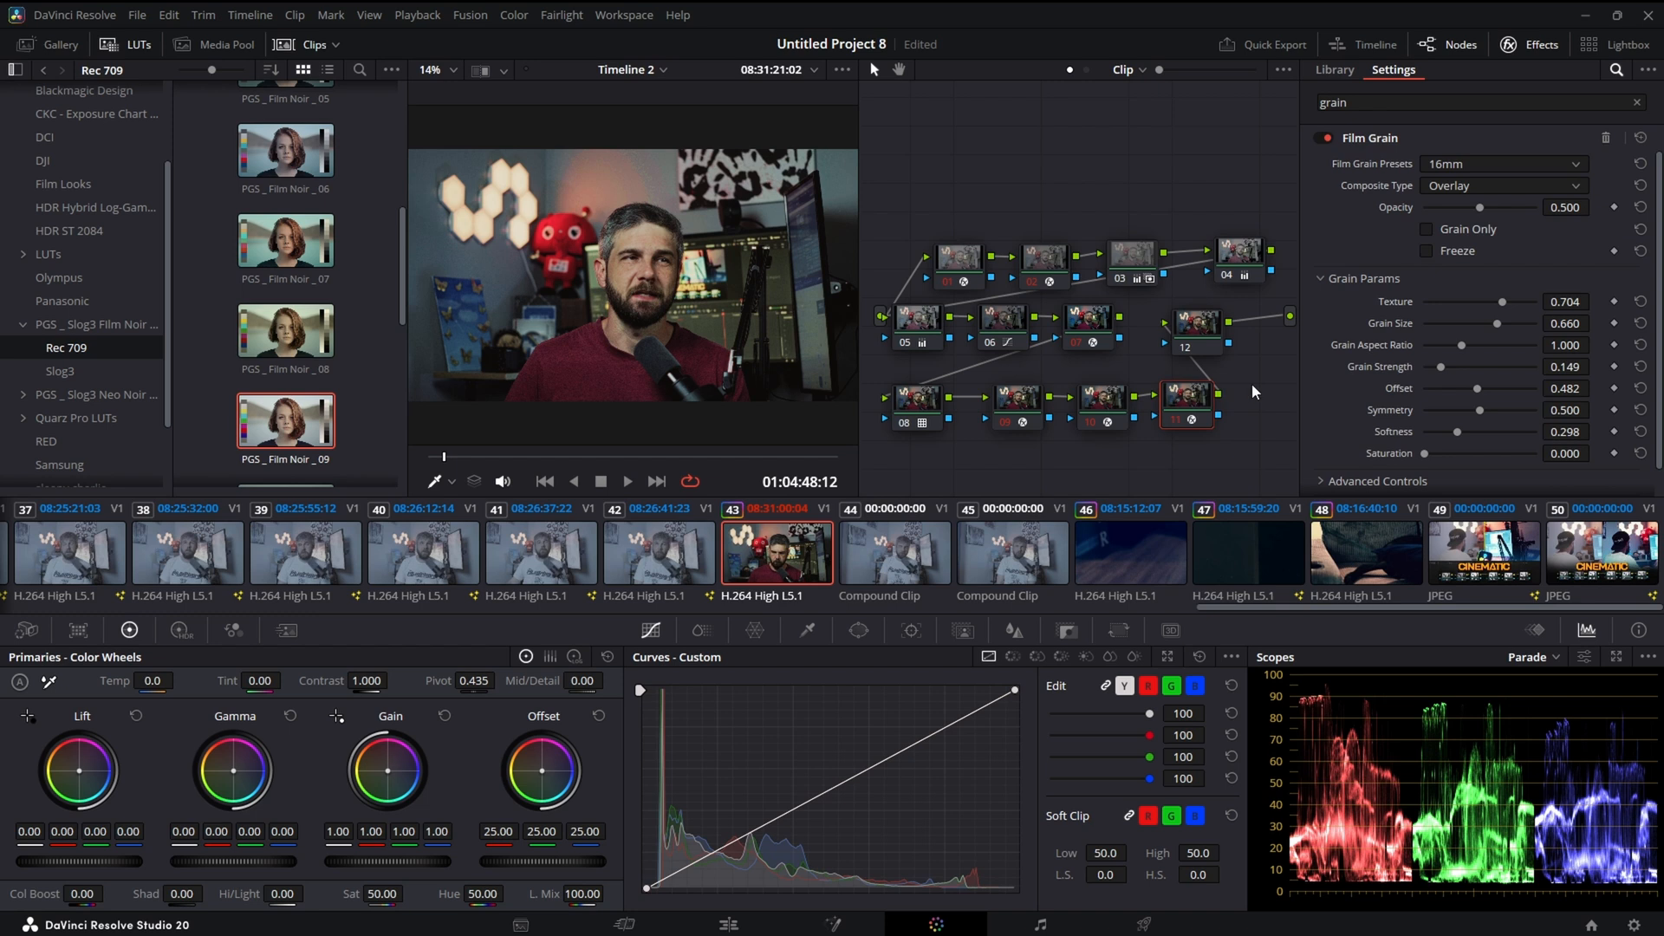
pyautogui.click(1500, 164)
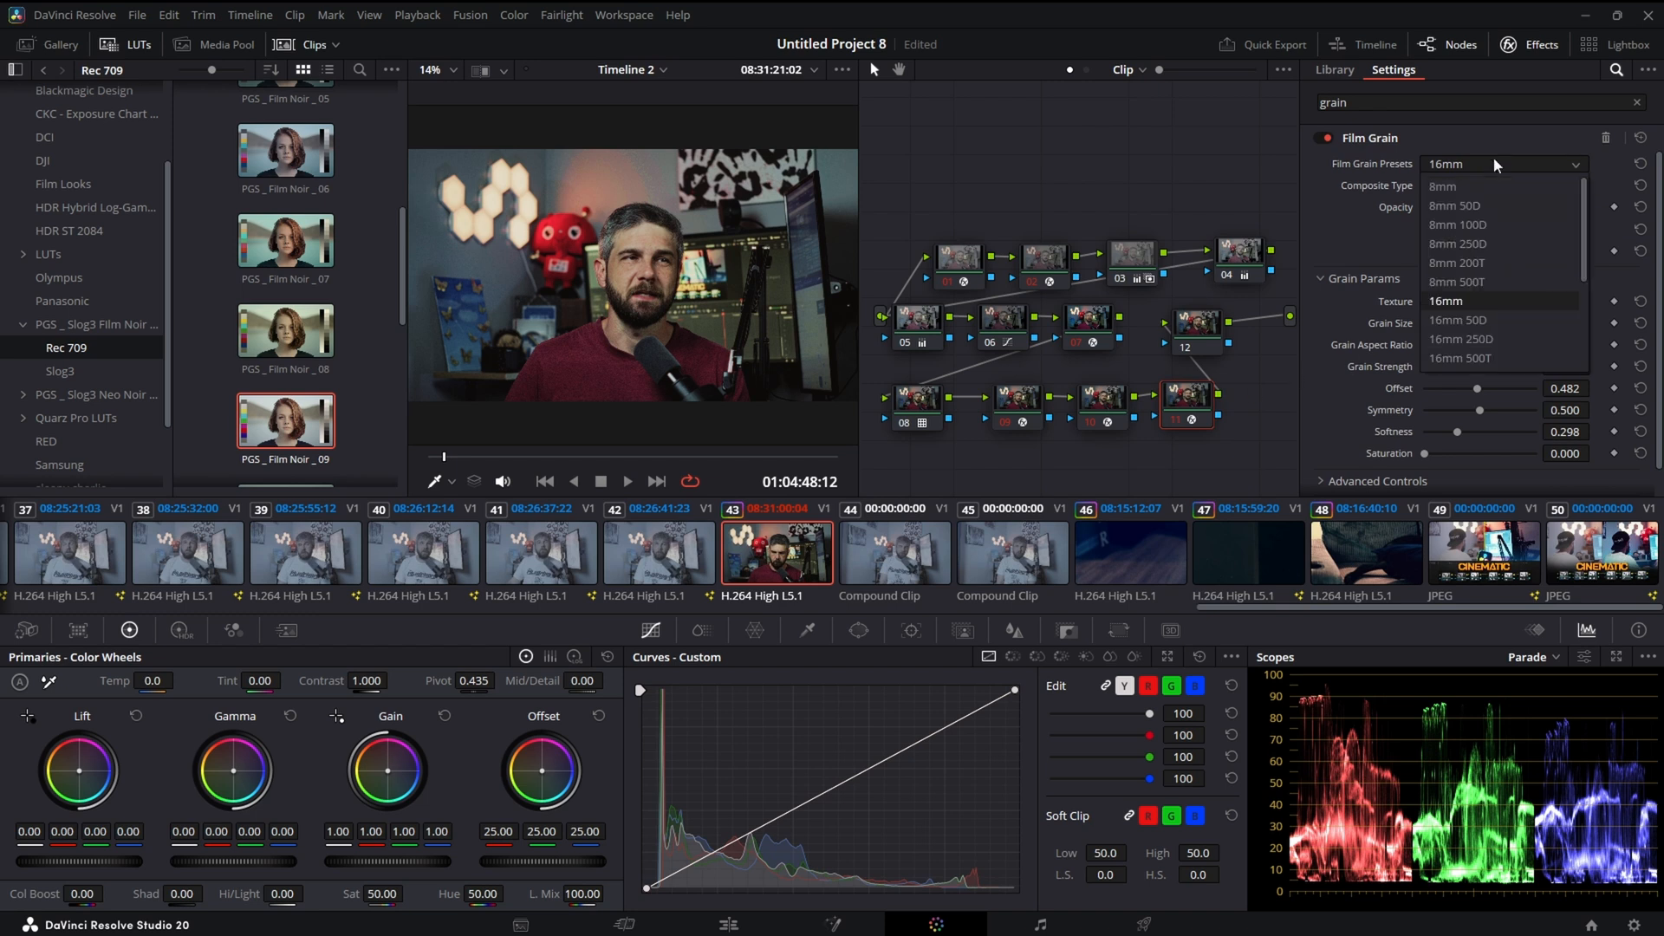
pyautogui.scroll(-3)
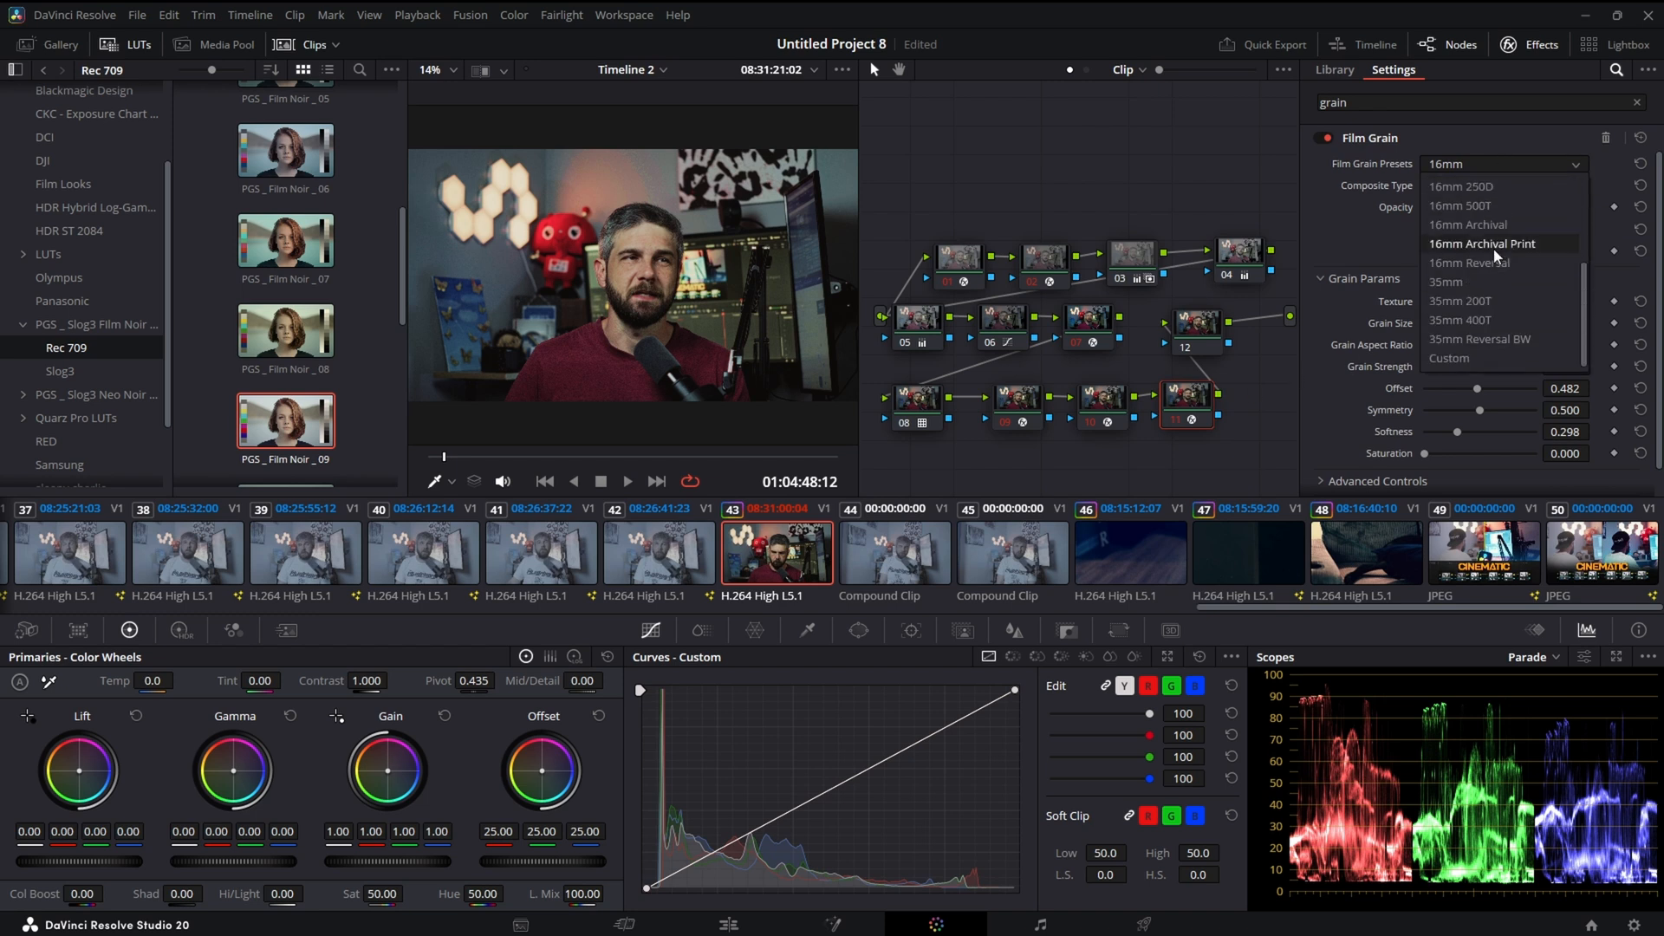
pyautogui.click(1446, 281)
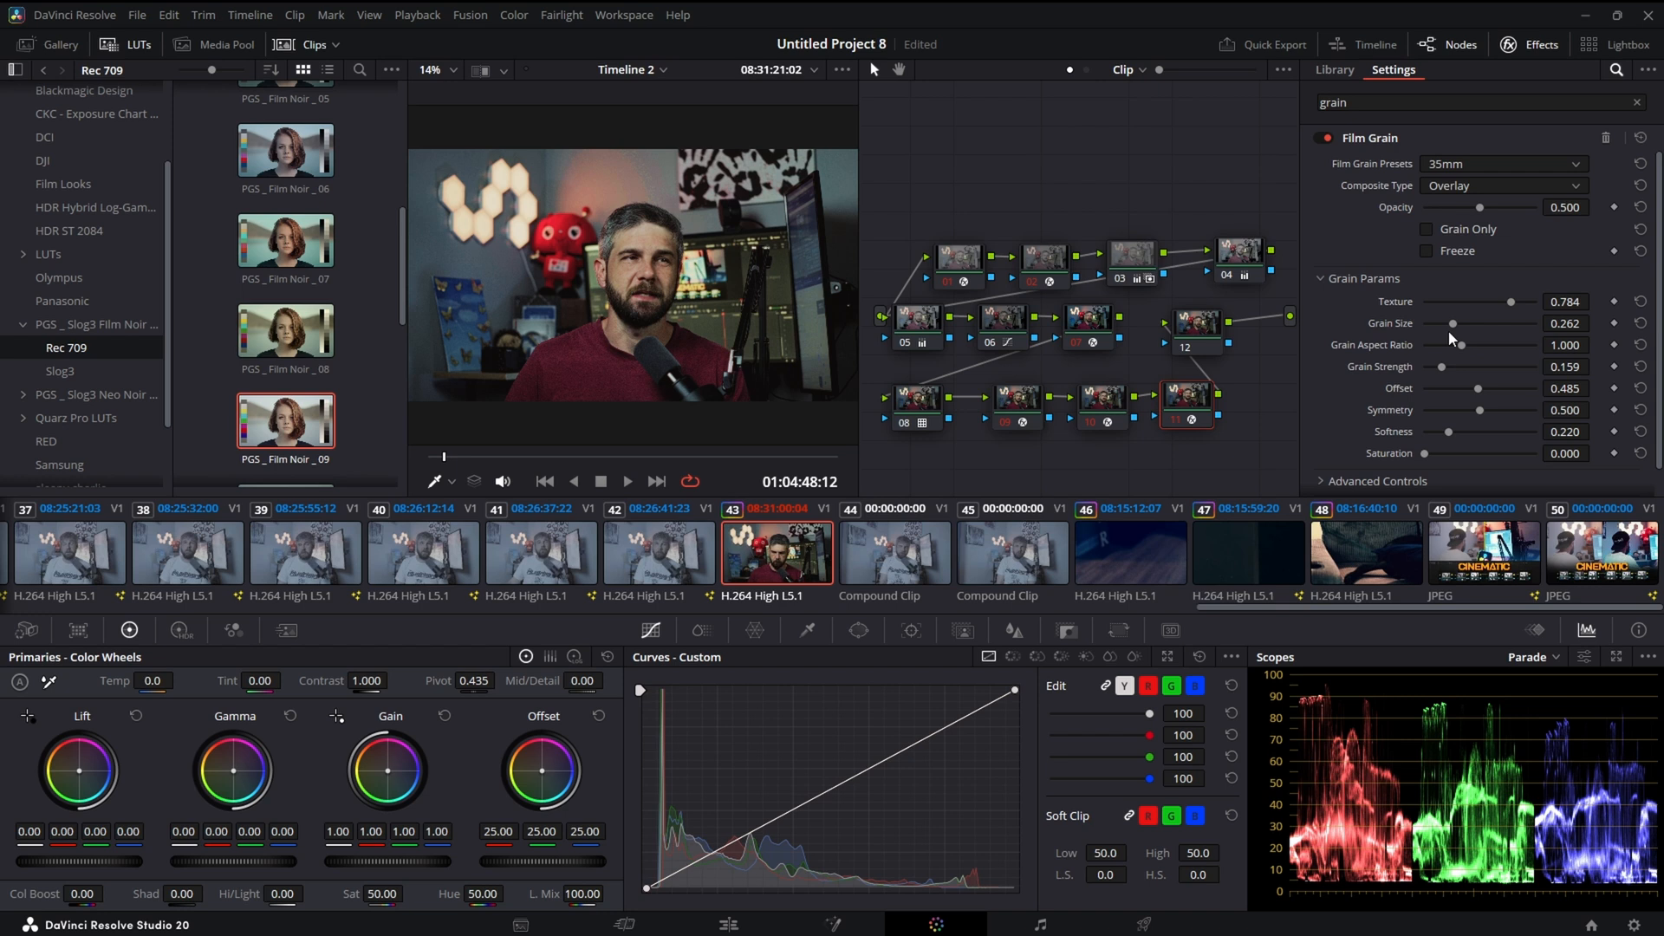
pyautogui.moveTo(1461, 327)
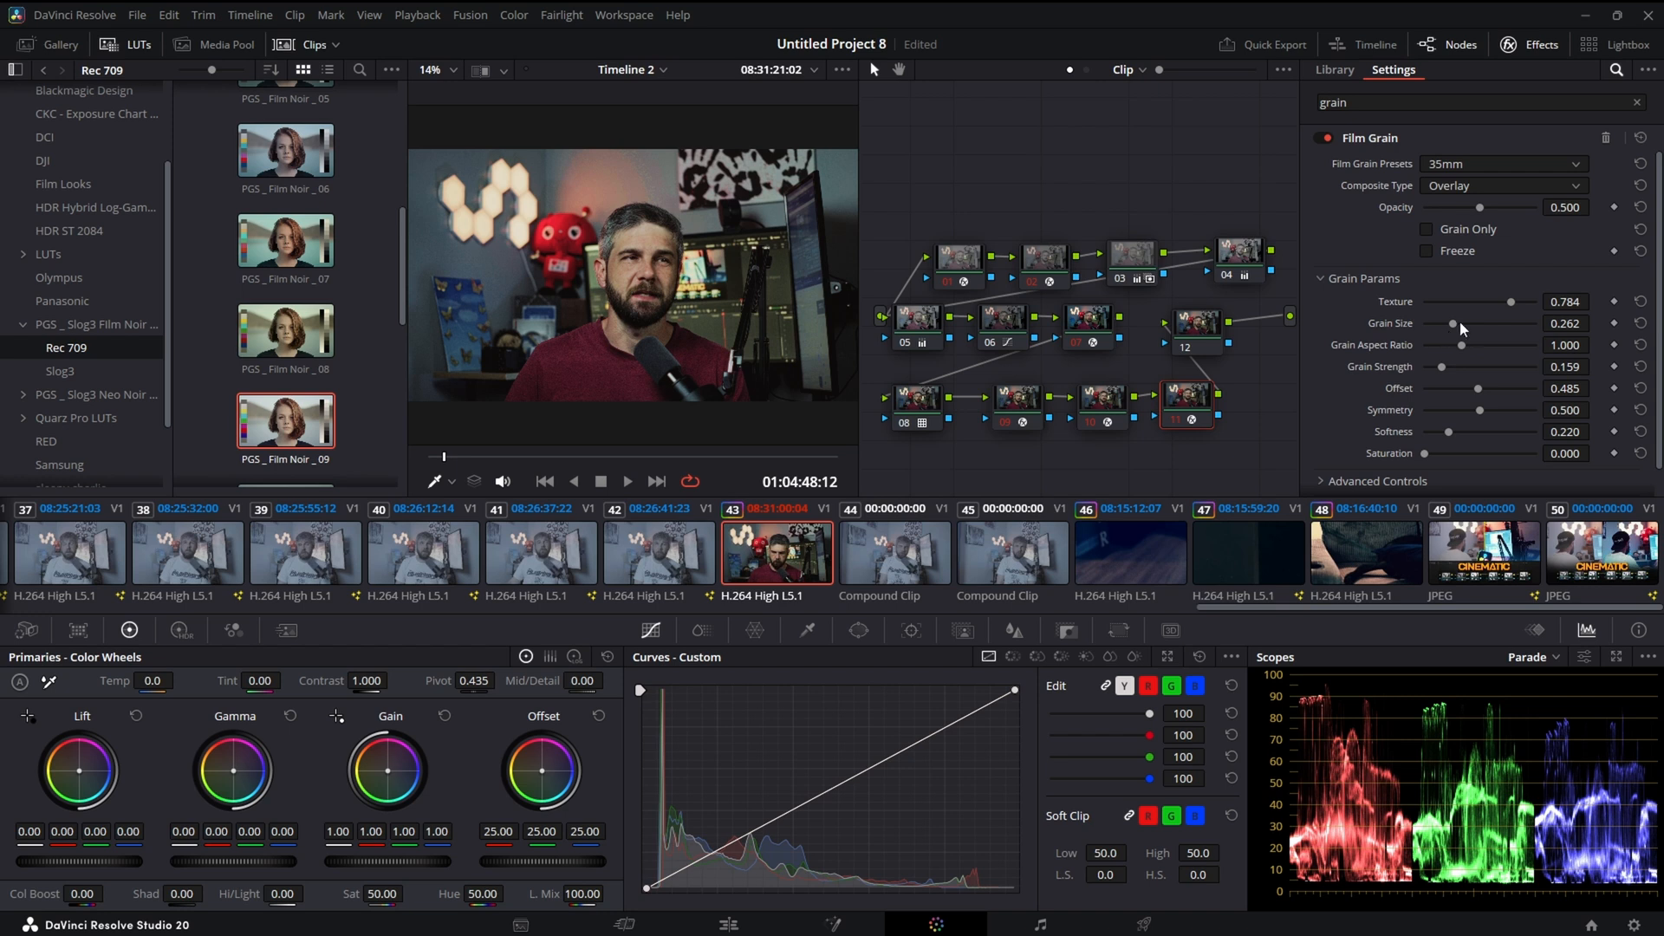
# - Customise the grain to size 0.155 and texture 0.612
pyautogui.moveTo(1481, 323); pyautogui.dragTo(1455, 323)
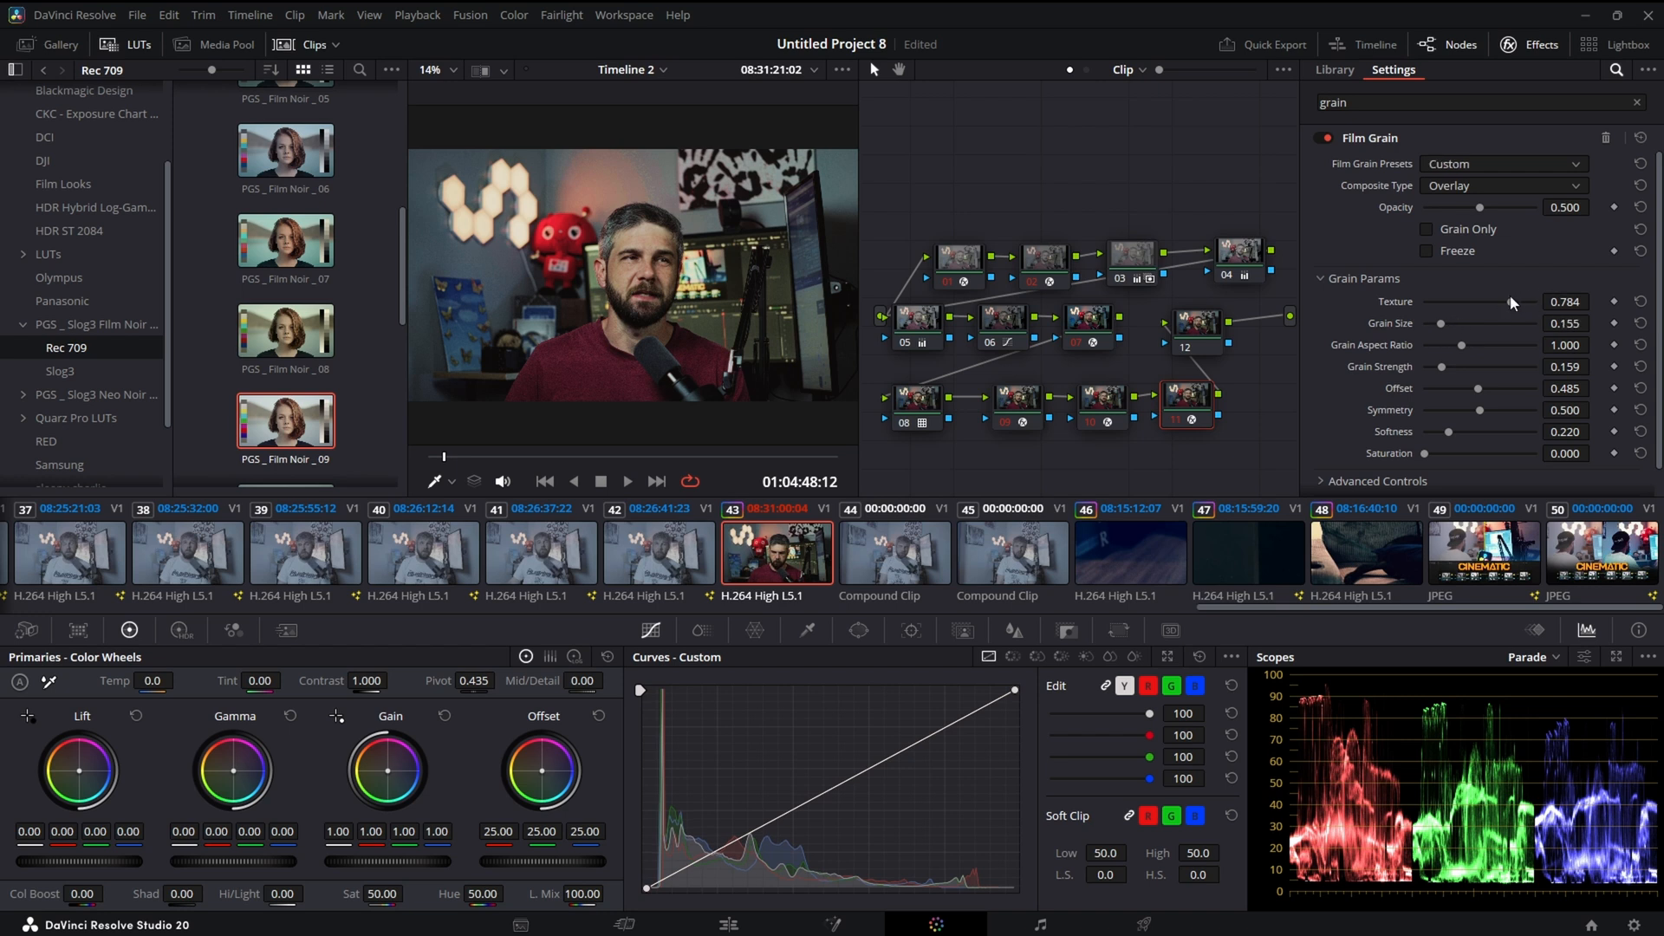
pyautogui.moveTo(1512, 302); pyautogui.dragTo(1491, 302)
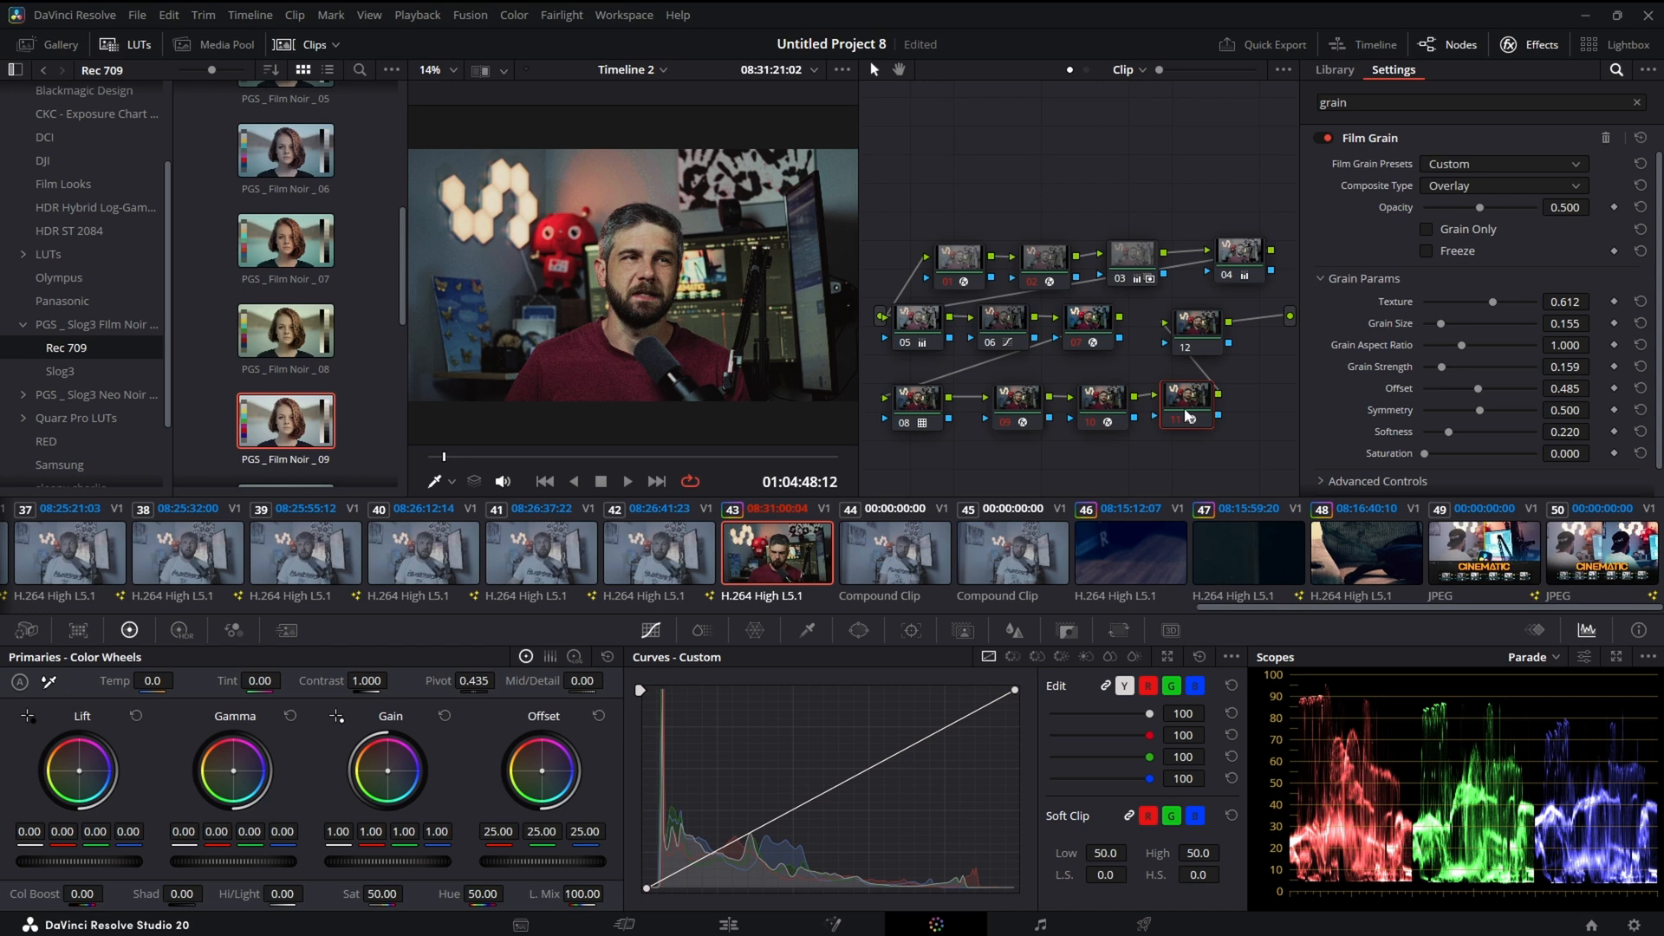
pyautogui.click(1334, 70)
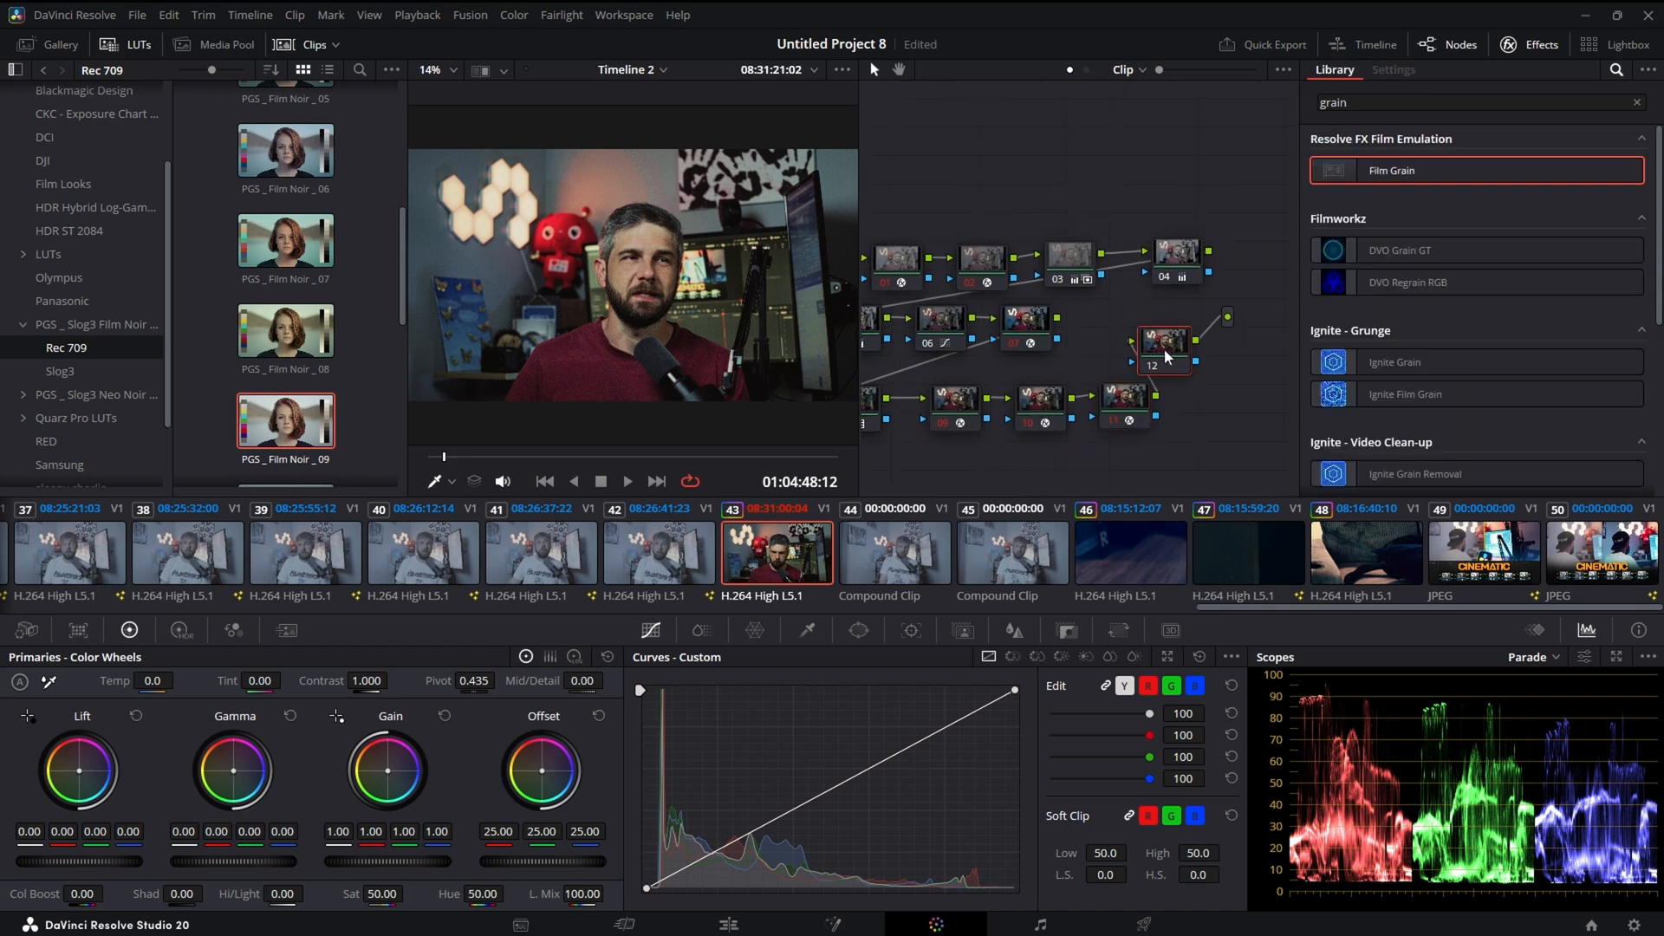
# - Place node 12 at the end of the lower chain and warm its highlights toward orange
pyautogui.moveTo(1163, 345); pyautogui.dragTo(1217, 398)
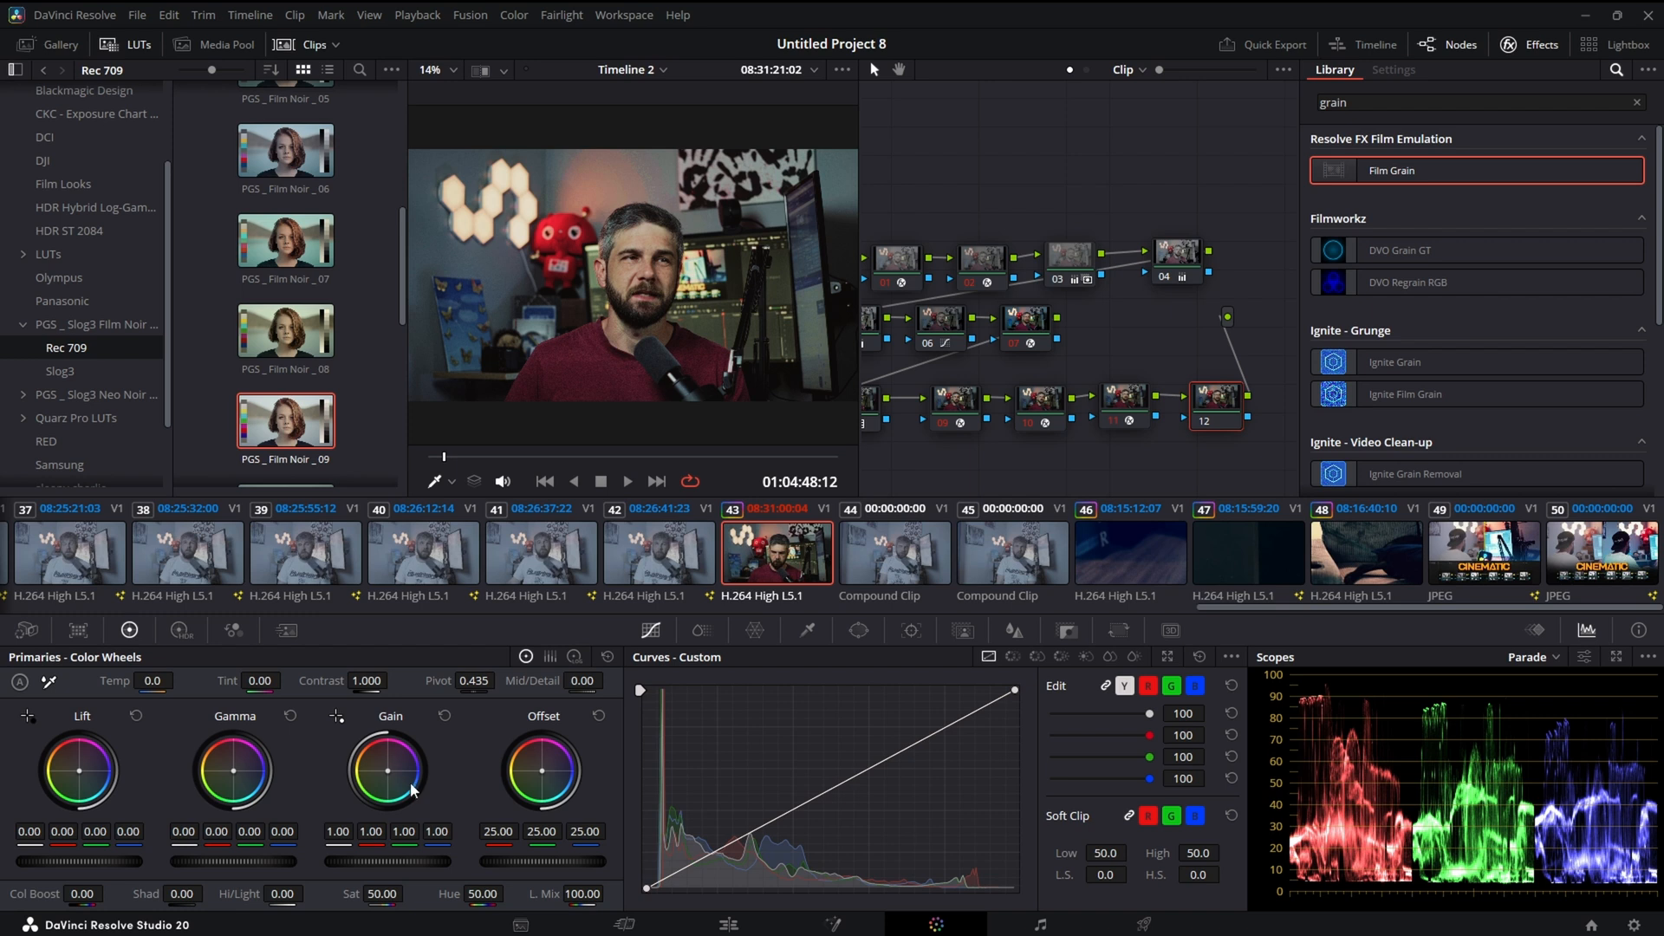
pyautogui.moveTo(389, 770); pyautogui.dragTo(403, 759)
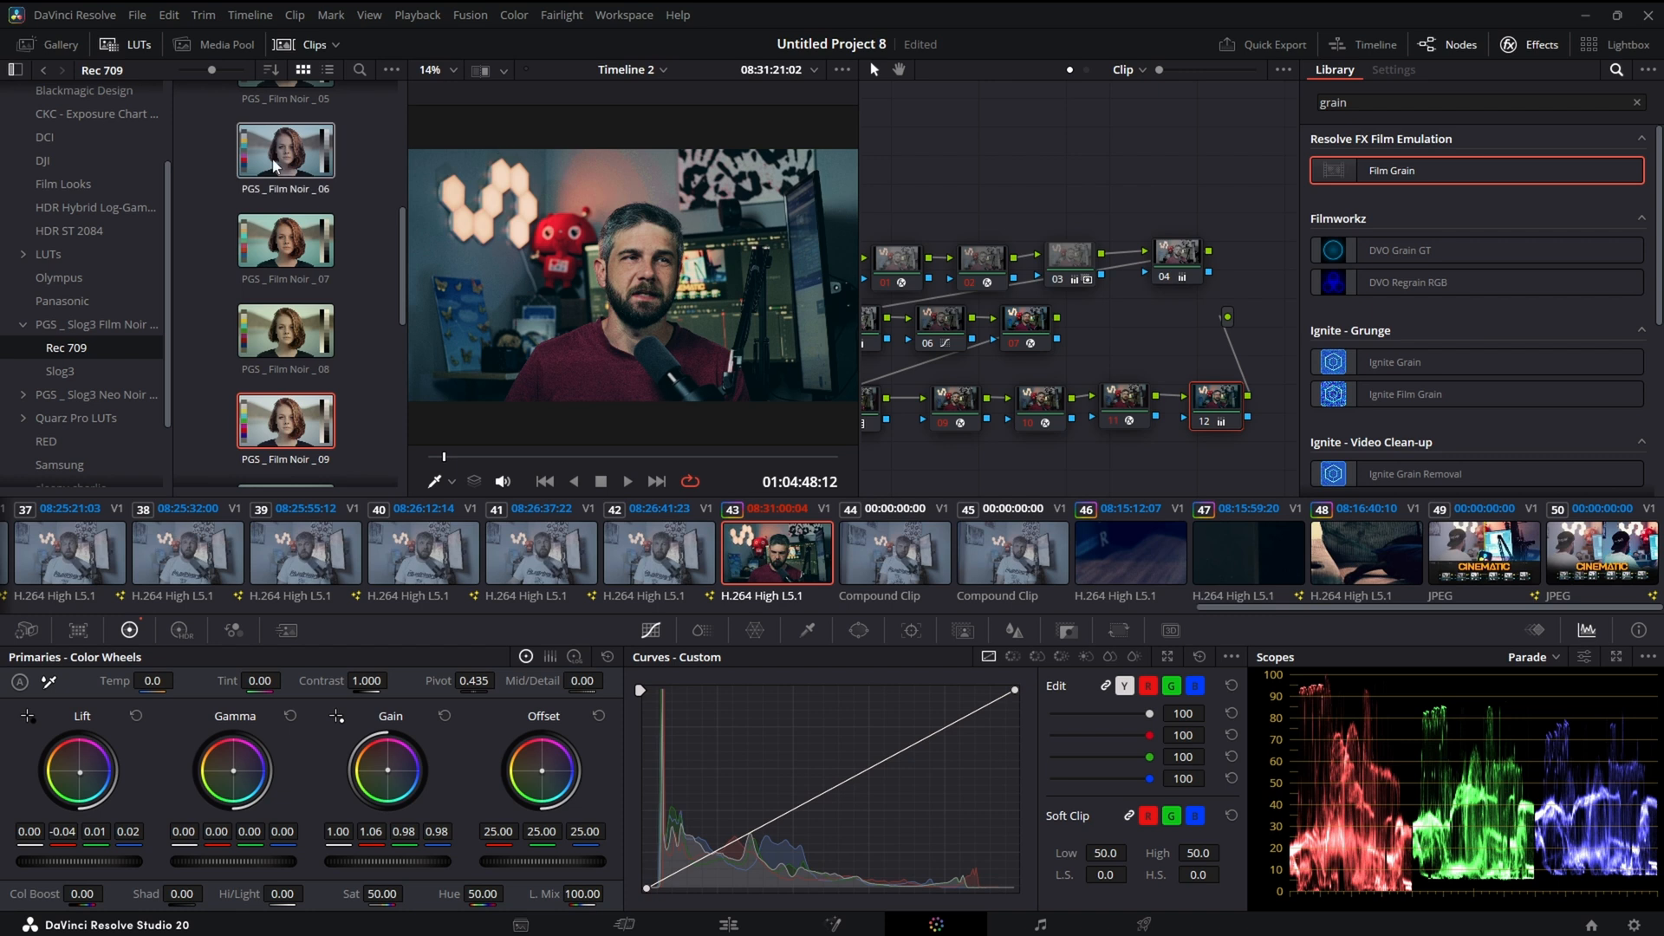
pyautogui.click(57, 43)
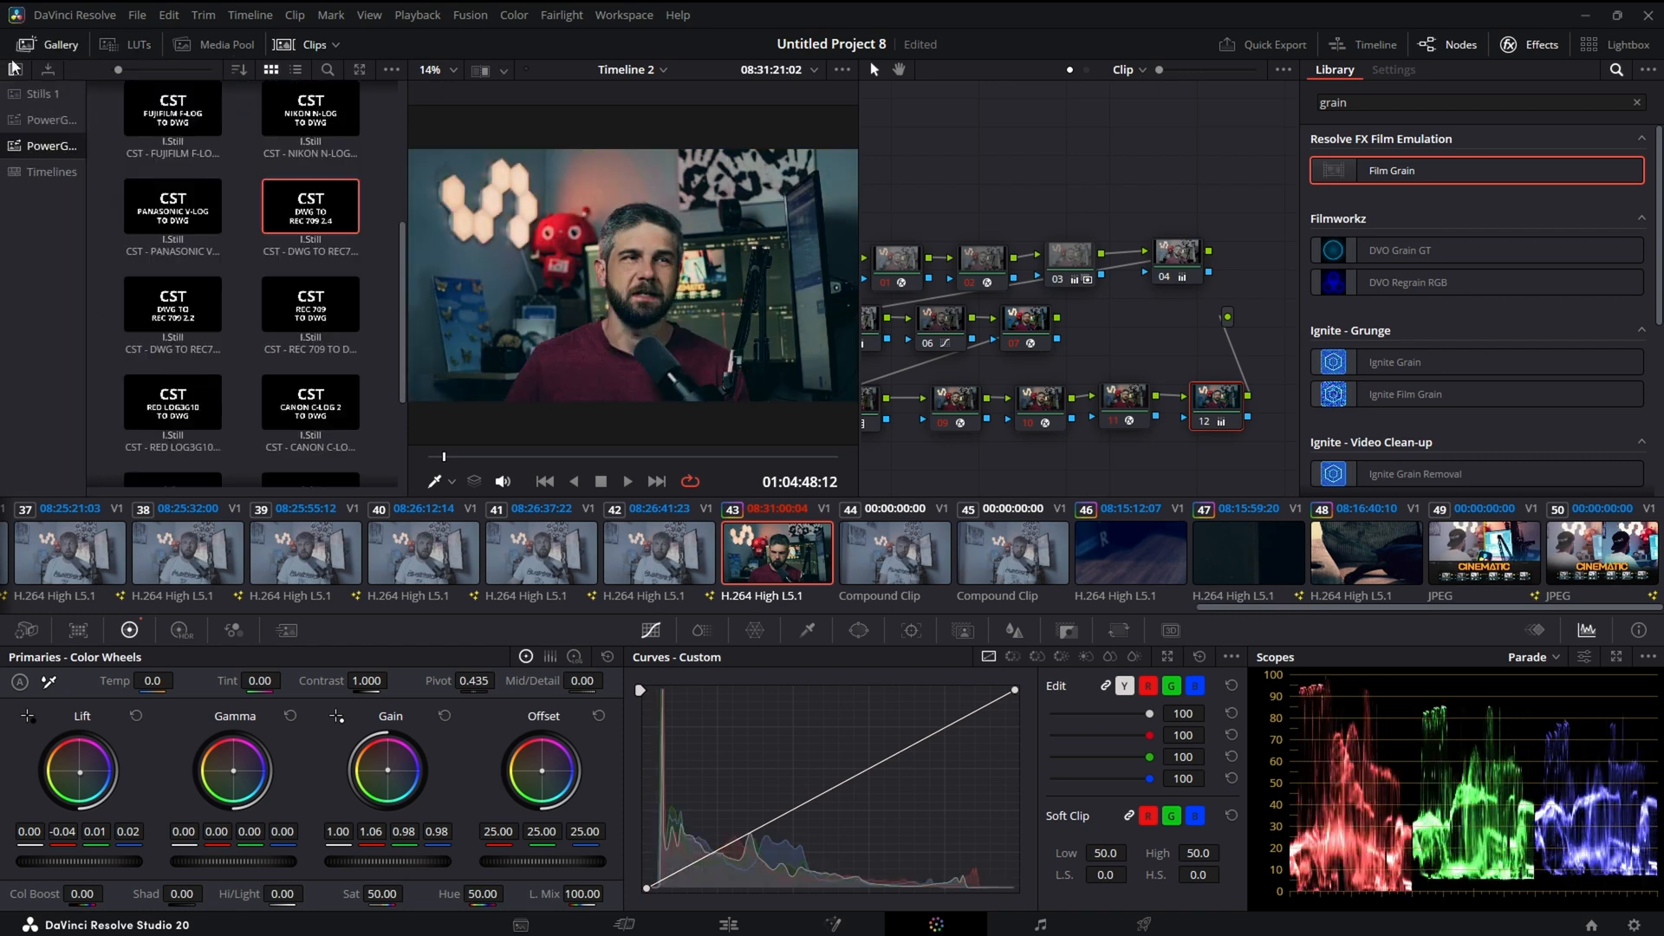
# - Hide the side browser to enlarge the viewer and reveal the scope display options
pyautogui.click(32, 69)
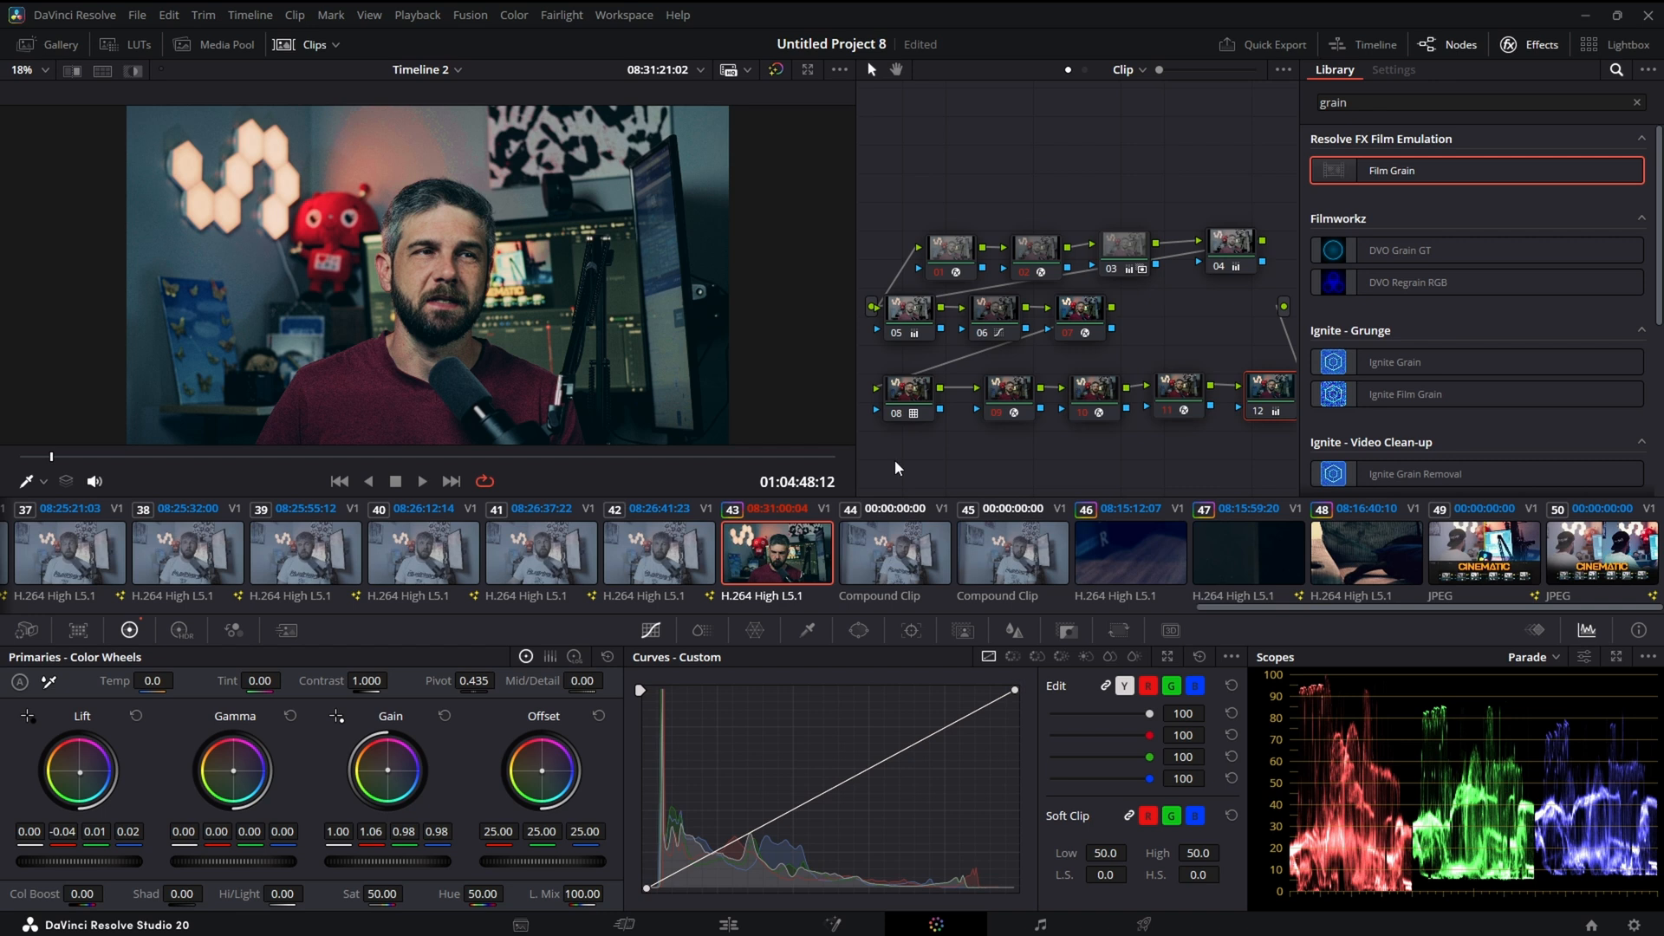
pyautogui.moveTo(474, 193)
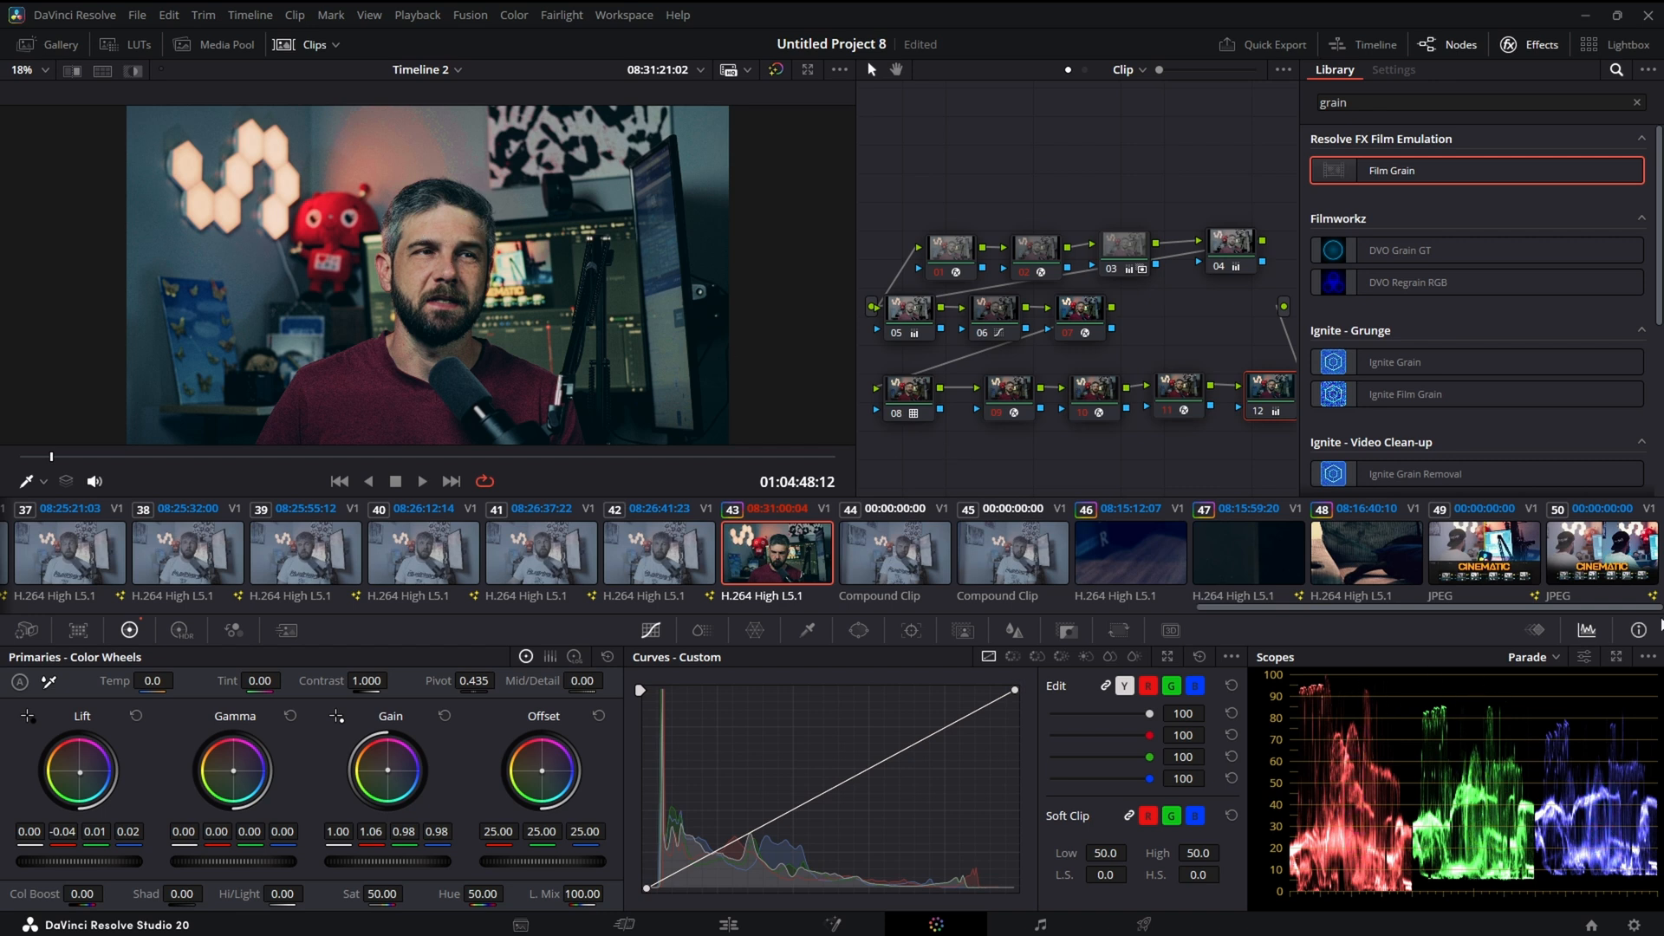
pyautogui.click(1648, 657)
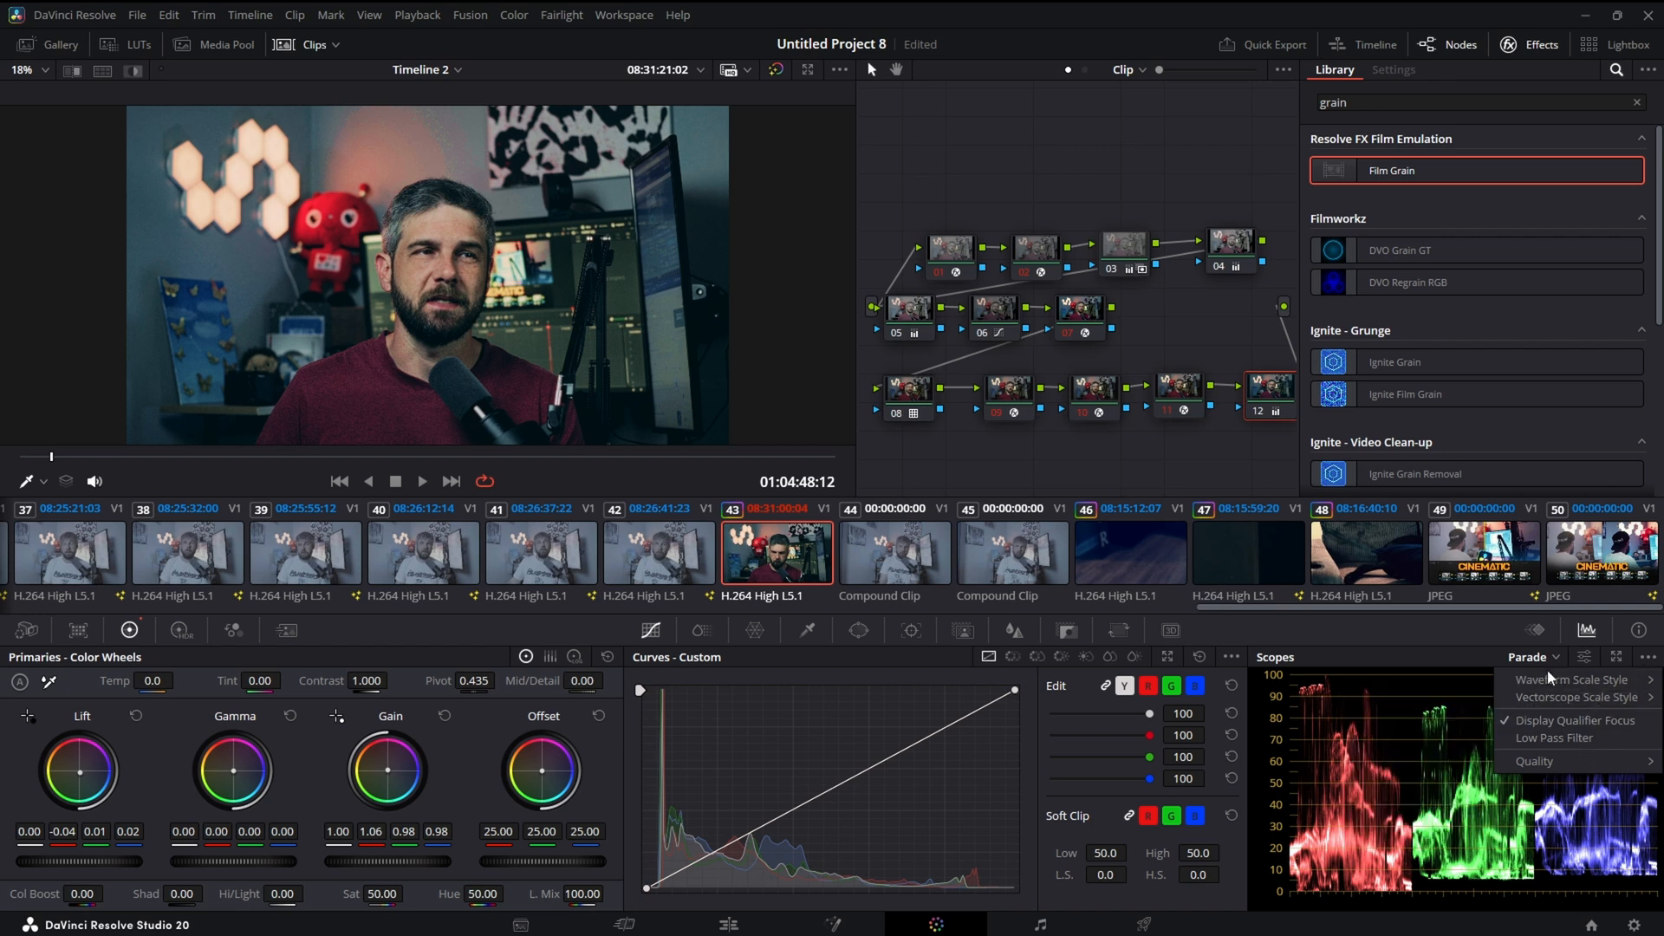
# - Switch the scope to the vectorscope to check skin tones against the skin-tone line
pyautogui.click(1532, 656)
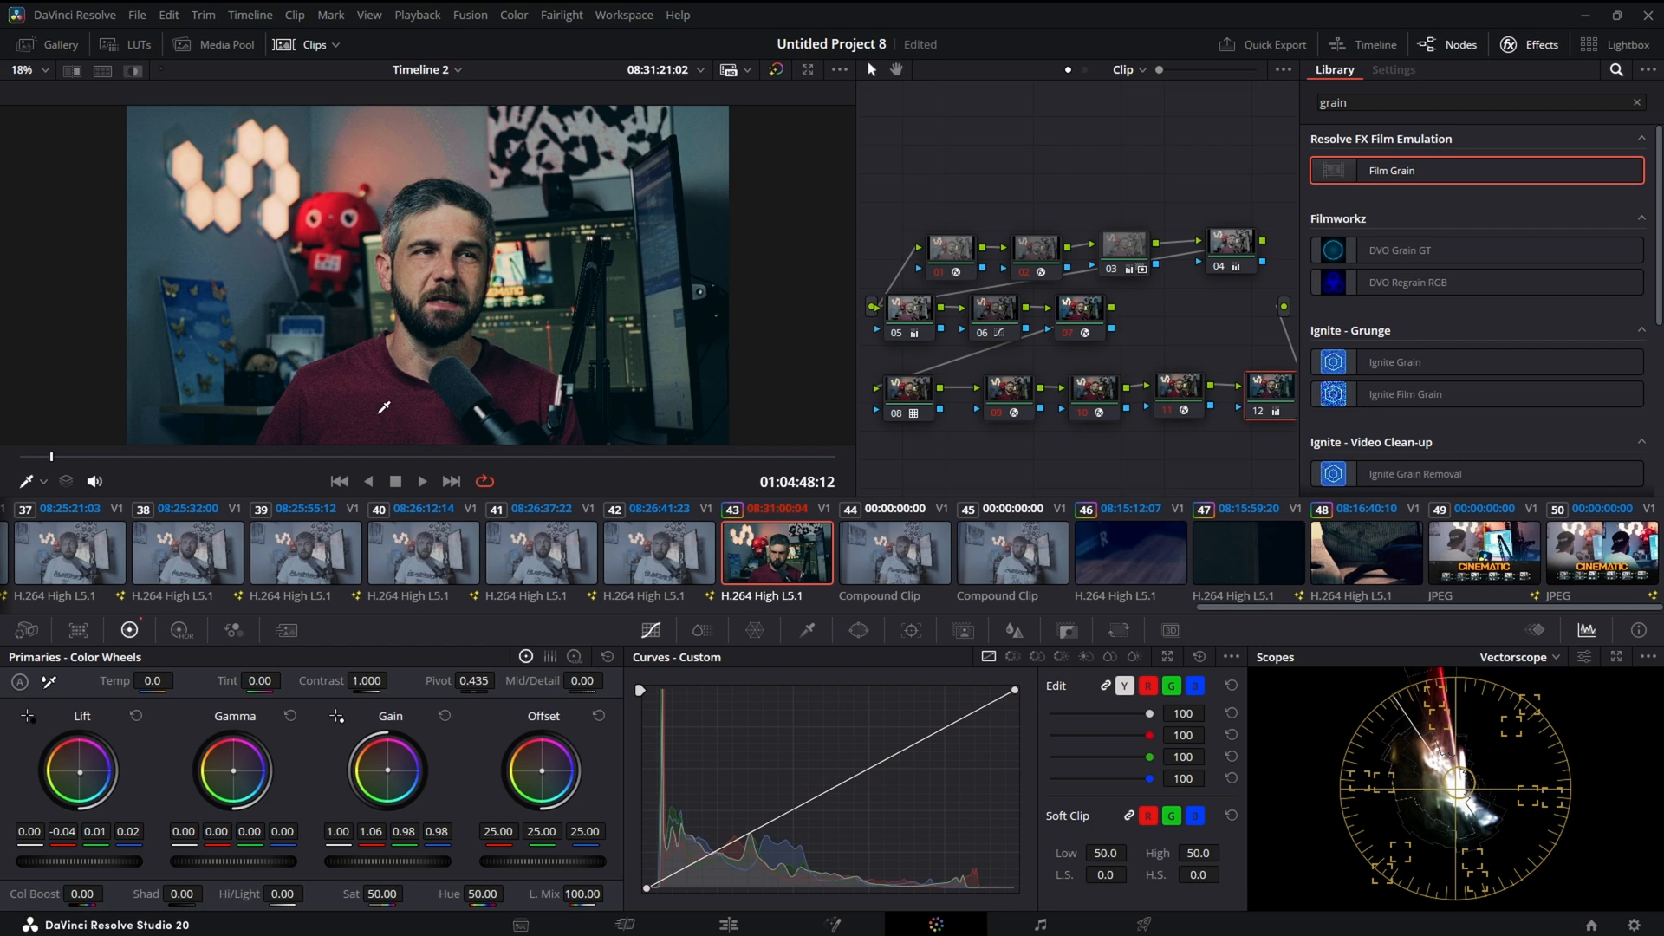
pyautogui.moveTo(476, 236)
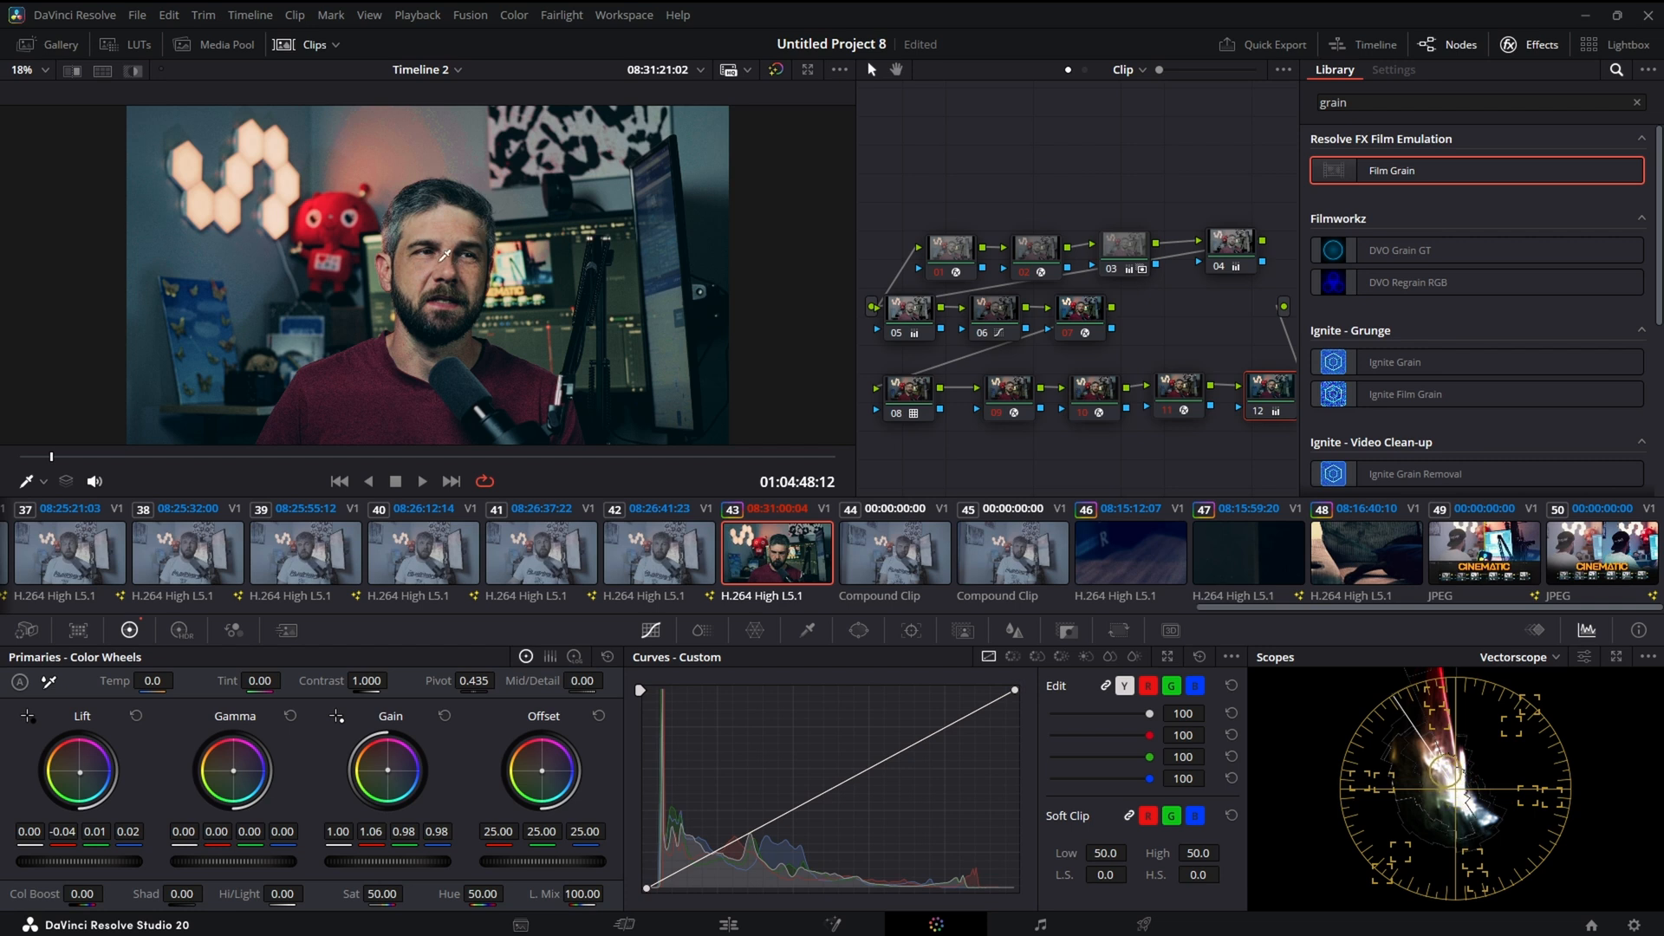
pyautogui.moveTo(412, 327)
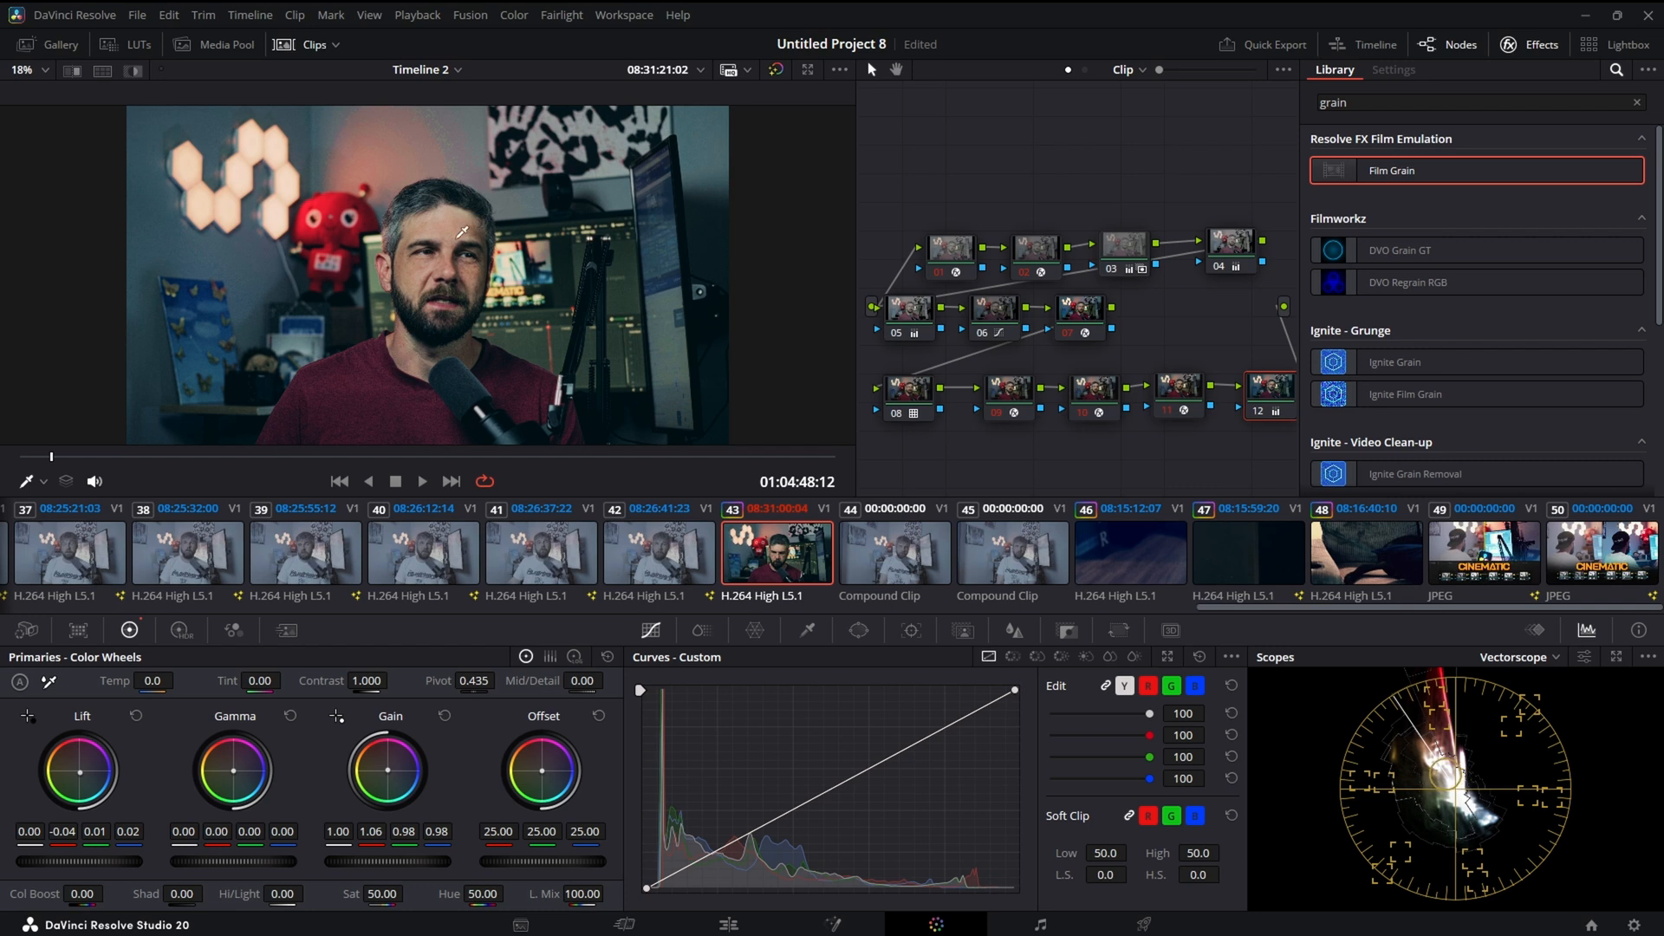
pyautogui.moveTo(448, 221)
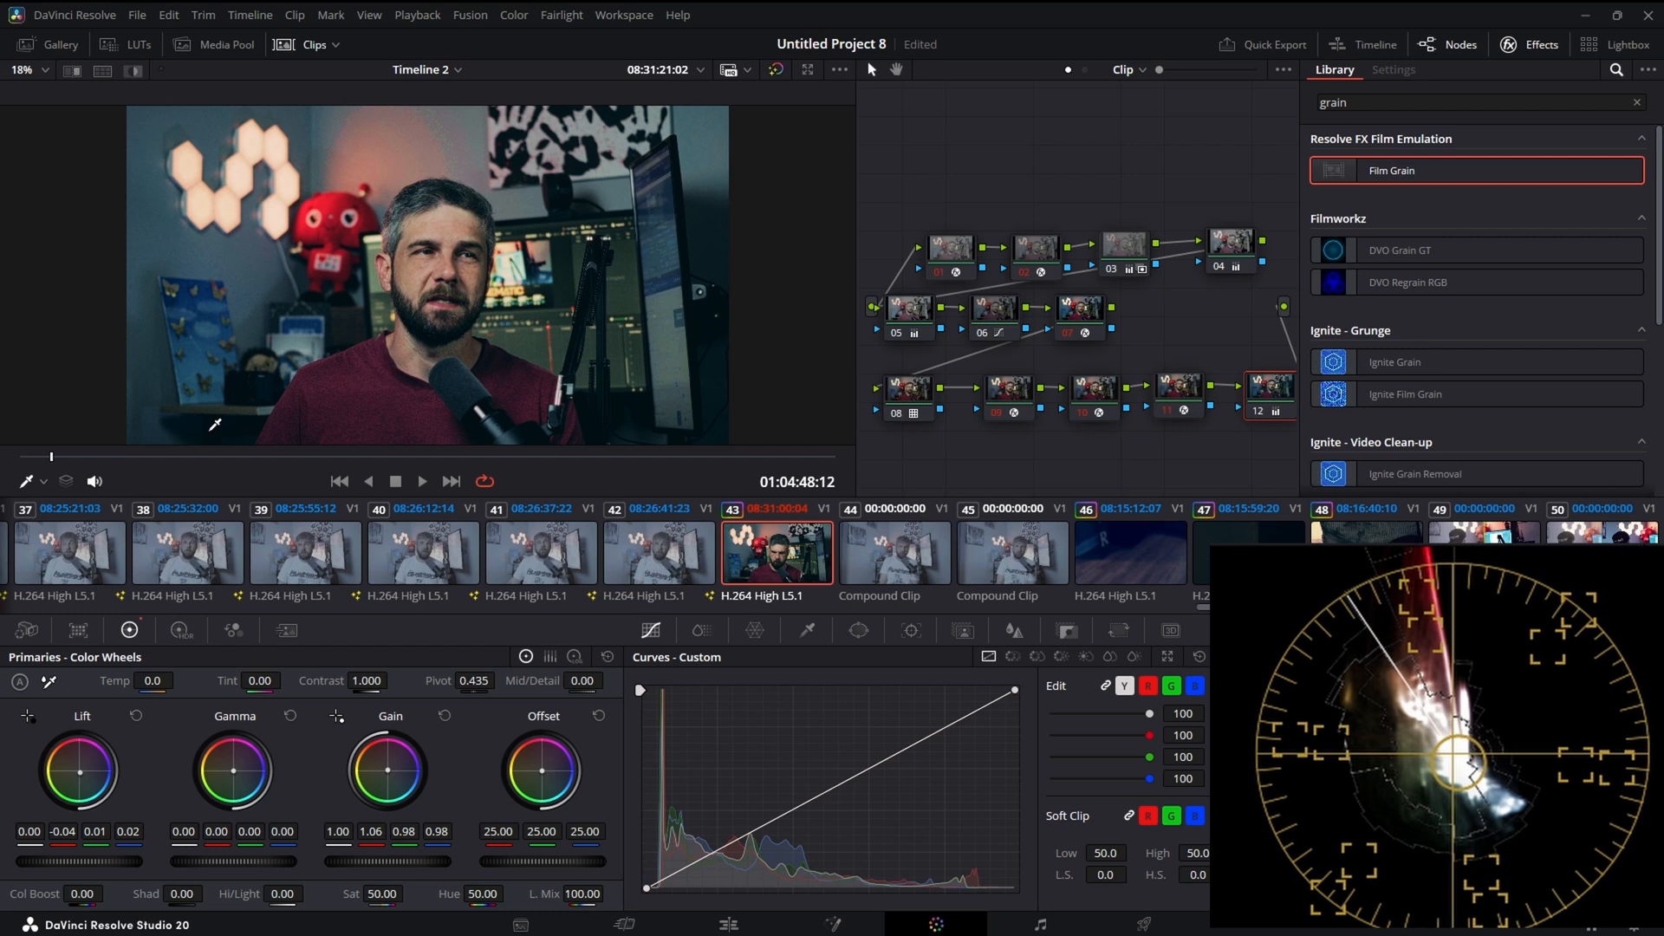
pyautogui.moveTo(578, 144)
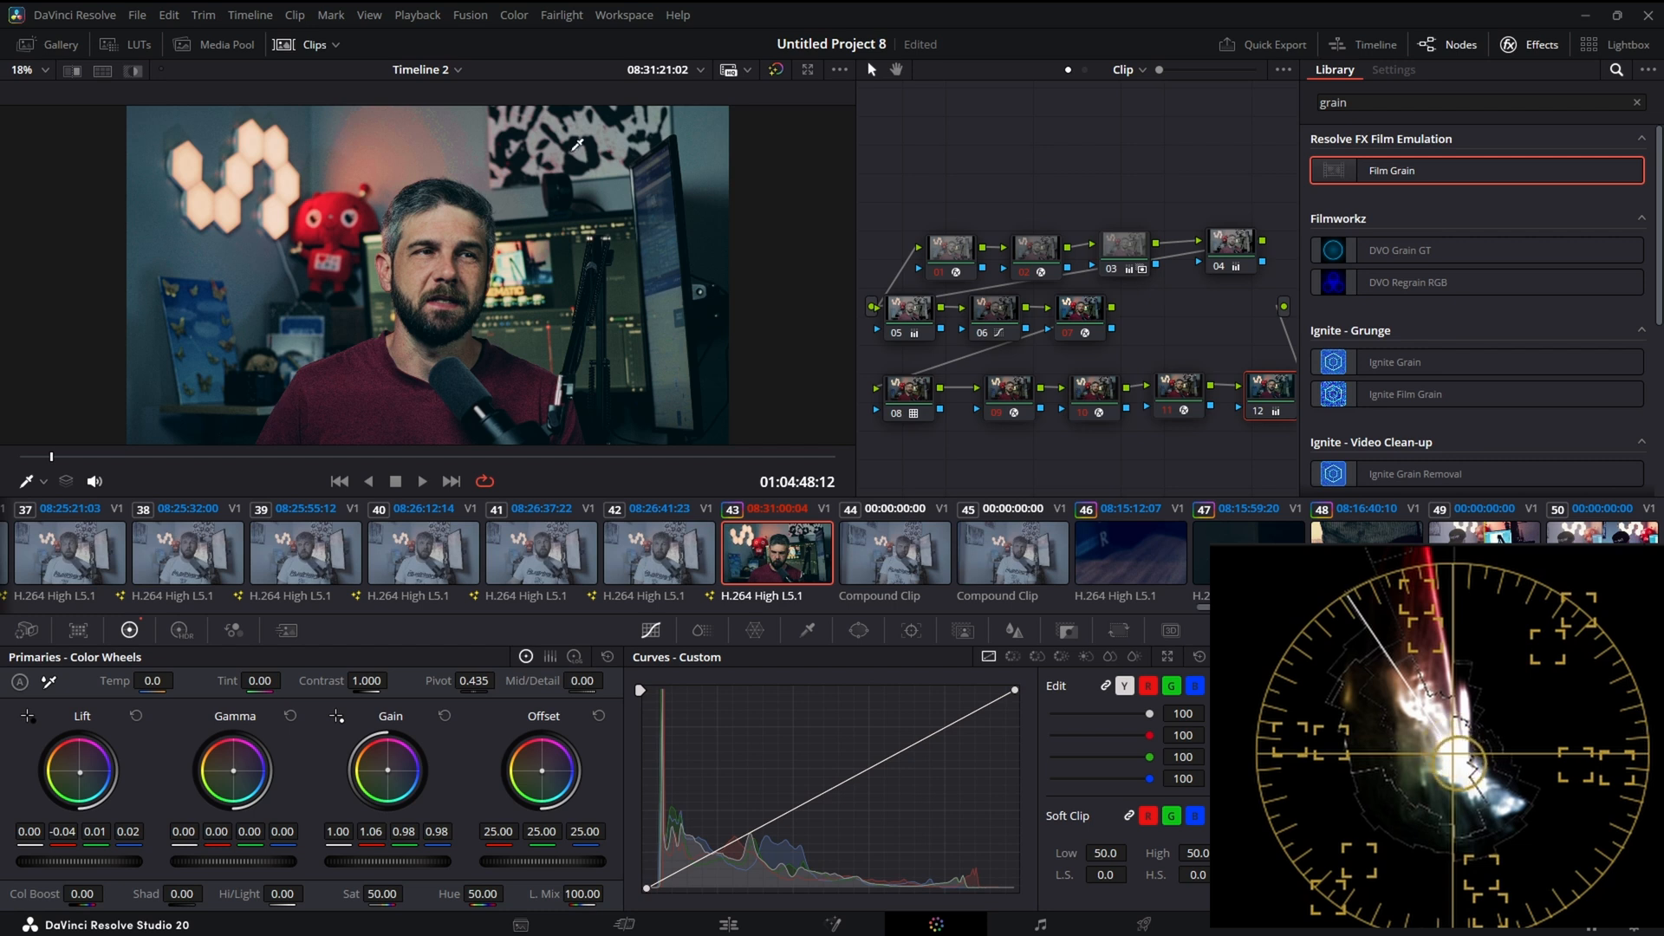